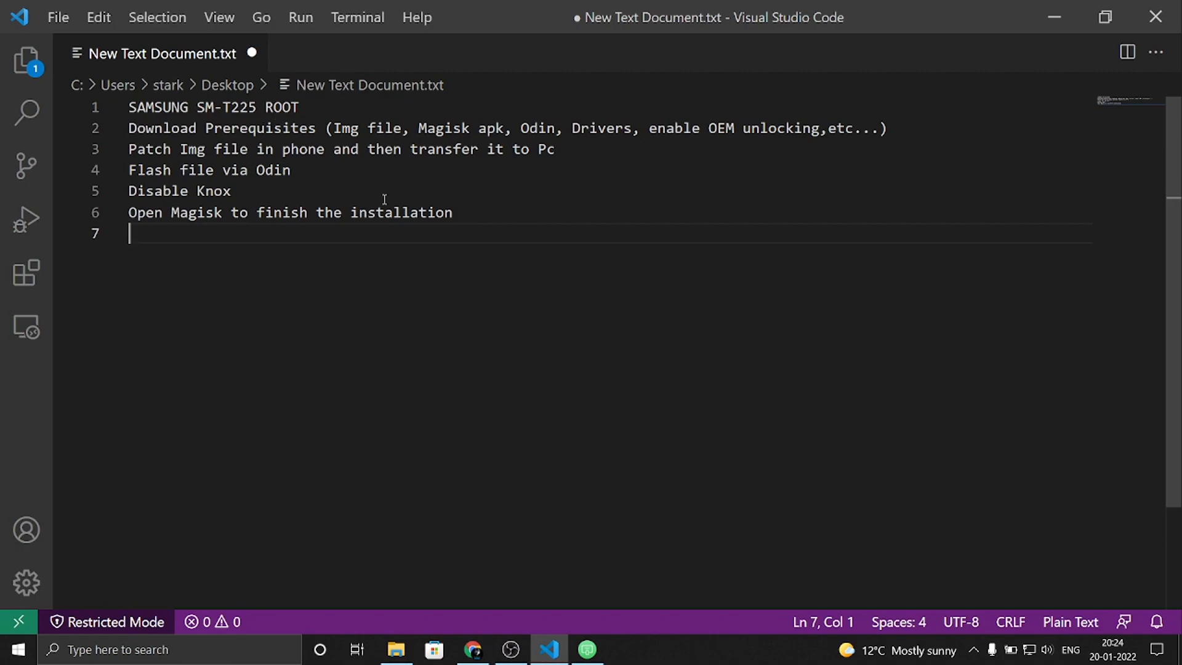
pyautogui.moveTo(197, 235)
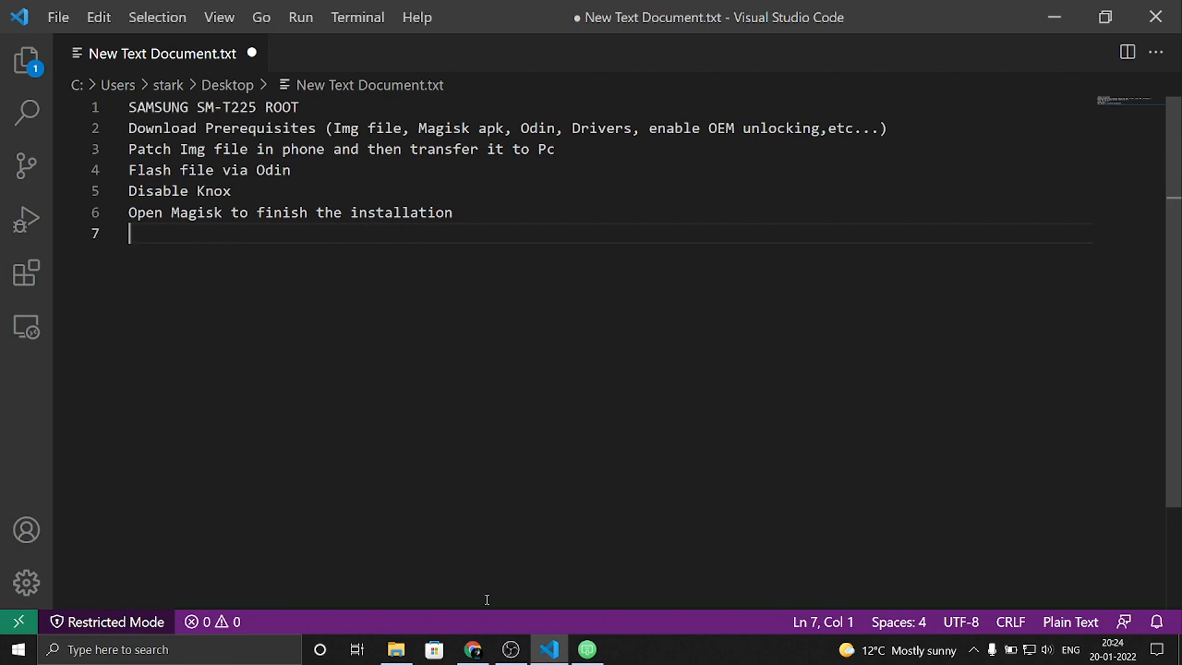
pyautogui.moveTo(369, 231)
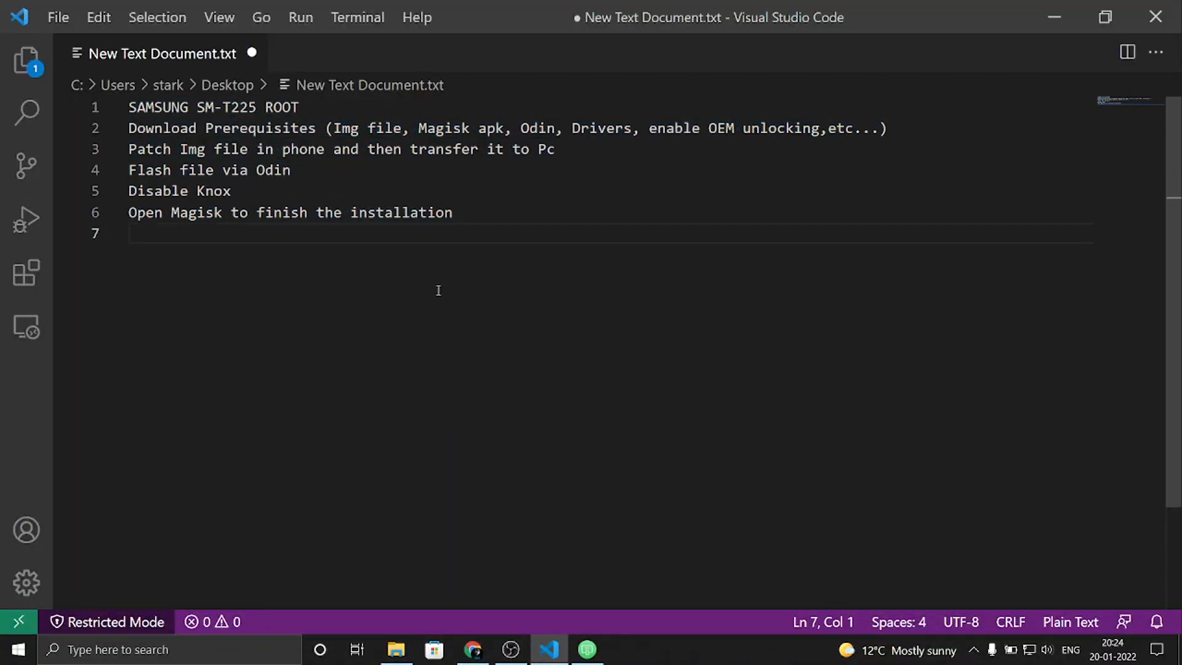
pyautogui.moveTo(463, 228)
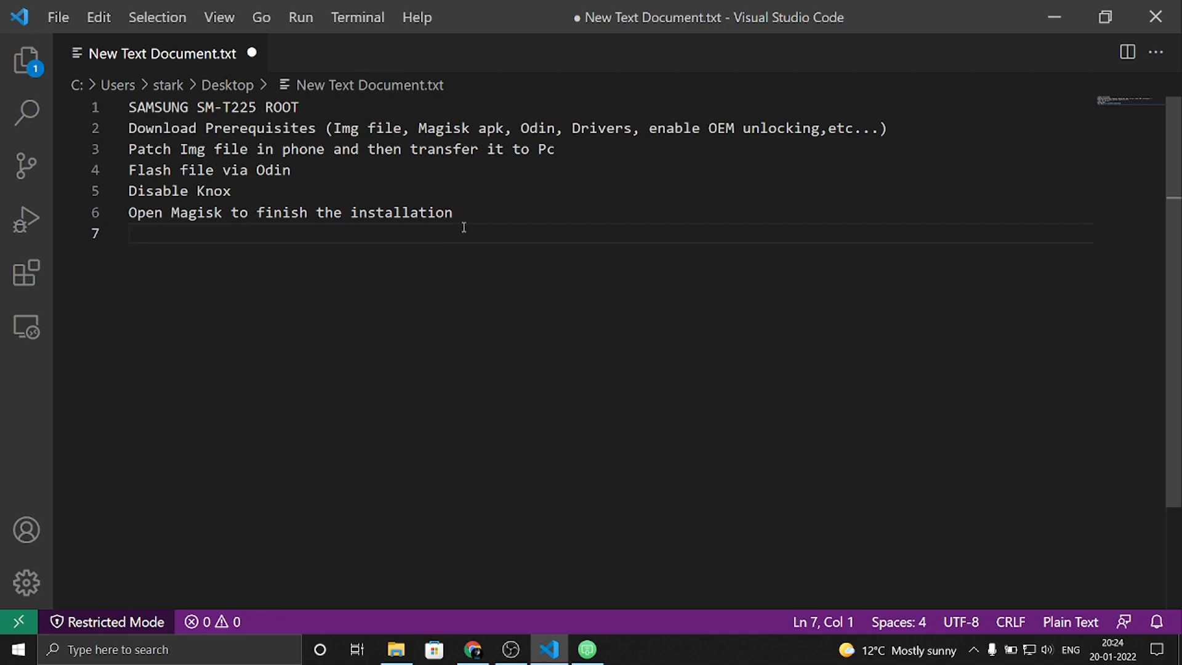
# Bring up Chrome's Samfw page listing SM-T225 firmware builds
pyautogui.click(473, 649)
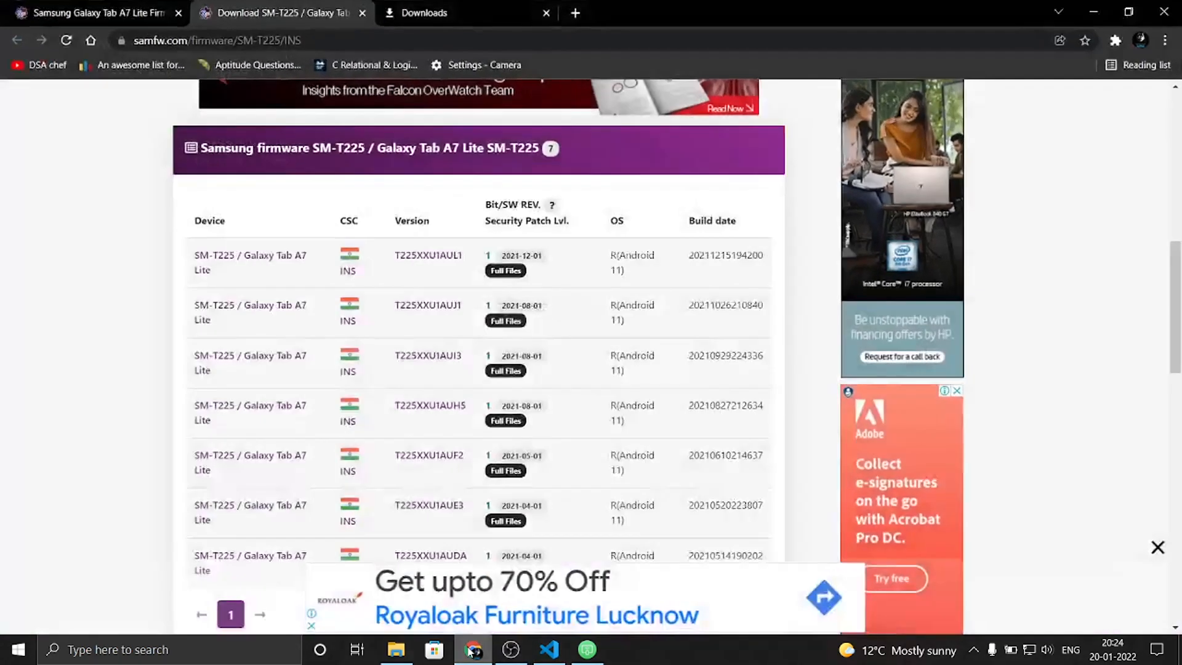
# Show the tablet's software information (baseband T225XXU1AUJ1) mirrored via AirDroid Cast
pyautogui.click(549, 649)
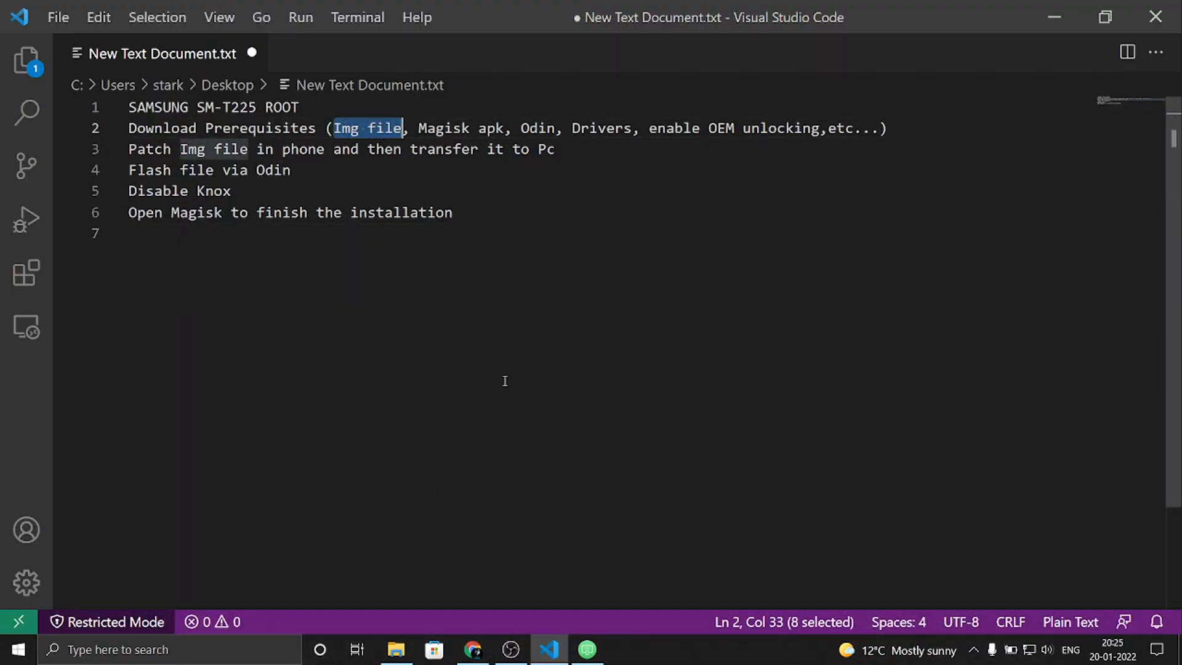
pyautogui.click(473, 648)
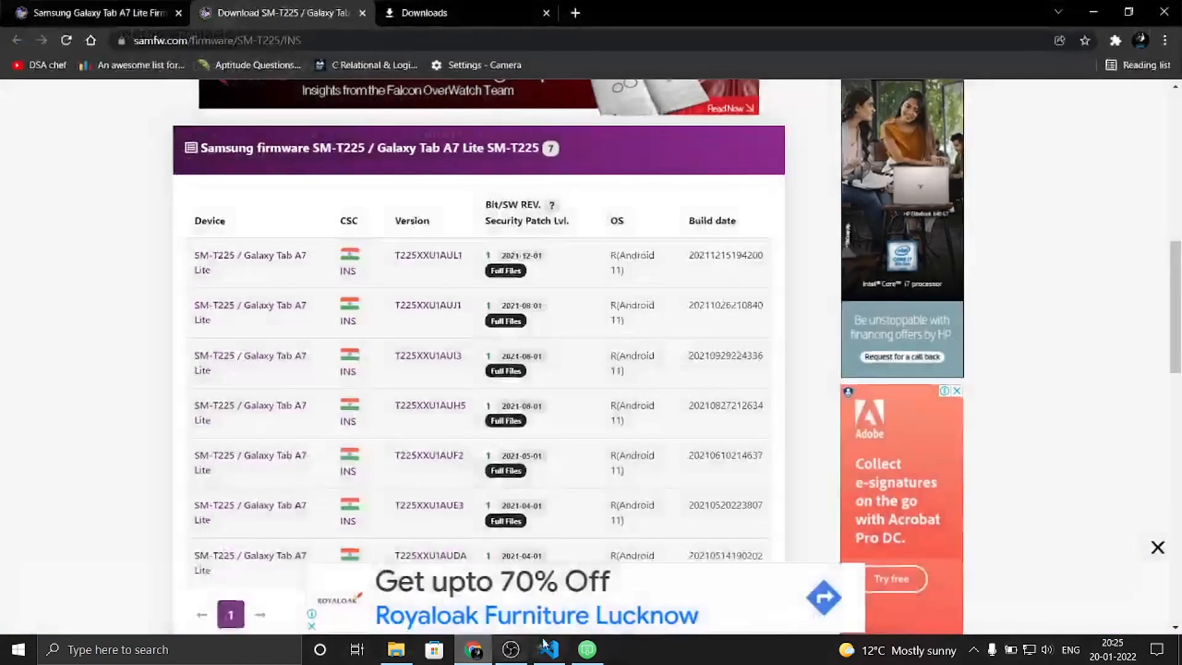
pyautogui.click(586, 649)
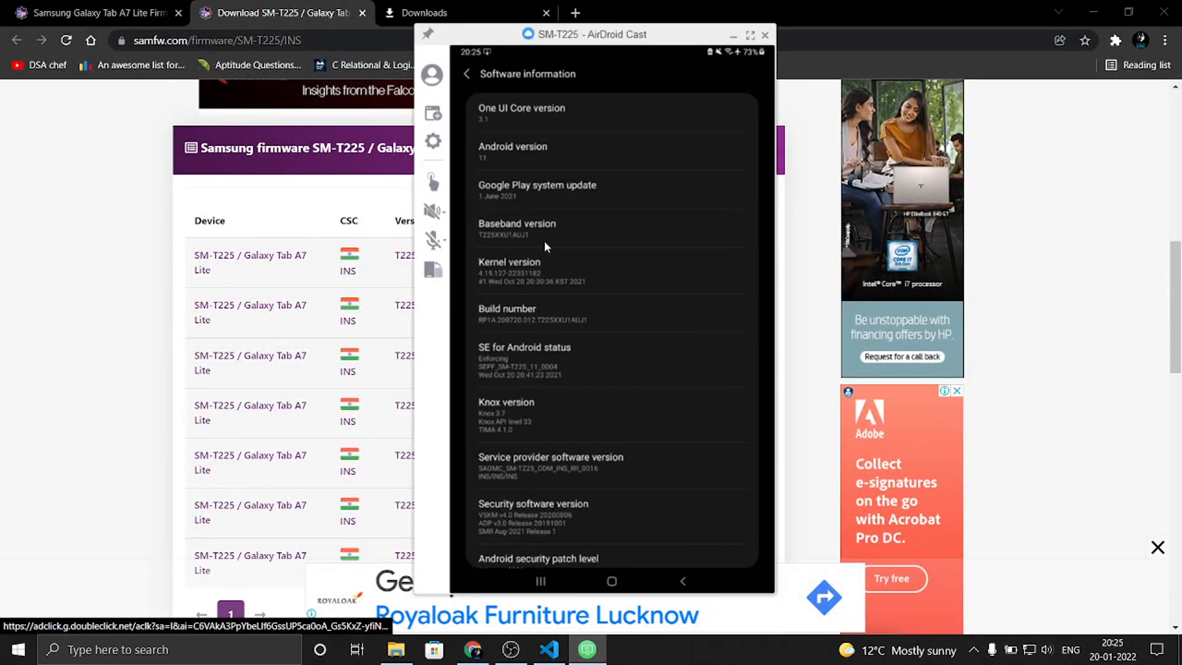
# Scroll the mirrored software information to confirm baseband T225XXU1AUJ1, then hide the mirror
pyautogui.scroll(-3)
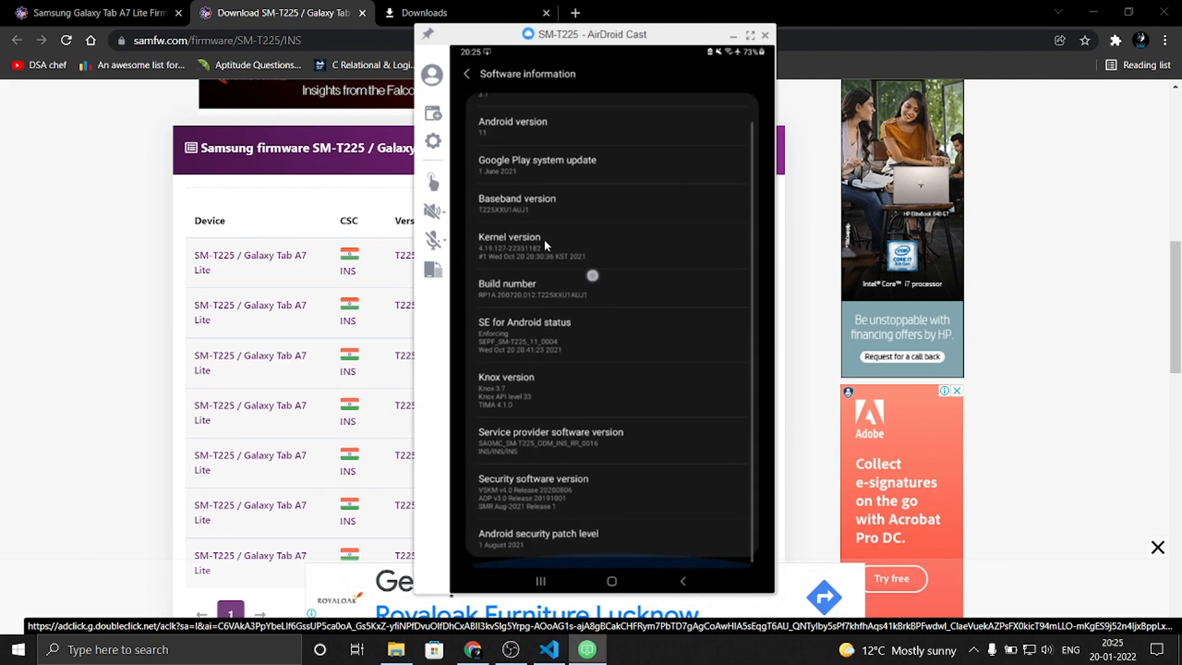
pyautogui.scroll(3)
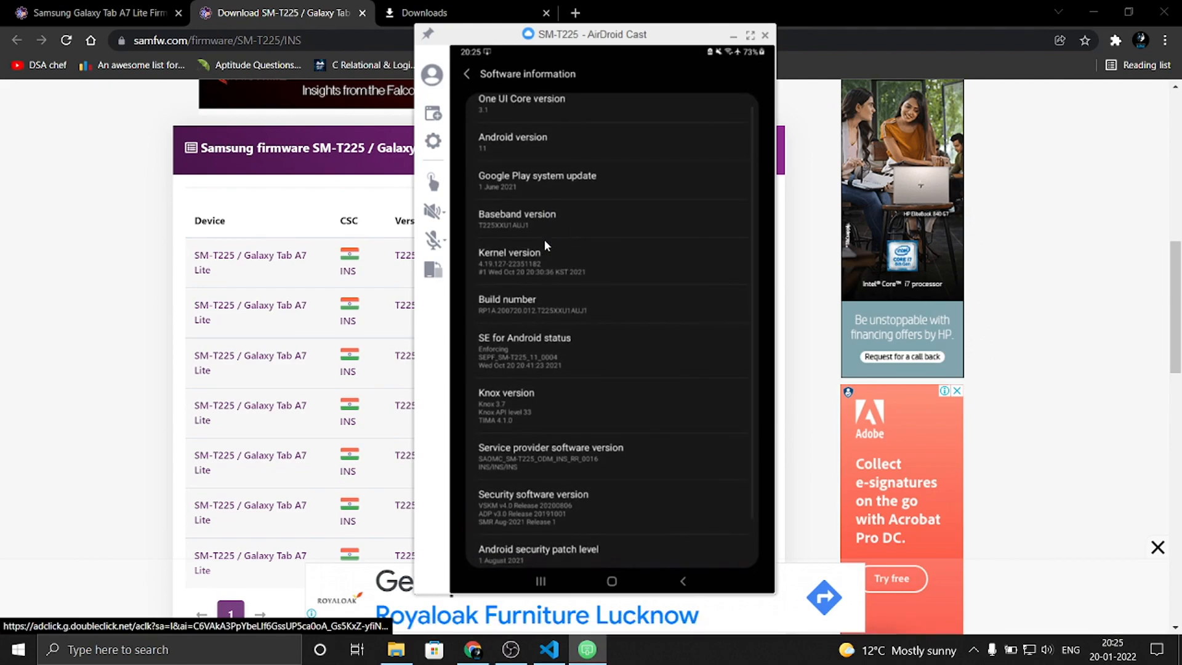
pyautogui.click(765, 35)
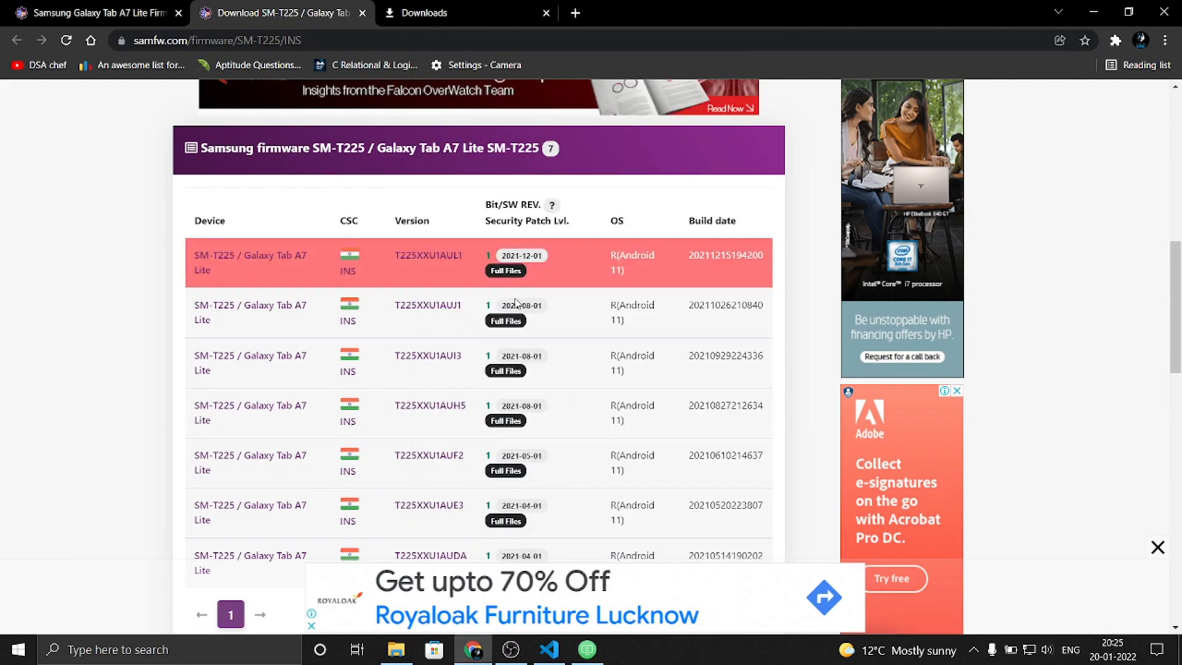
pyautogui.moveTo(433, 311)
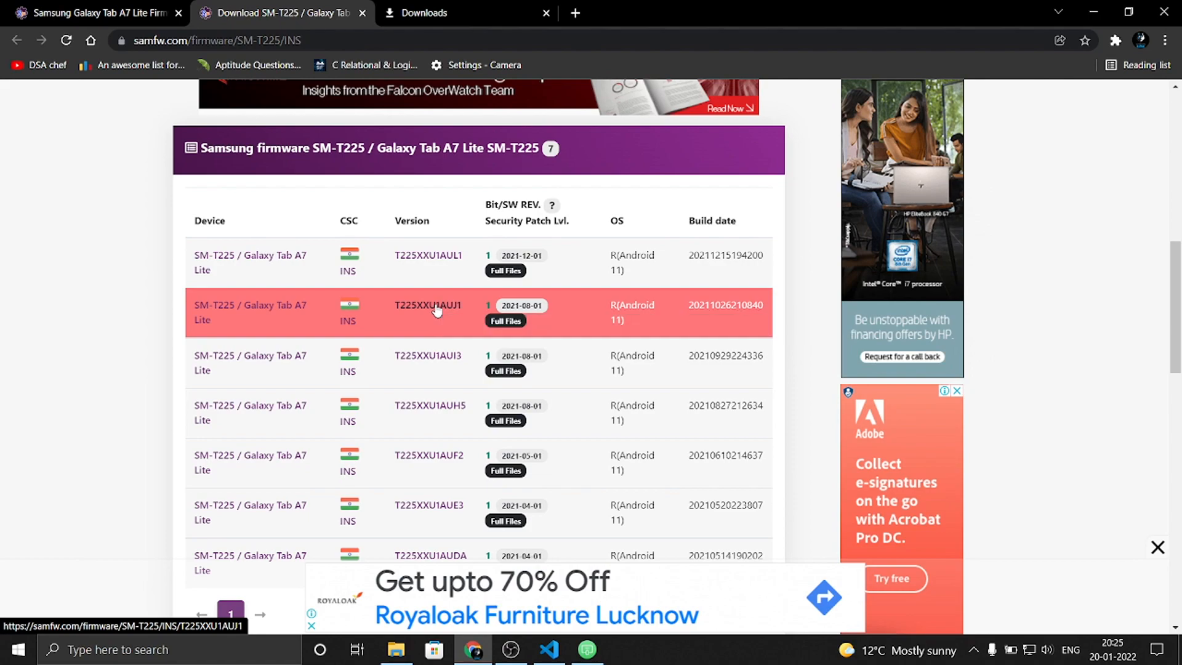
# Open the SM-T225 INS firmware T225XXU1AUJ1 download page in a new tab
pyautogui.click(428, 312)
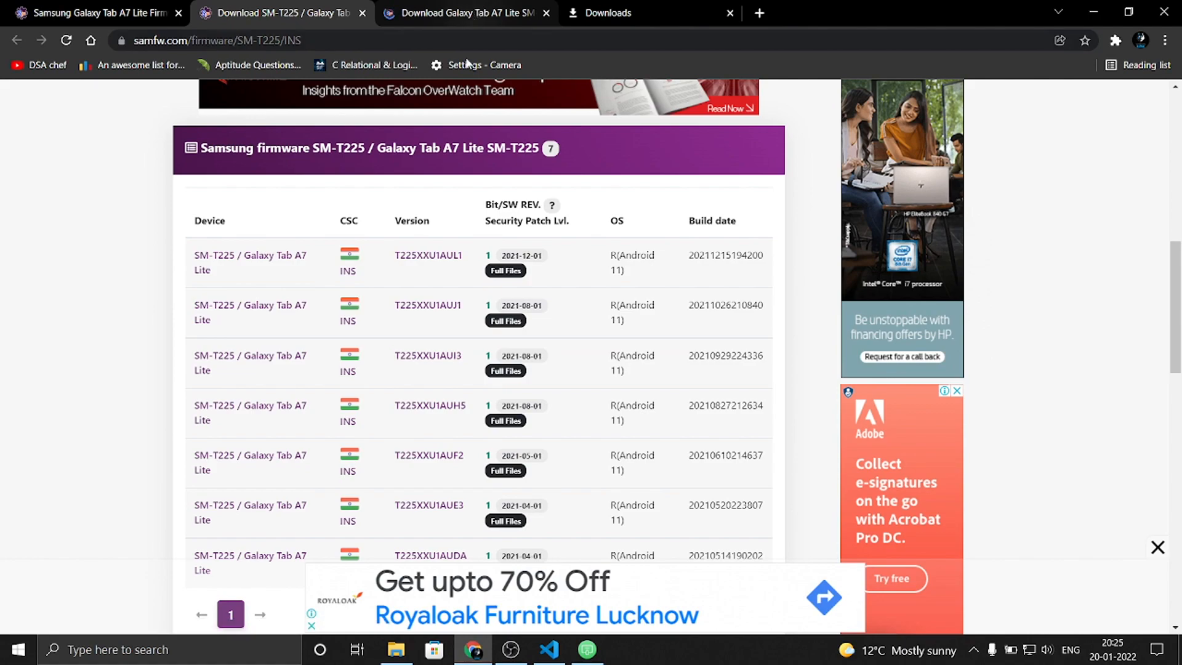
pyautogui.moveTo(452, 263)
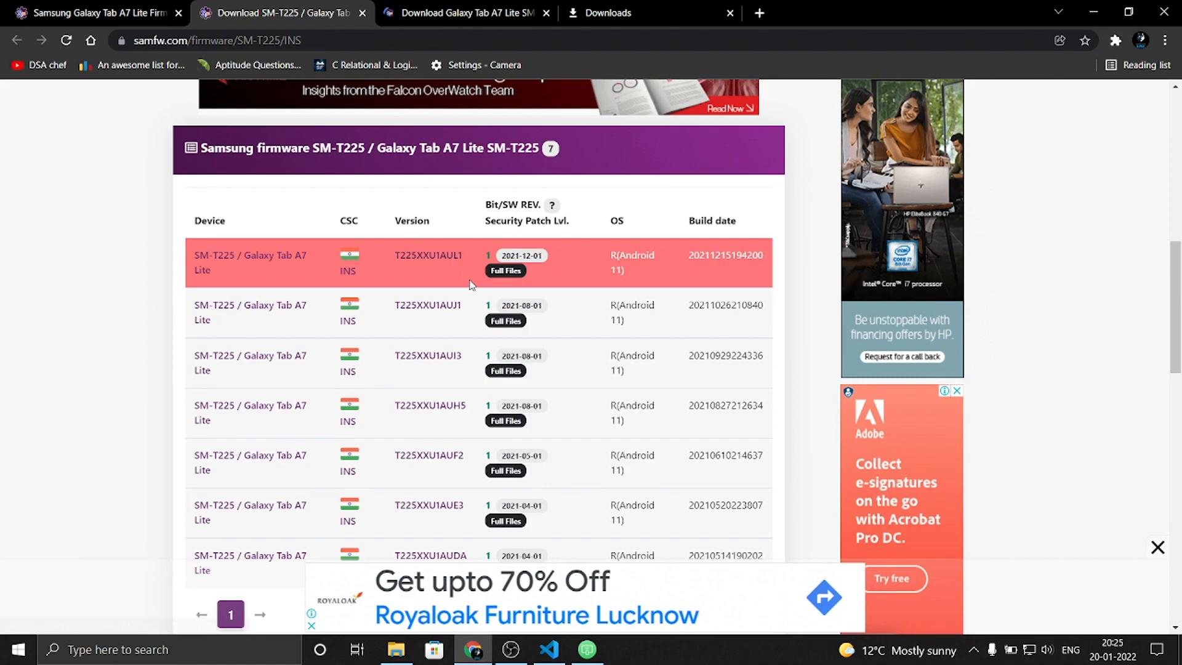
pyautogui.moveTo(477, 272)
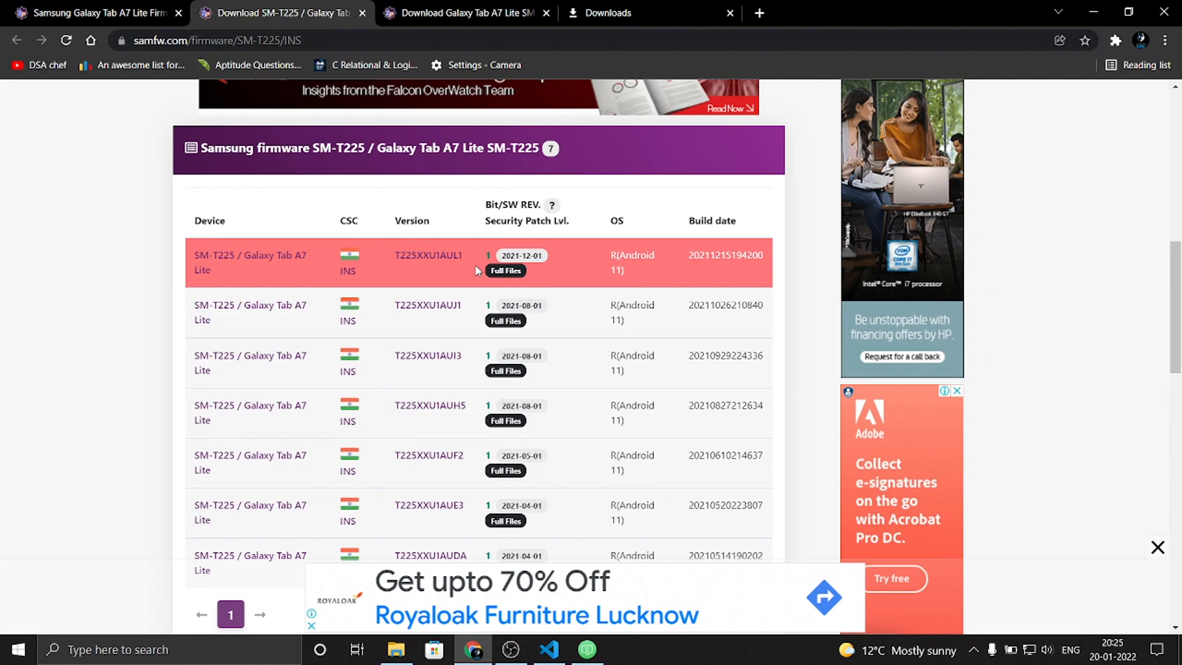
pyautogui.moveTo(432, 23)
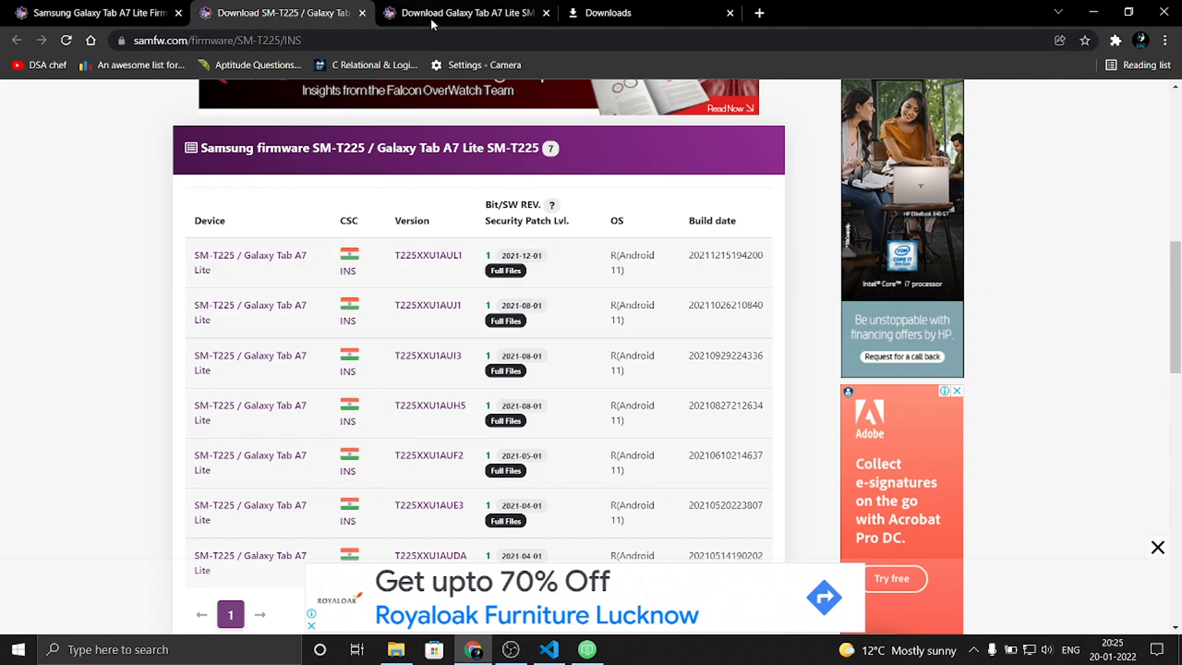
pyautogui.click(464, 13)
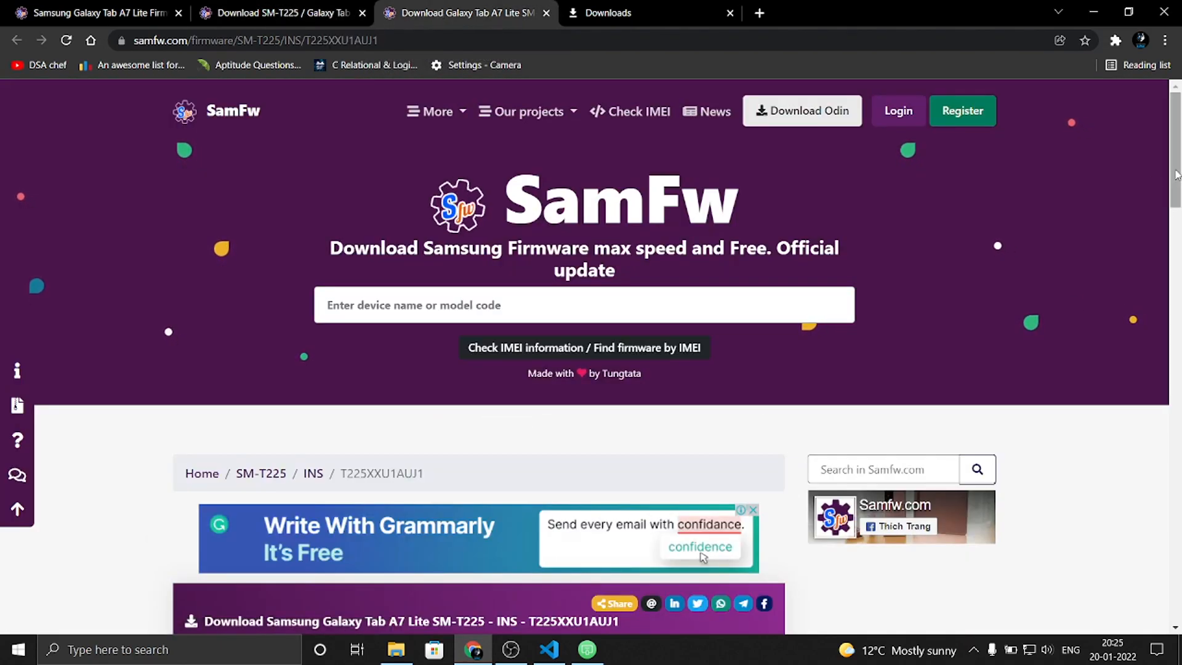
# Start the 3.65 GB T225XXU1AUJ1 download, then close the page and leave the site
pyautogui.scroll(-3)
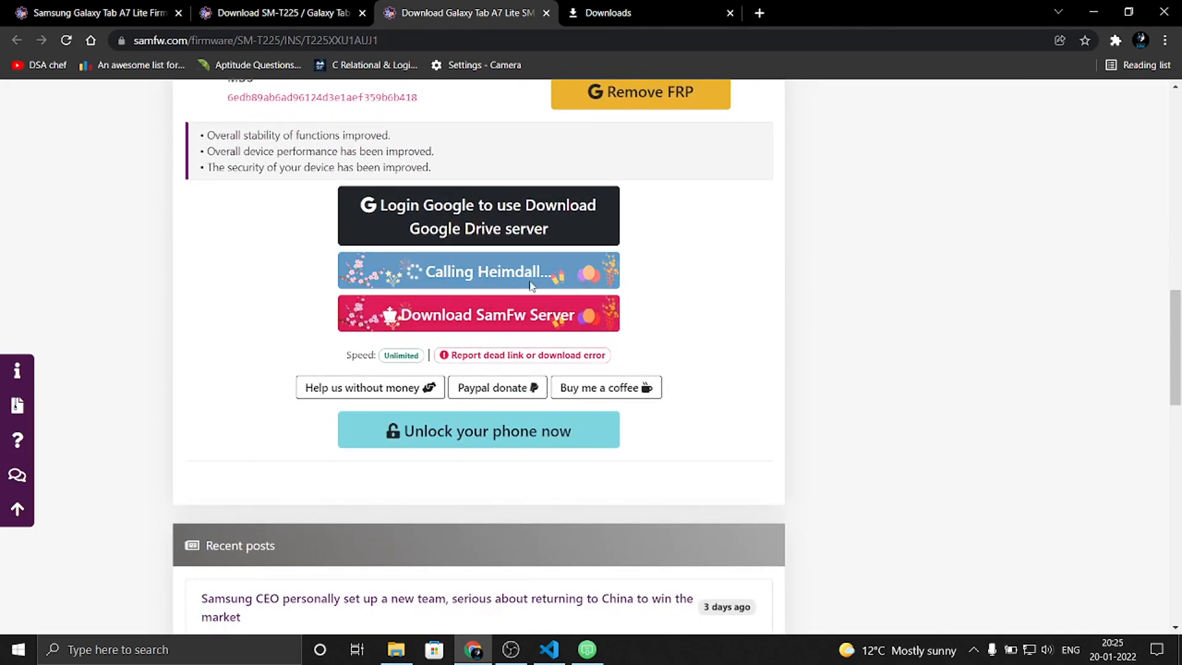
pyautogui.moveTo(633, 422)
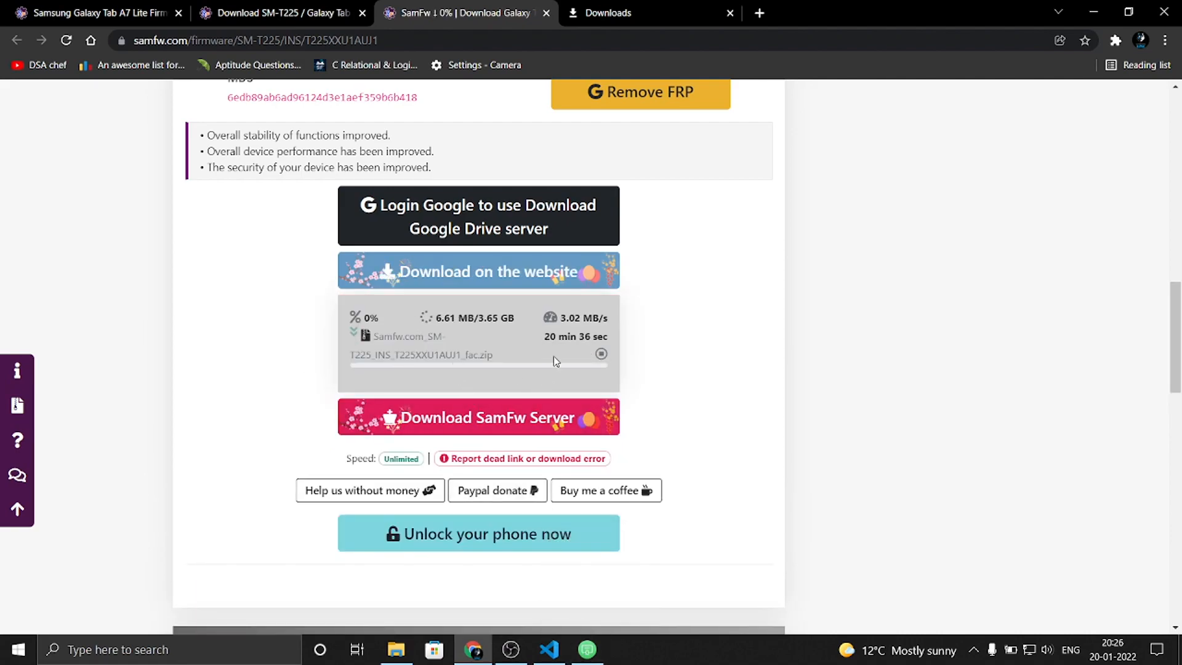
pyautogui.moveTo(601, 355)
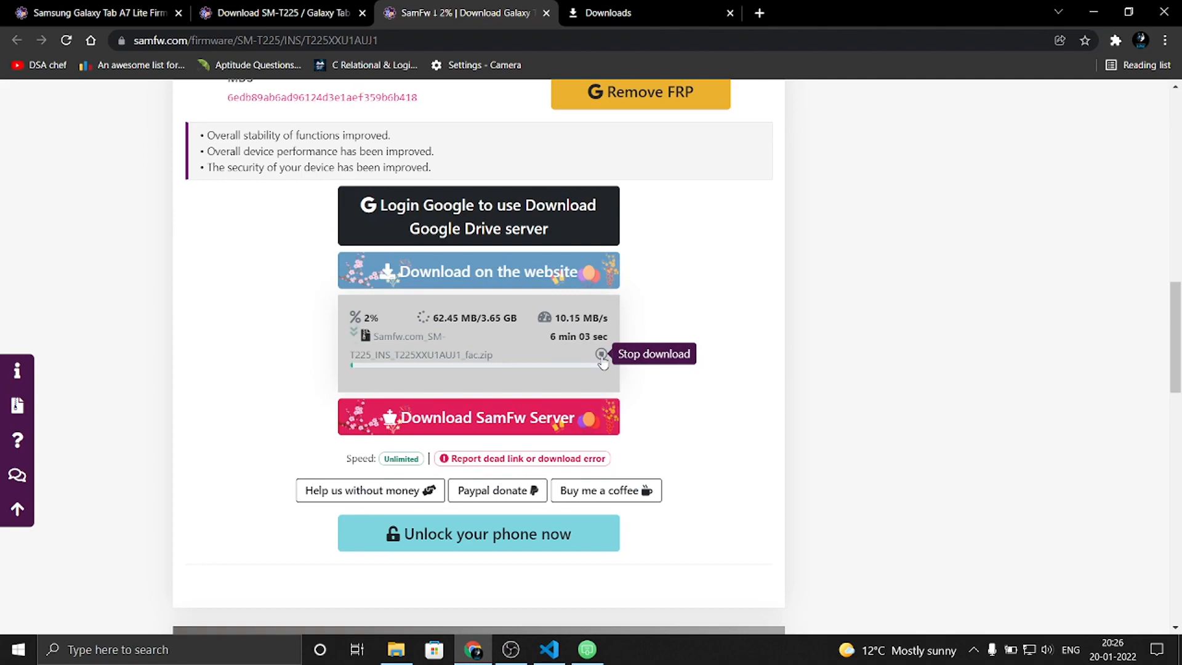
pyautogui.click(546, 13)
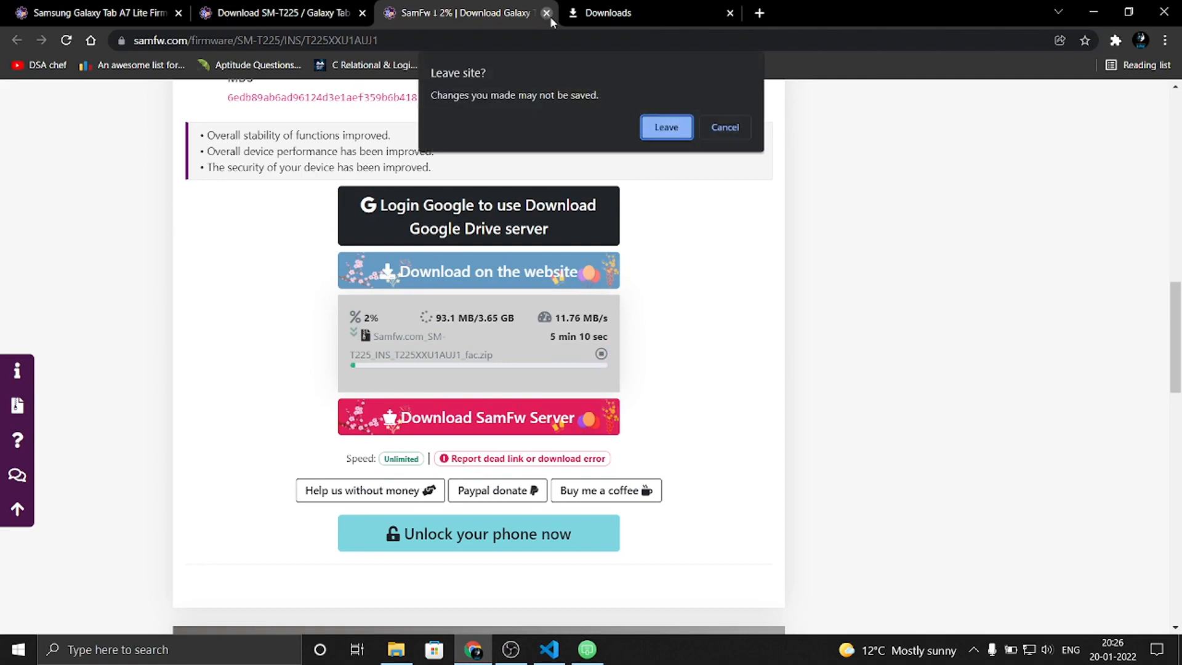
pyautogui.click(665, 127)
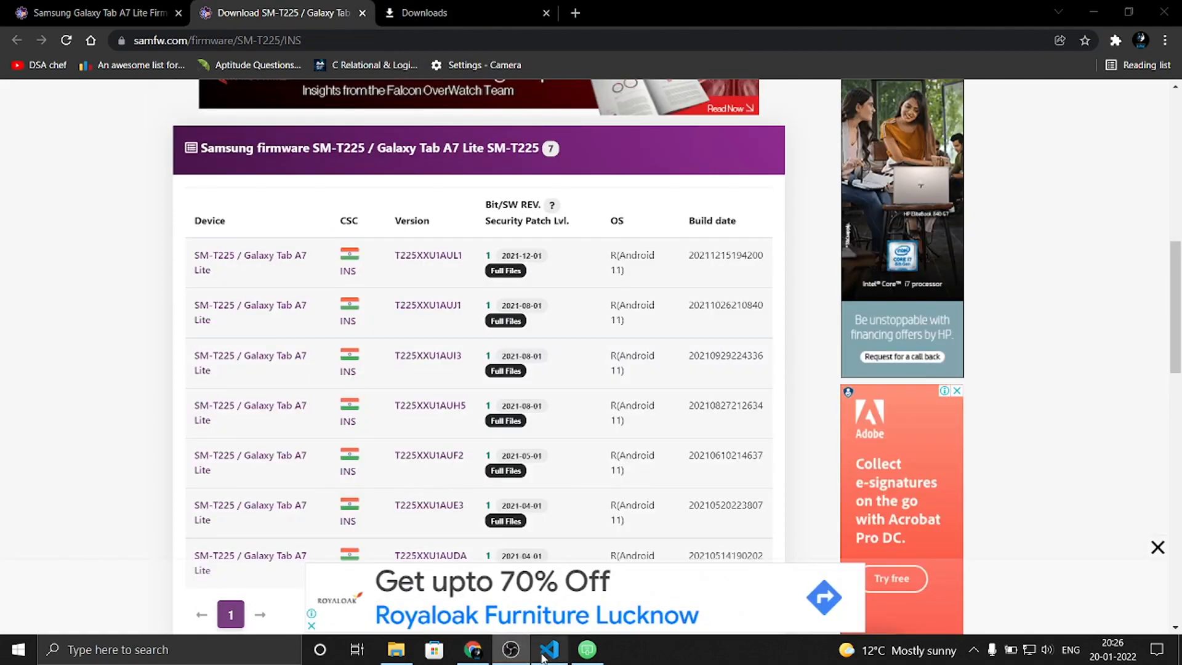
# Launch Magisk on the mirrored tablet, showing it not installed, then return to the notes
pyautogui.click(548, 649)
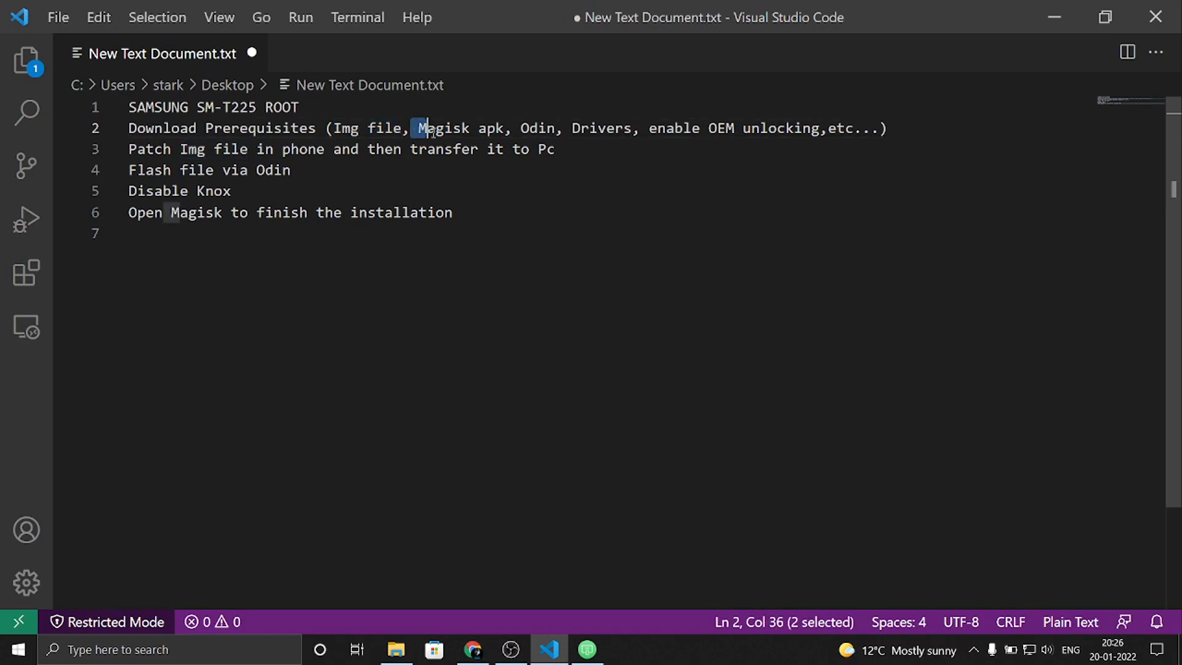
pyautogui.click(586, 649)
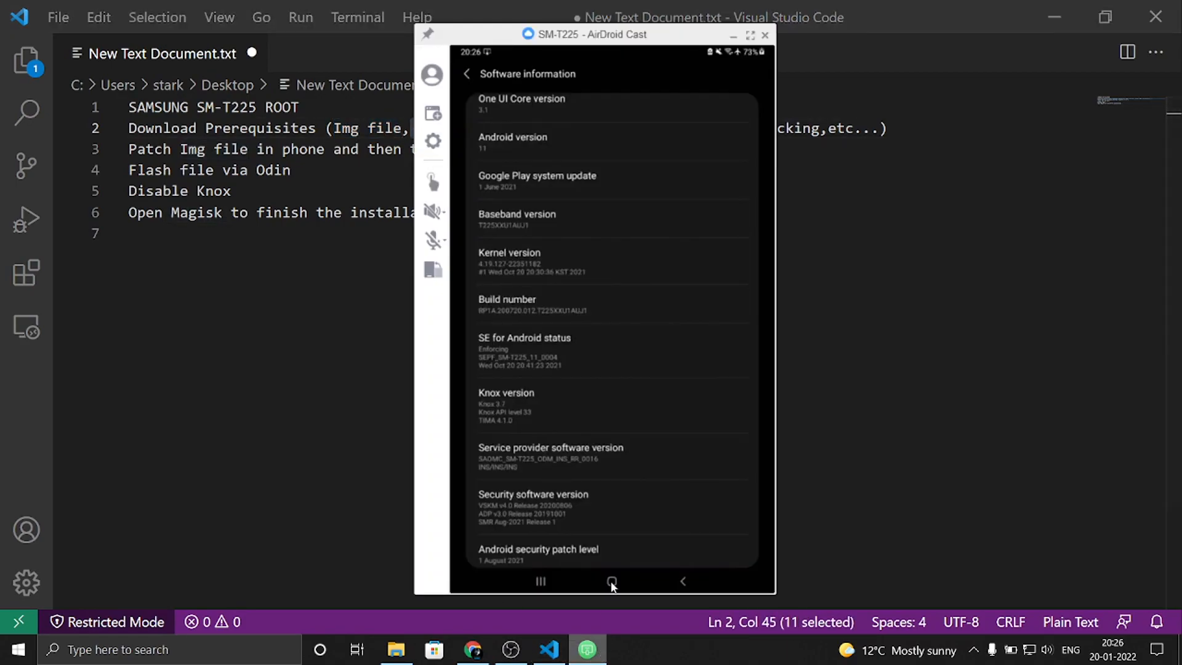
pyautogui.click(611, 581)
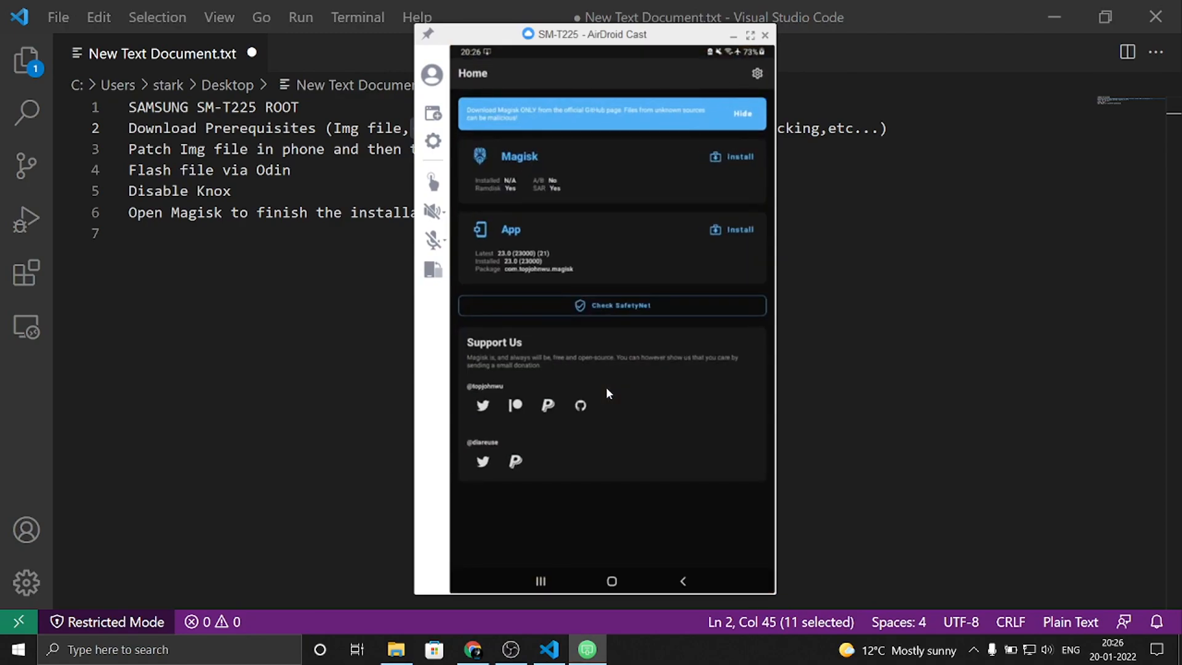
pyautogui.moveTo(613, 37)
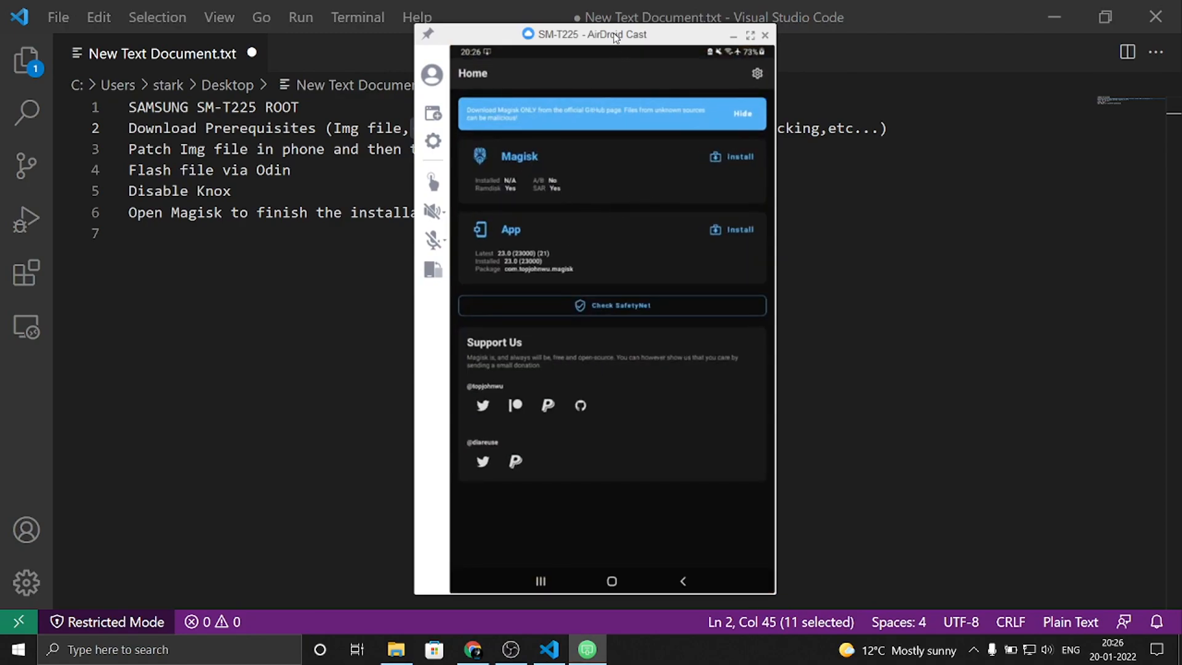
pyautogui.click(765, 35)
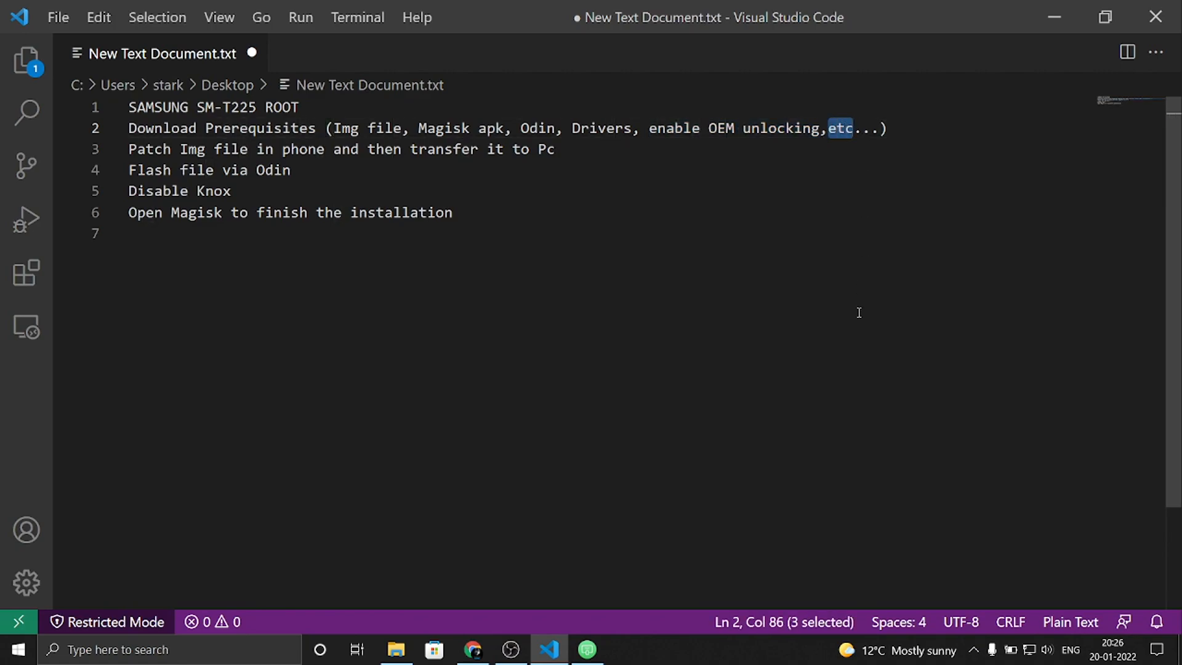
pyautogui.moveTo(1149, 296)
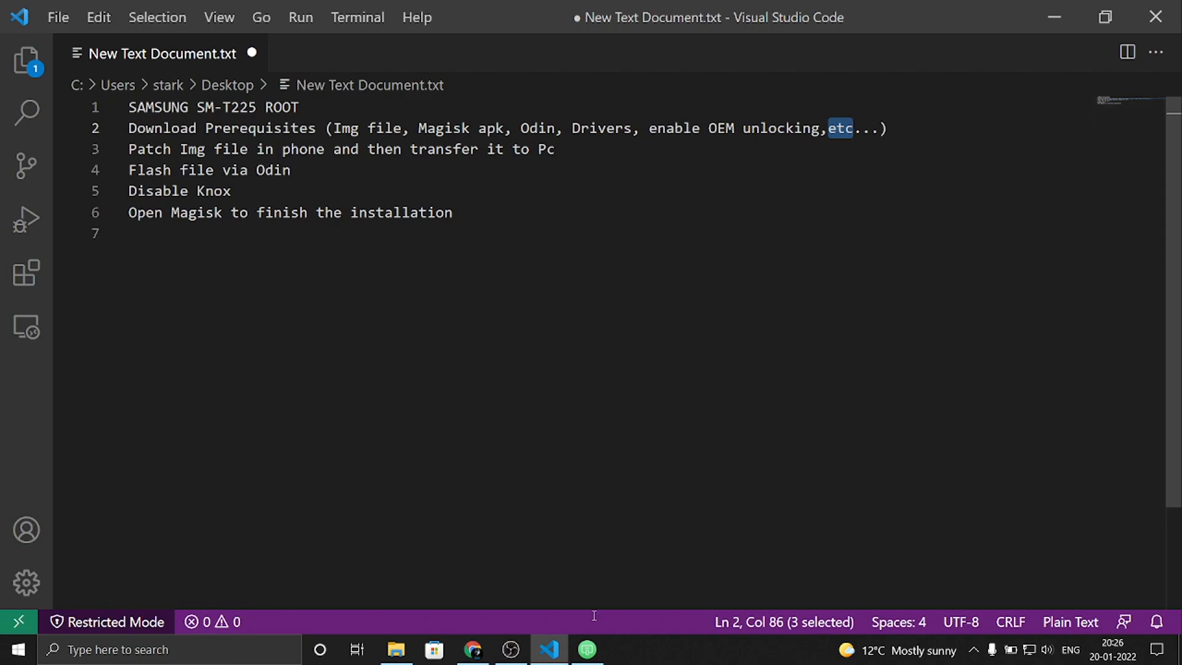
# Open the extracted Samfw T225XXU1AUJ1 firmware folder in Samsung Tools downloads
pyautogui.click(472, 649)
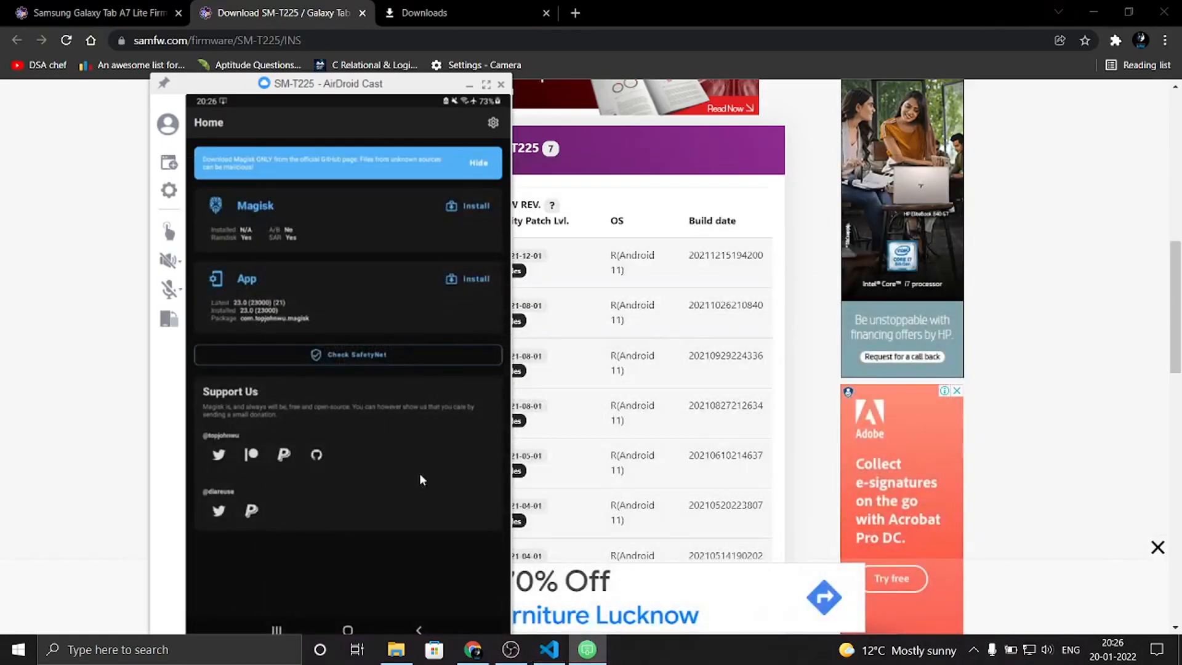
pyautogui.click(395, 650)
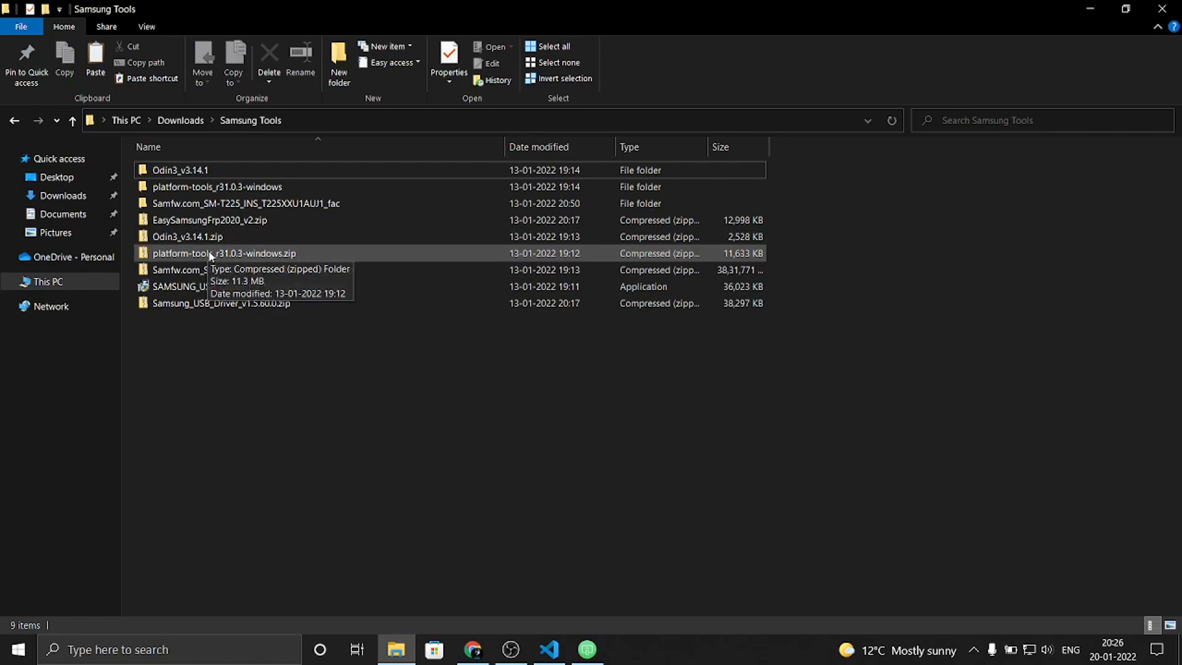
pyautogui.click(253, 269)
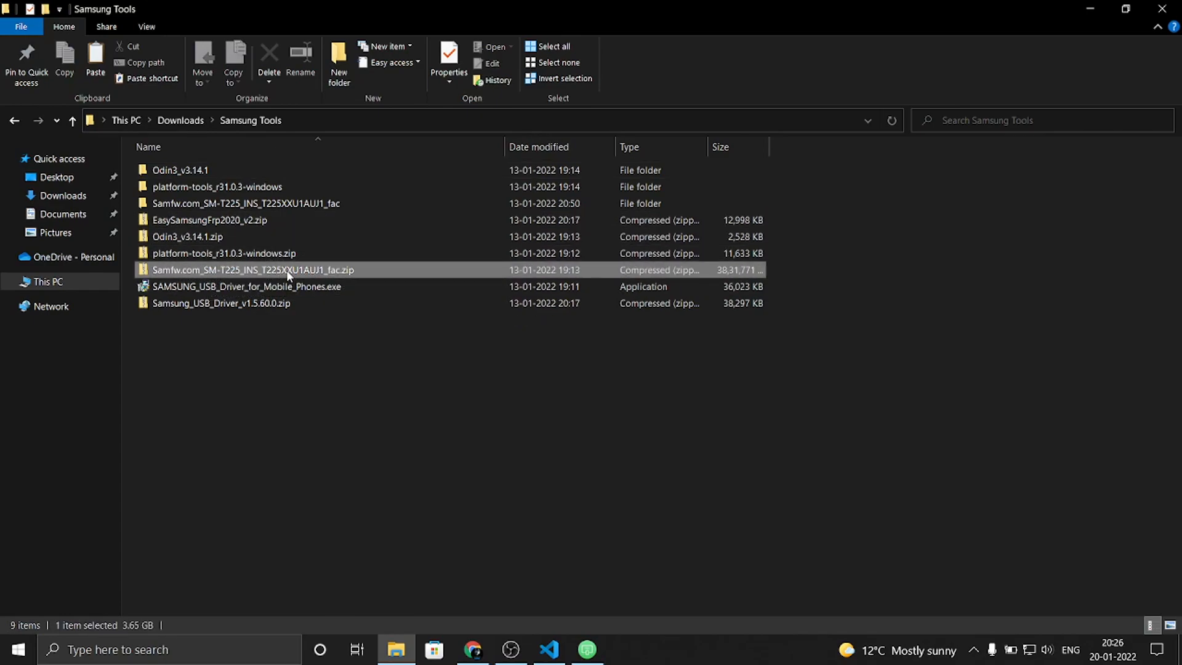
pyautogui.rightClick(286, 271)
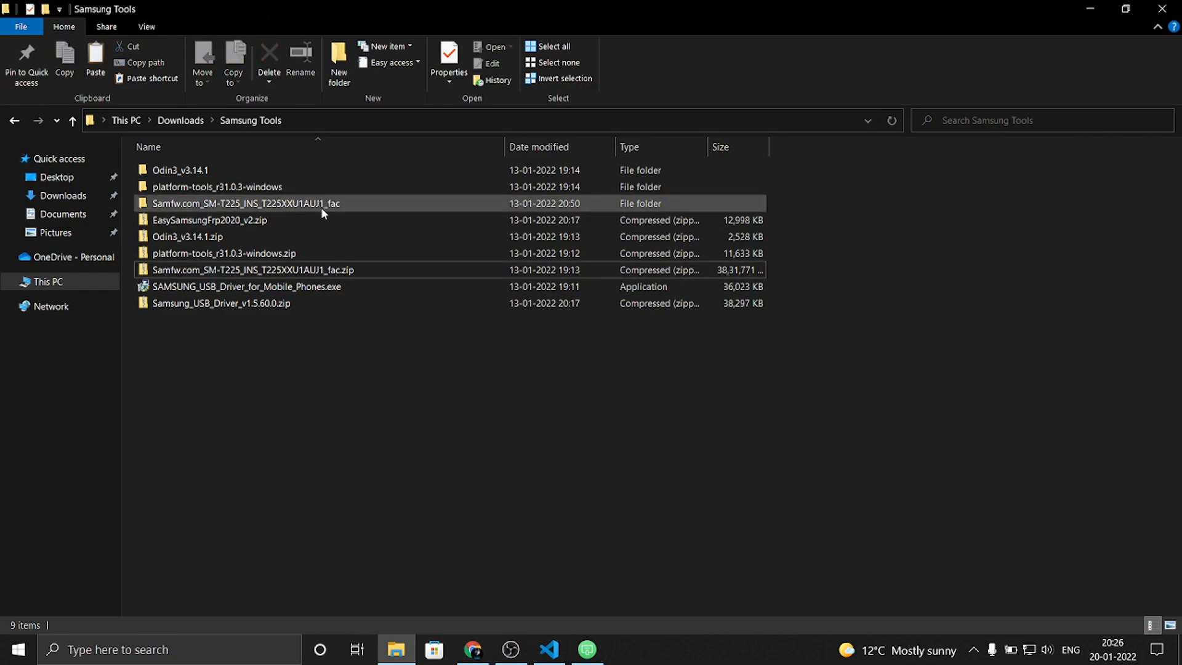
pyautogui.doubleClick(244, 204)
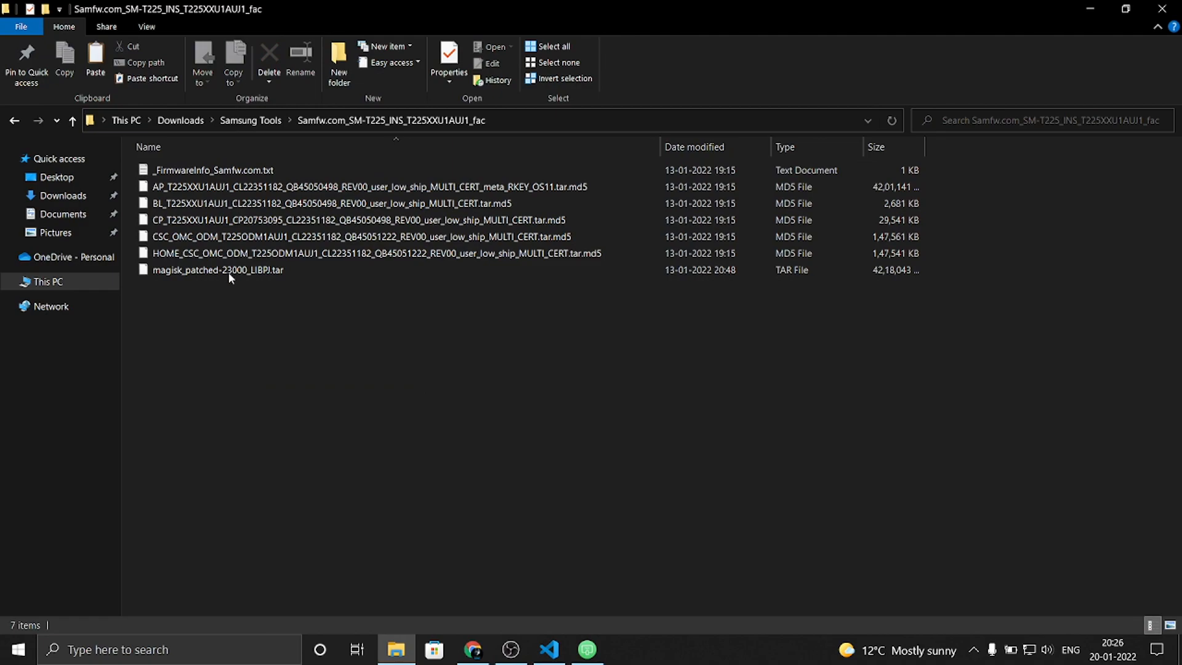
# Paste the AP firmware file into the Galaxy Tab A7 Lite's Download folder
pyautogui.click(218, 270)
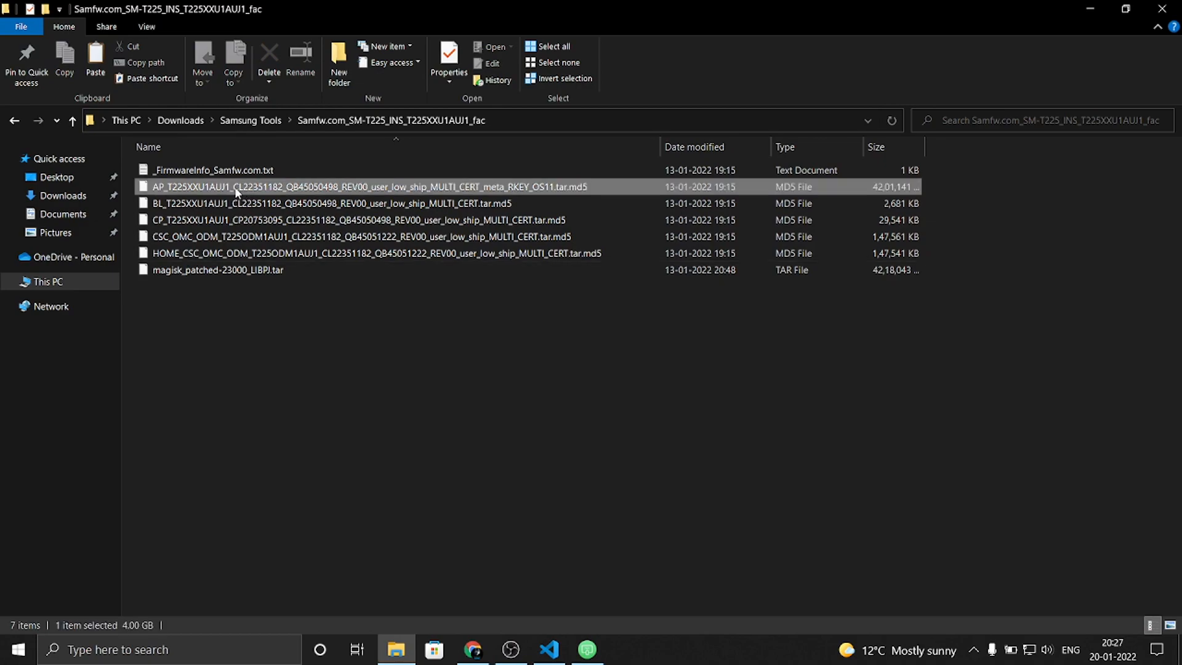
pyautogui.moveTo(204, 202)
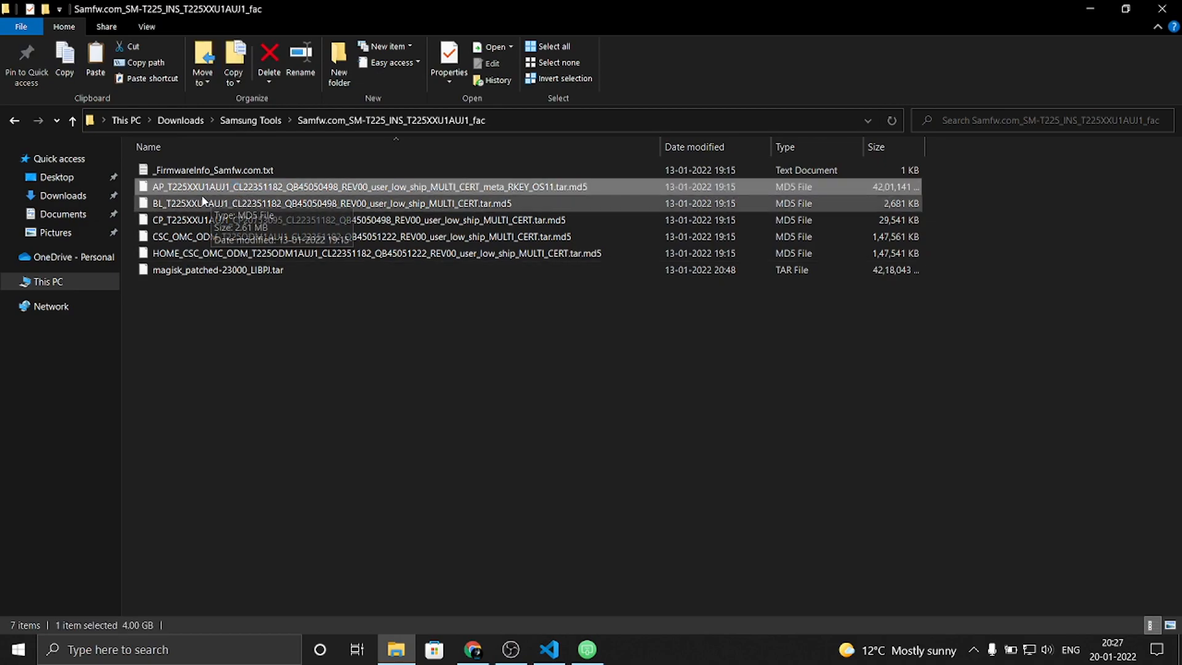
pyautogui.moveTo(194, 186)
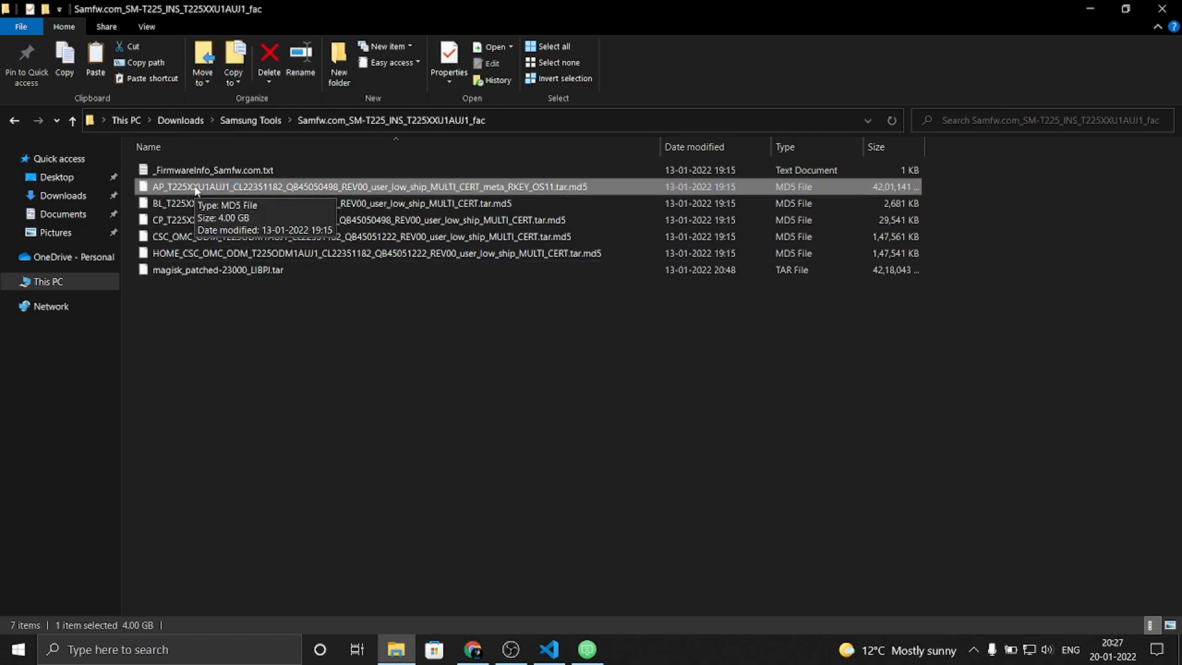
pyautogui.moveTo(240, 191)
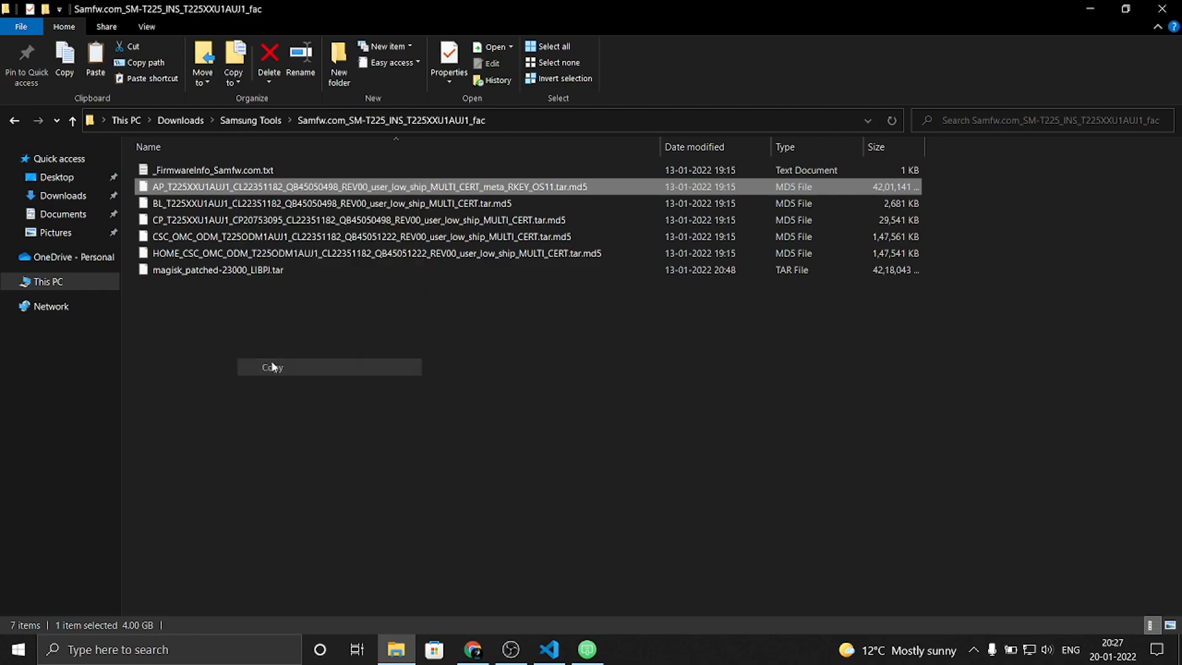
pyautogui.click(47, 281)
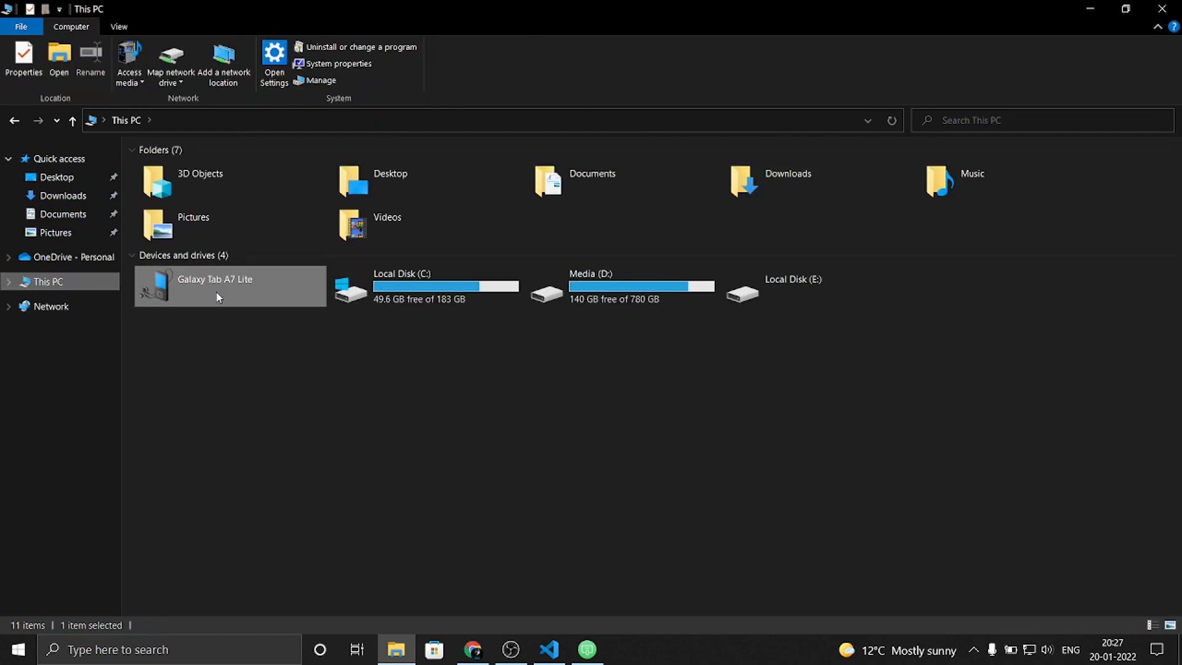
pyautogui.doubleClick(230, 286)
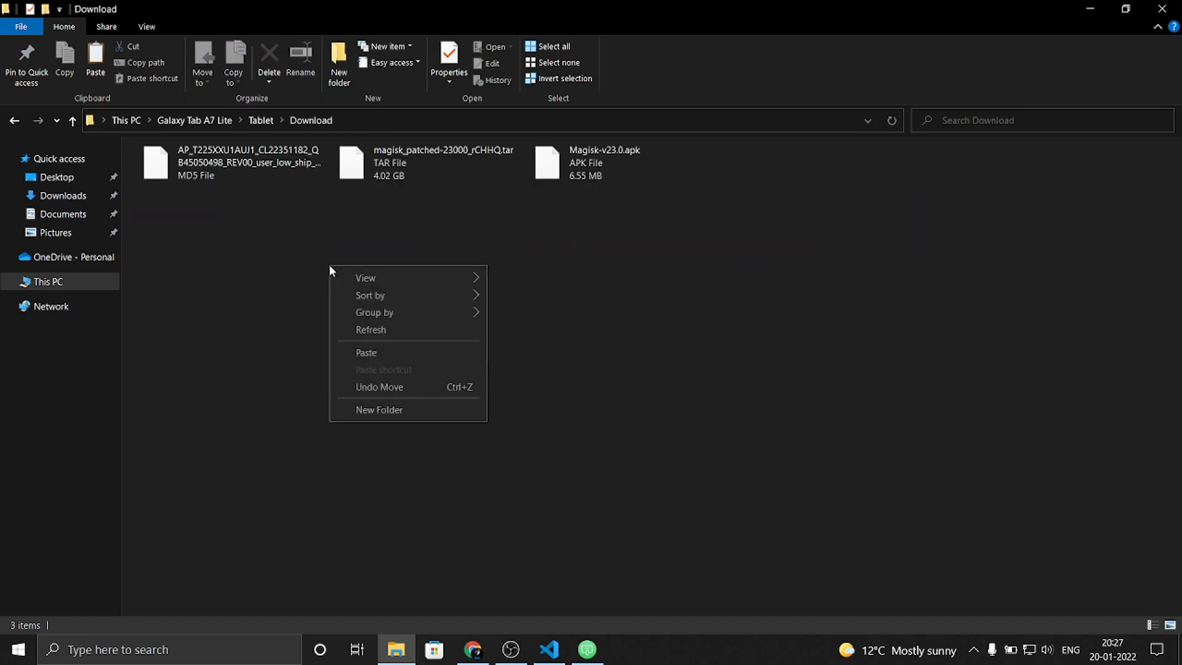
pyautogui.click(229, 162)
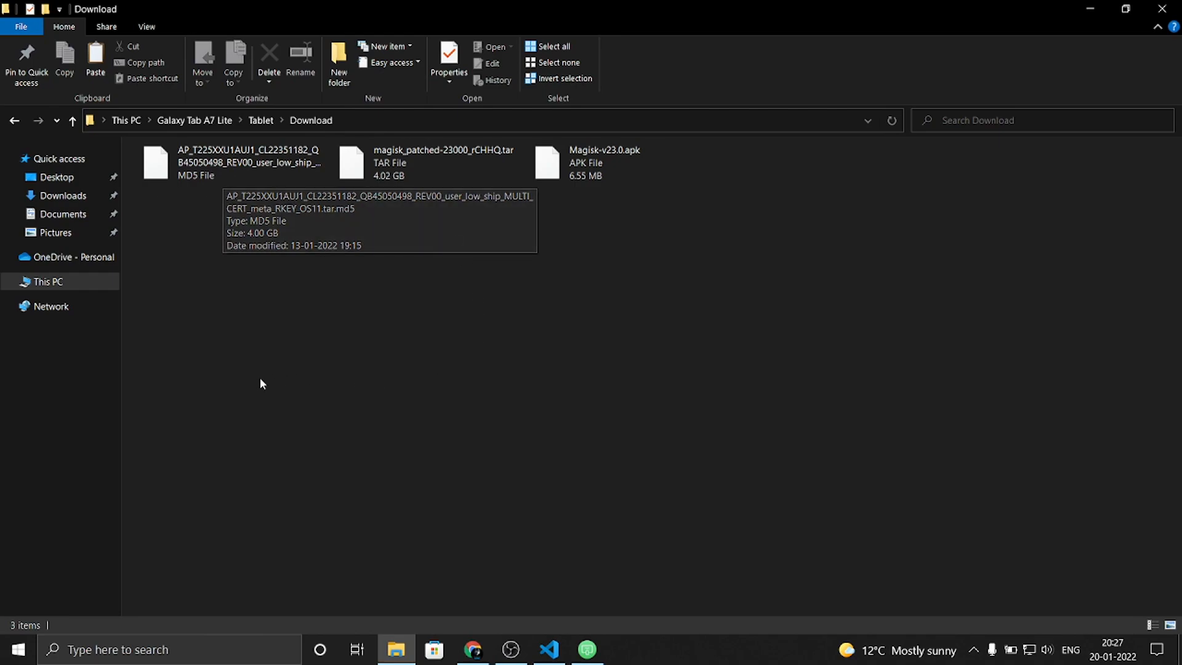
pyautogui.moveTo(612, 626)
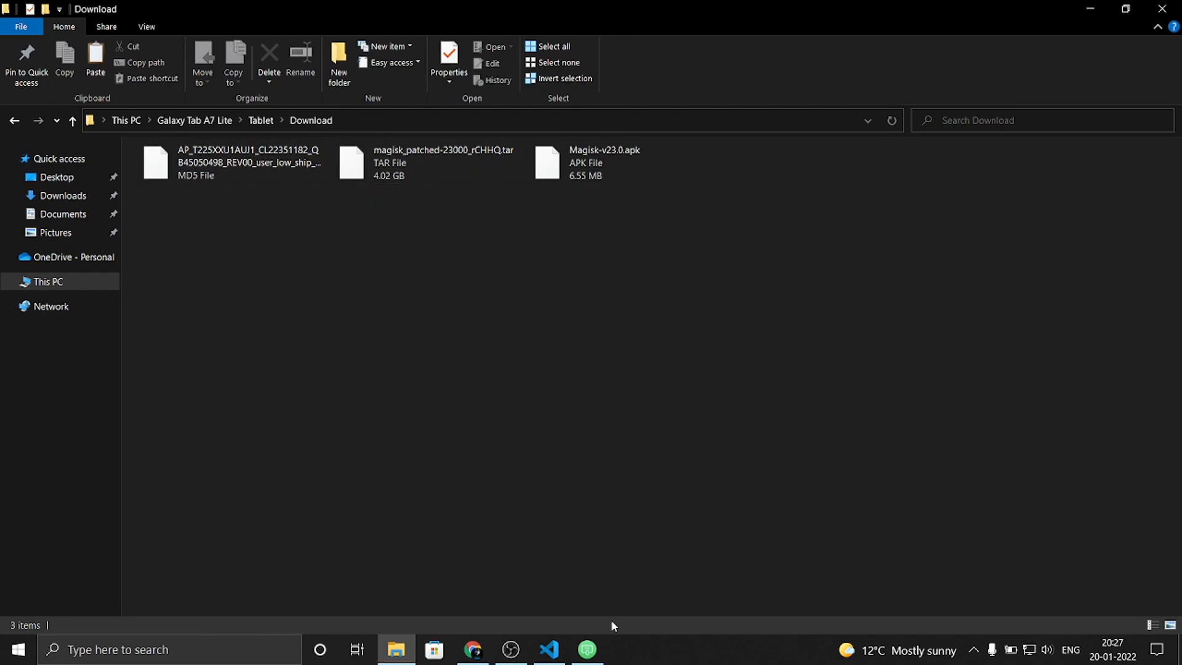
pyautogui.click(587, 649)
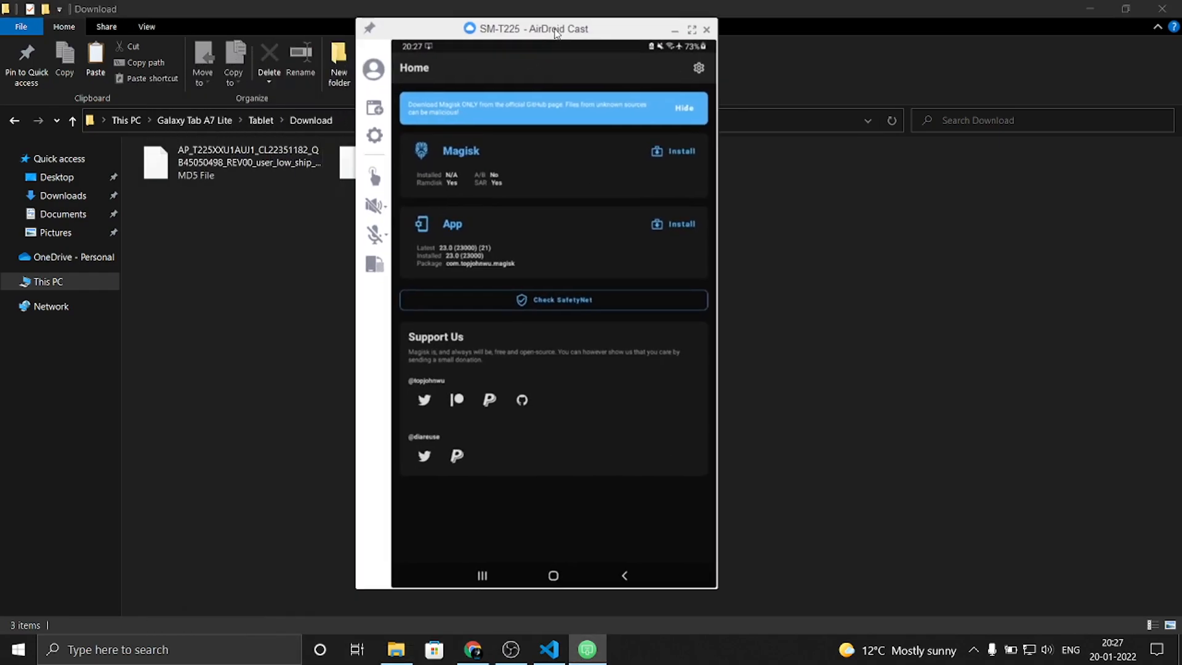
# In Magisk, start Install using Select and Patch a File for the AP firmware
pyautogui.moveTo(528, 29); pyautogui.dragTo(547, 35)
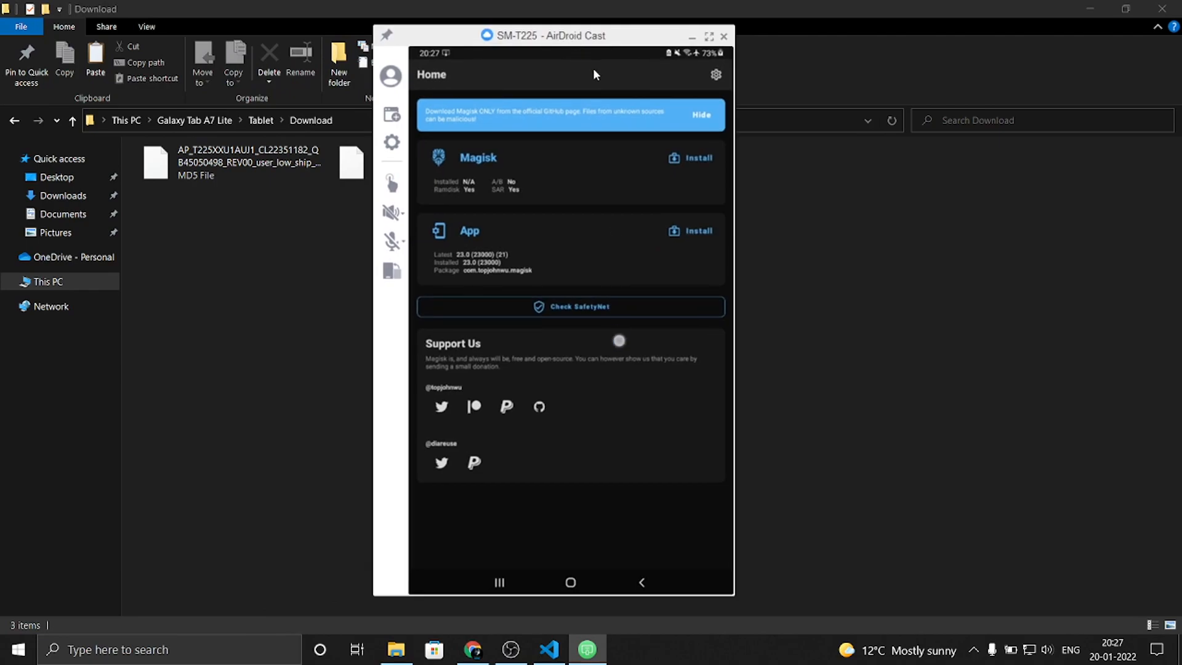
pyautogui.click(688, 158)
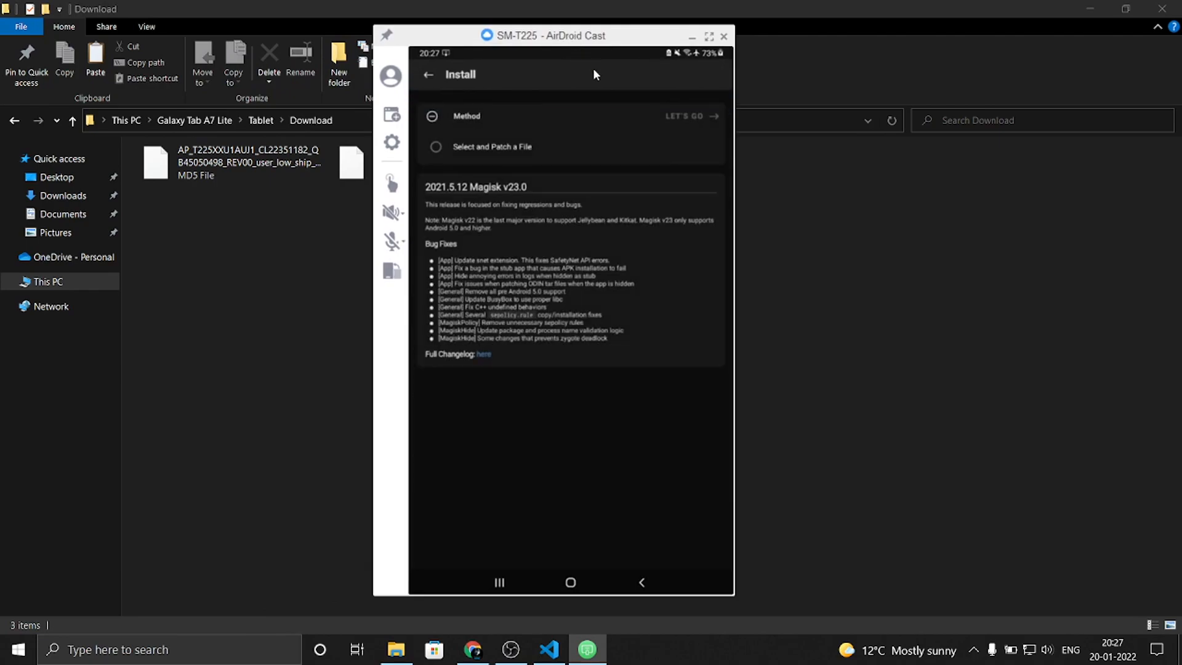
pyautogui.click(436, 147)
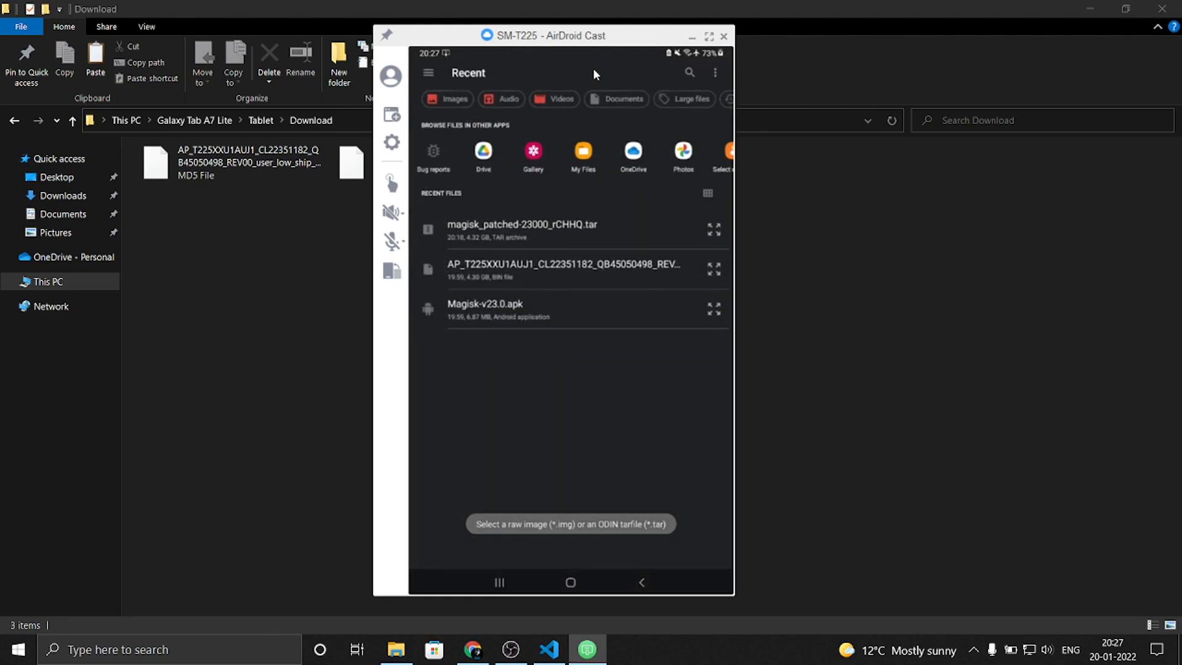
pyautogui.click(486, 309)
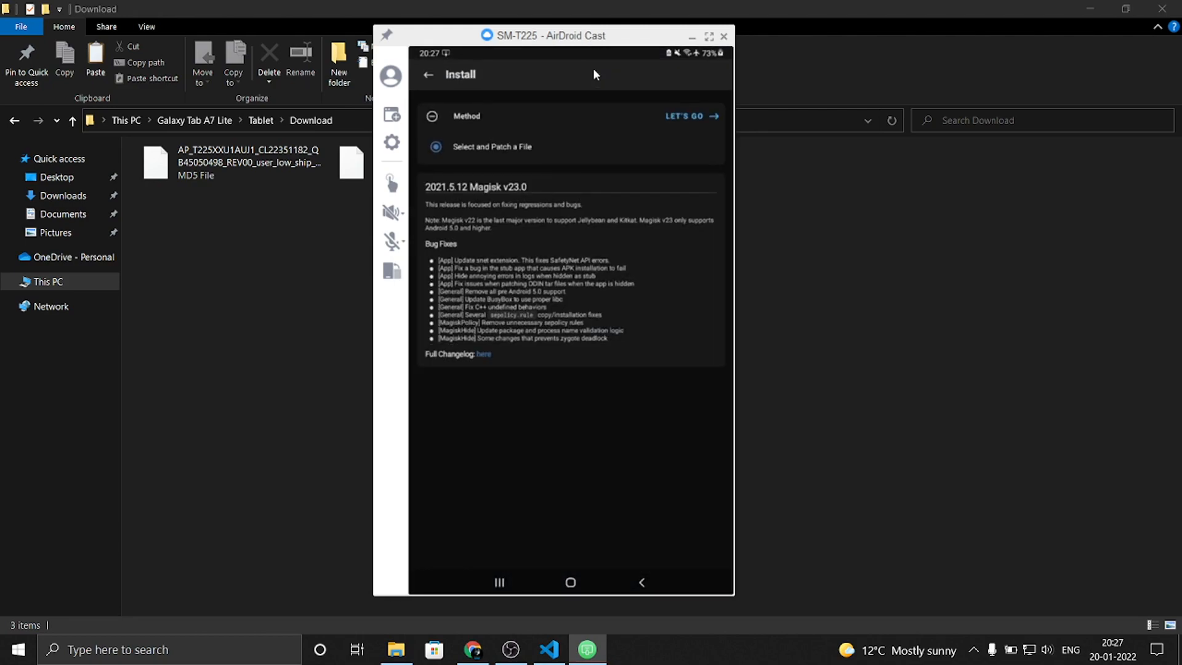
# Patch the AP firmware and select magisk_patched-23000_rCHHQ.tar in the tablet's Download folder
pyautogui.click(688, 117)
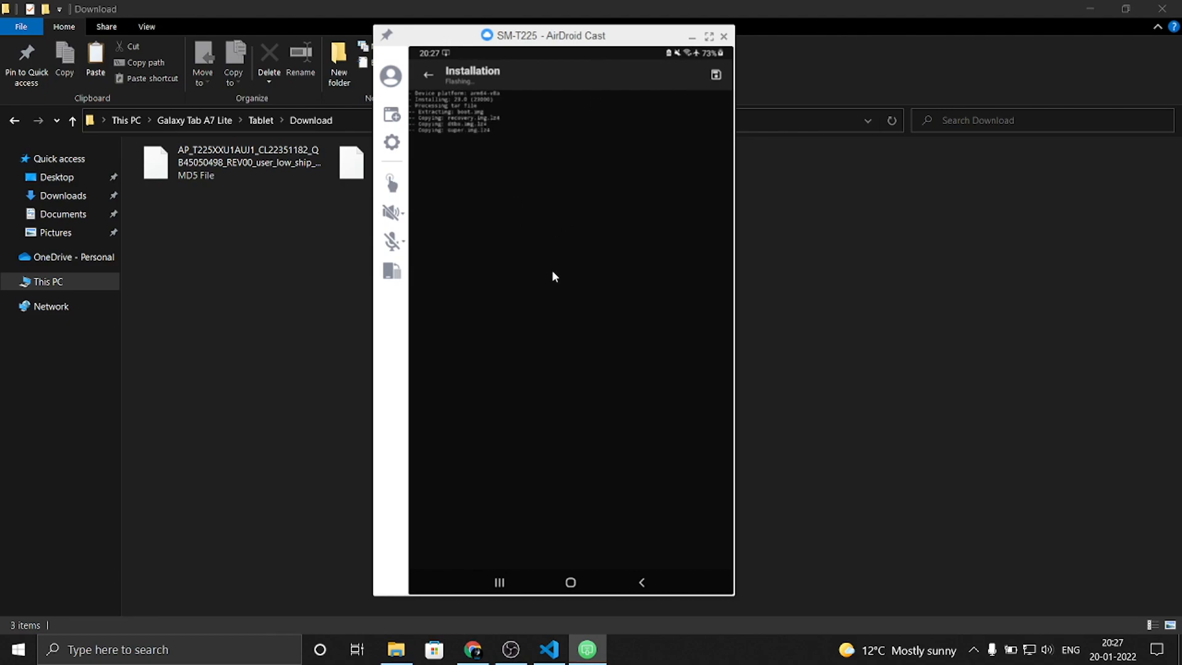
pyautogui.moveTo(536, 29)
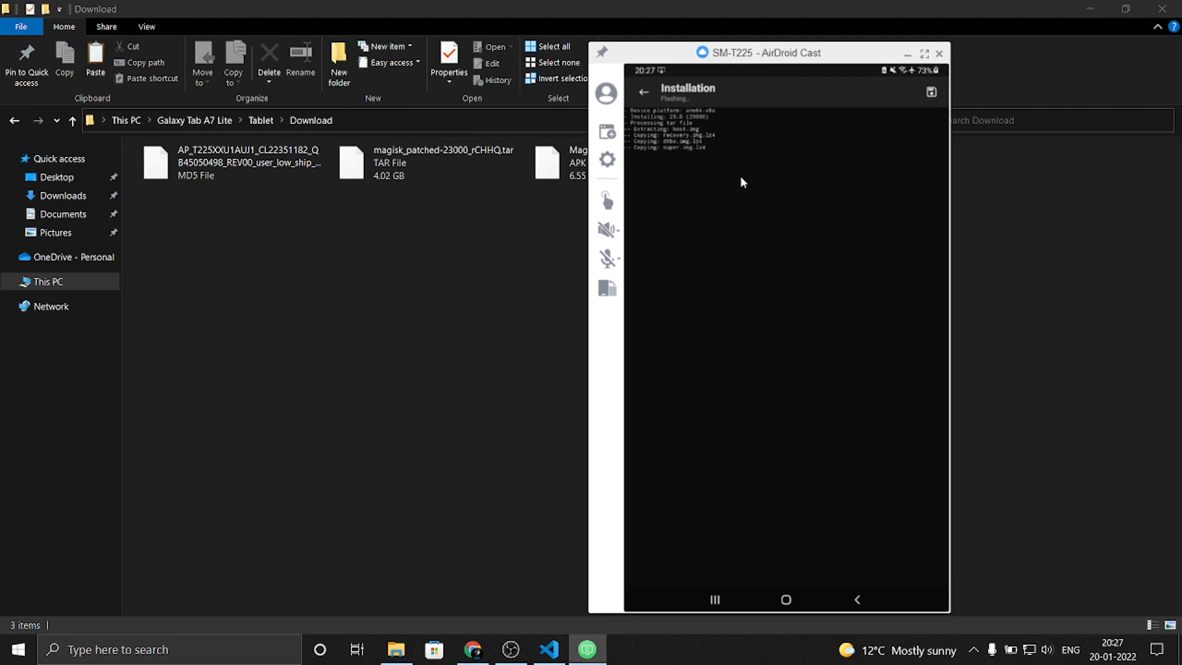
pyautogui.moveTo(689, 348)
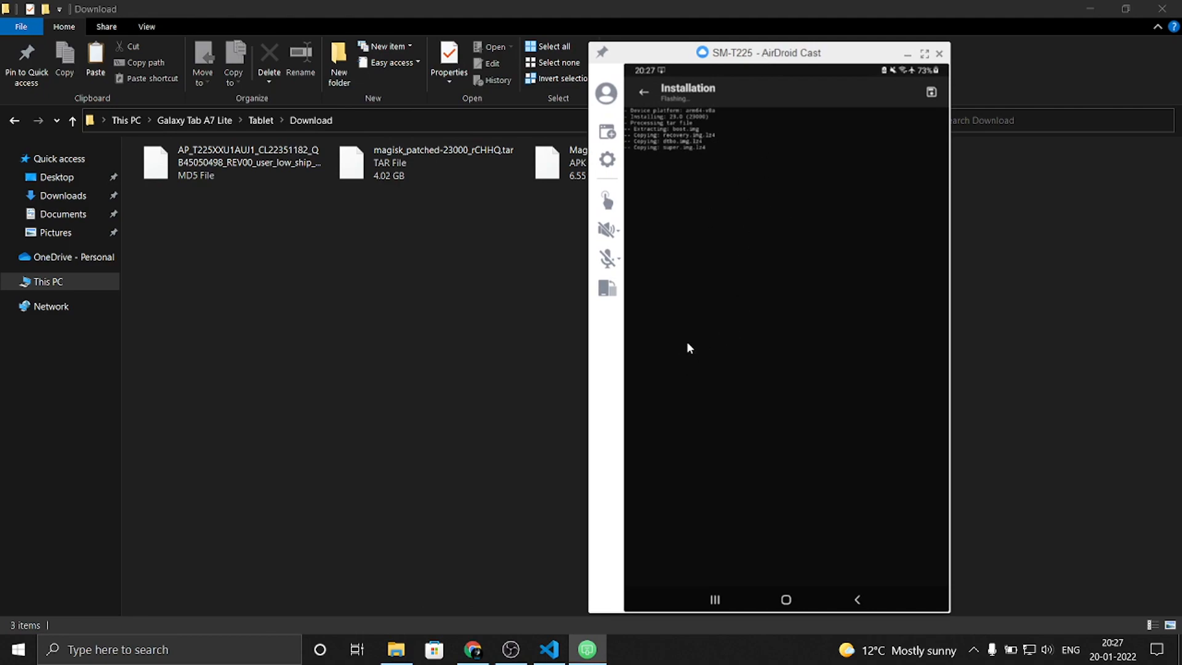
pyautogui.moveTo(390, 135)
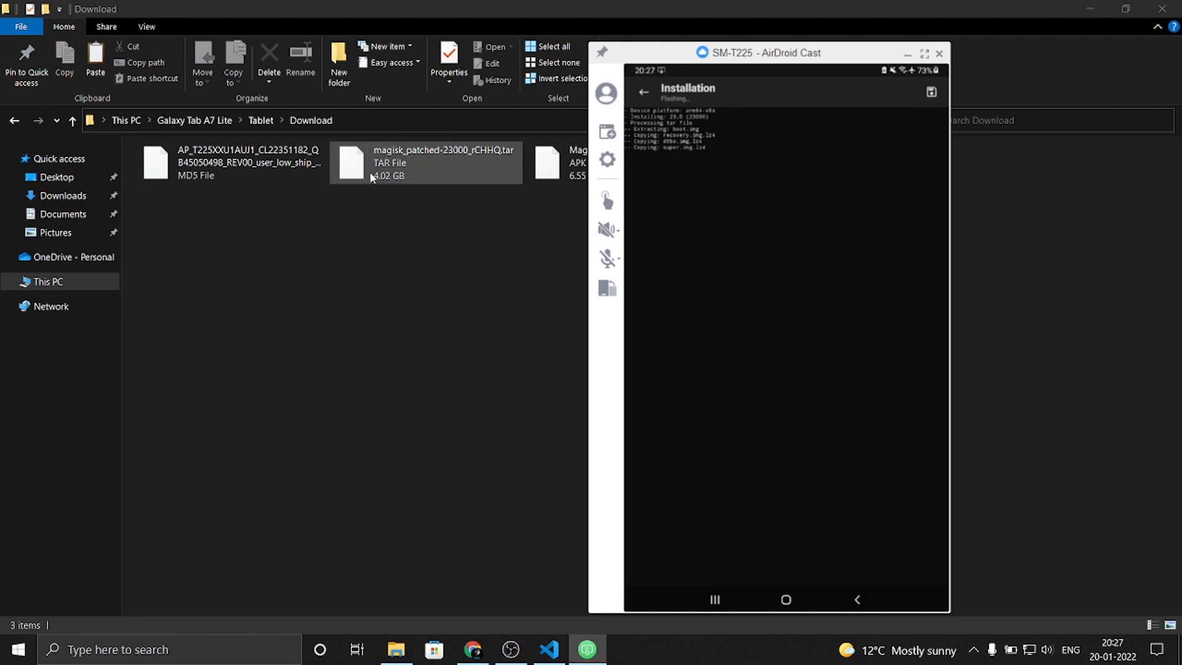
pyautogui.click(941, 53)
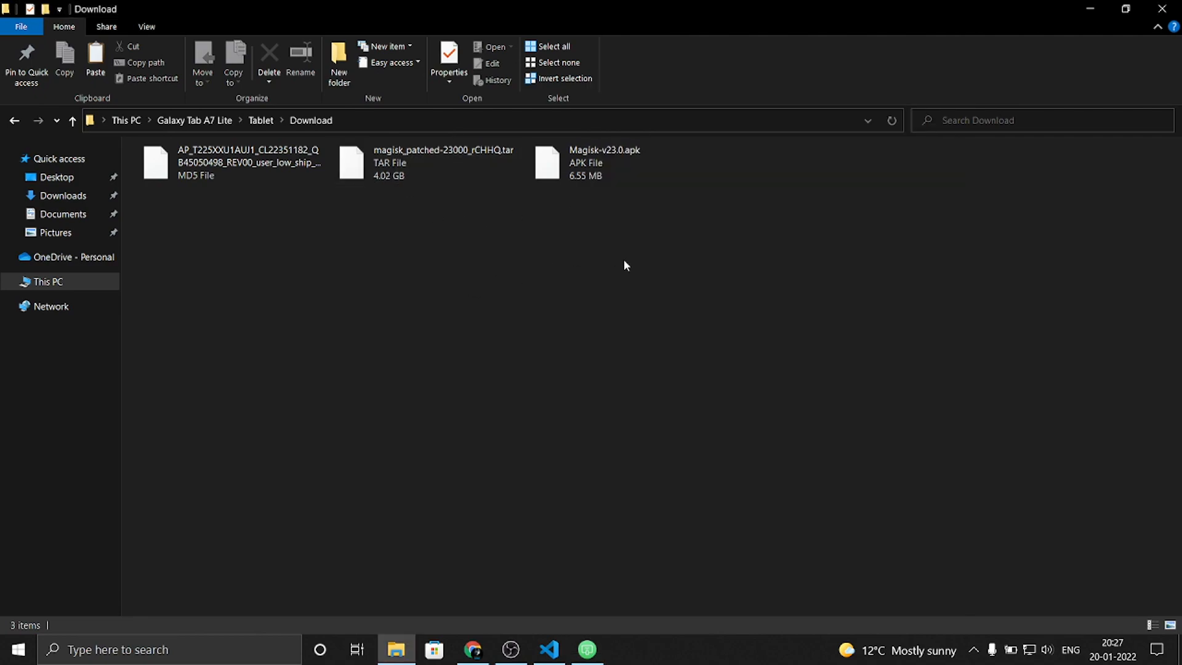
pyautogui.click(422, 162)
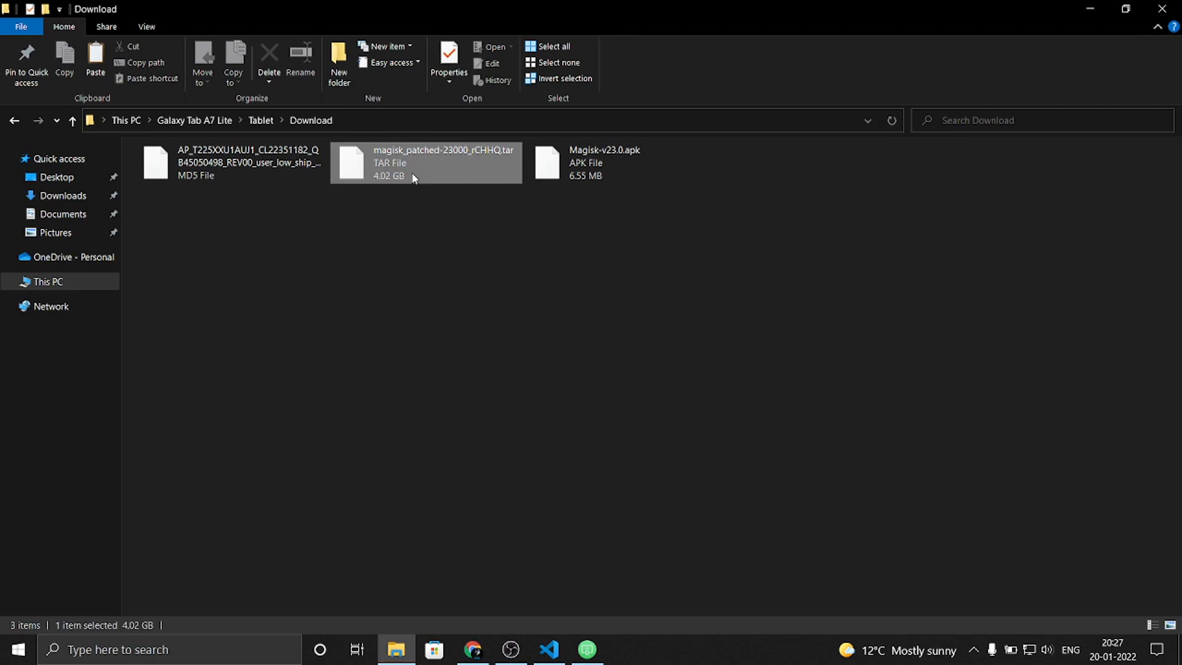
pyautogui.click(587, 650)
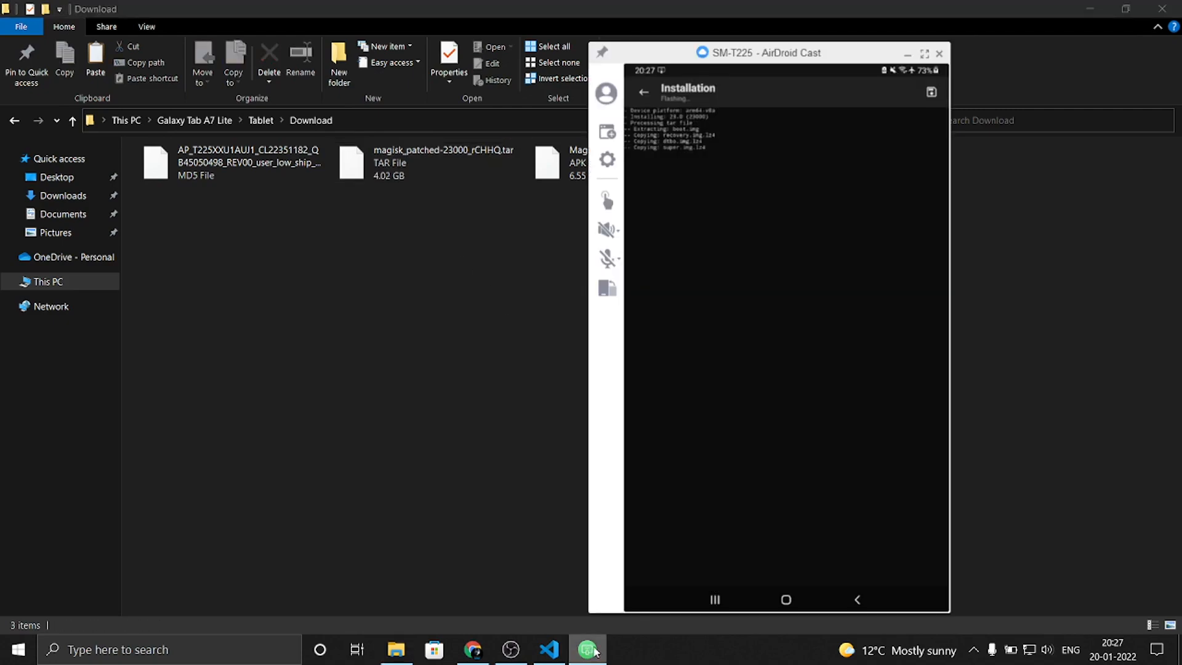
pyautogui.moveTo(744, 227)
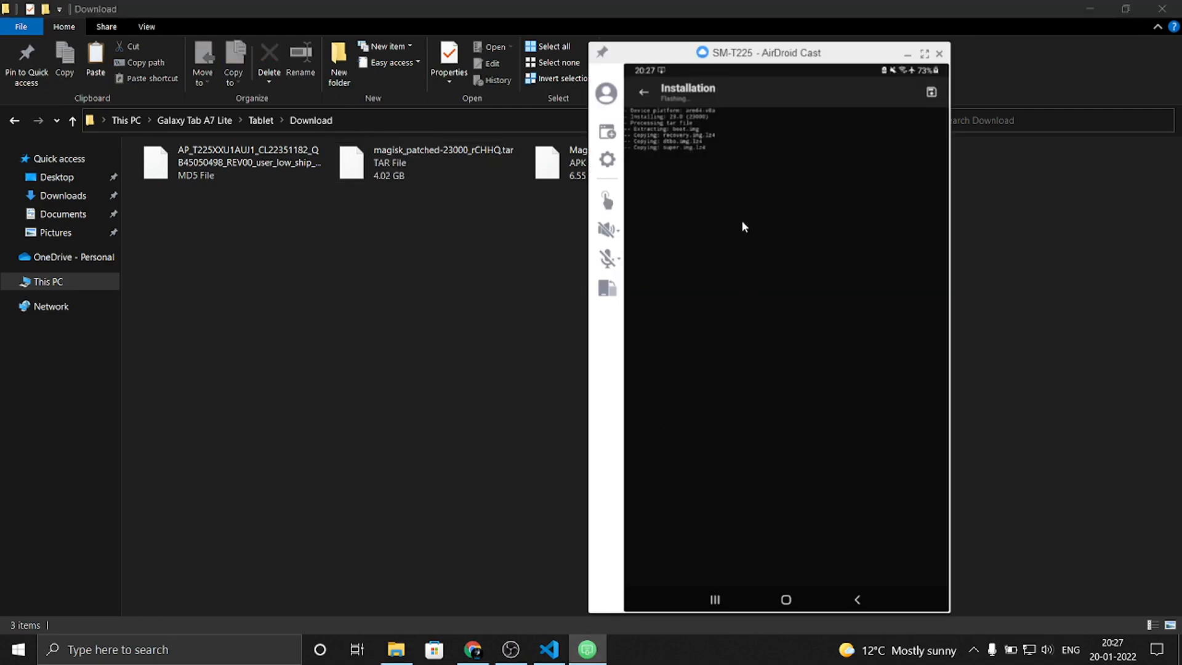
pyautogui.moveTo(757, 210)
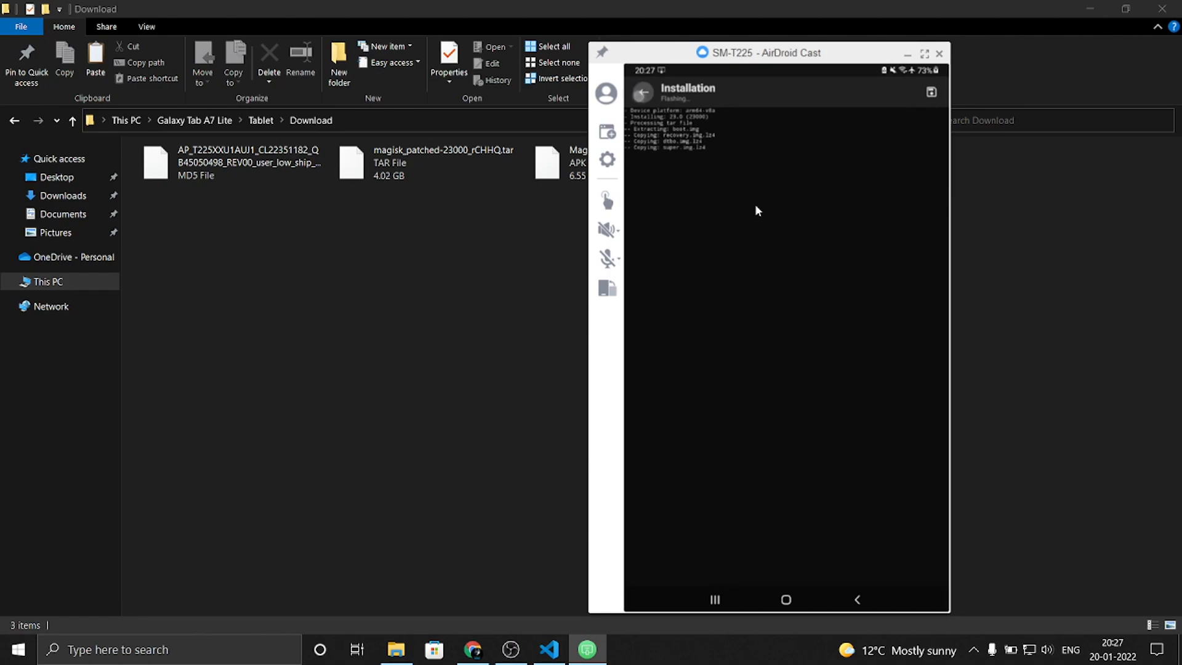
pyautogui.click(785, 599)
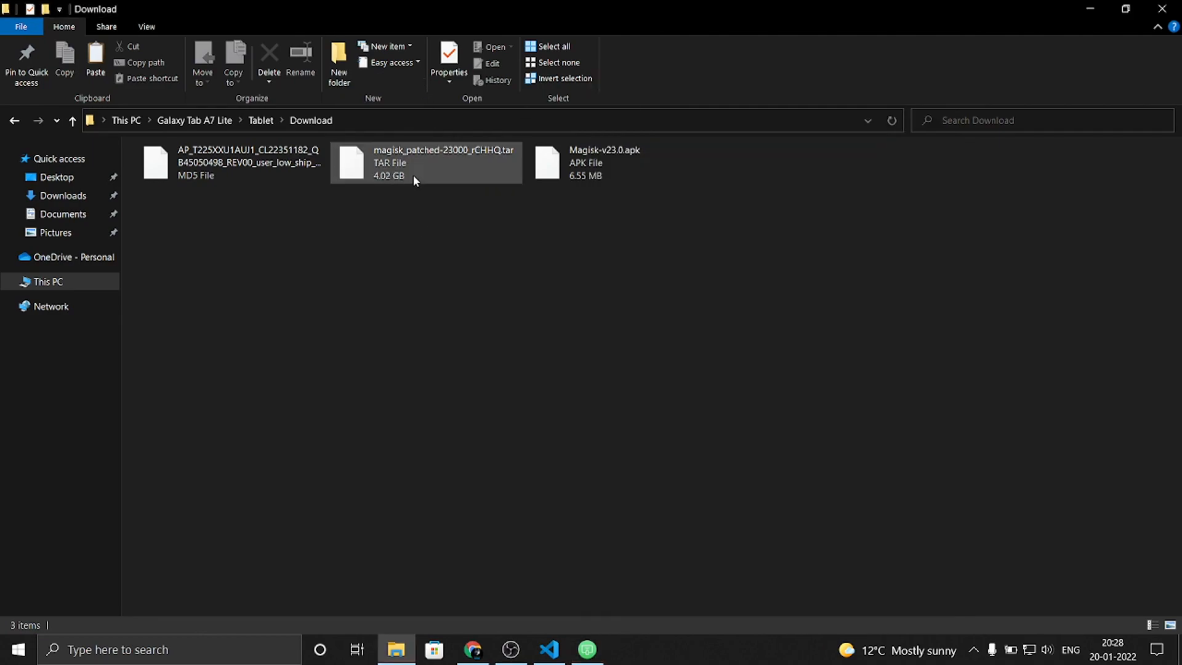
# Launch Odin3 v3.14.1.exe from Samsung Tools > Odin3_v3.14.1 > Odin3_v3.14.1
pyautogui.rightClick(426, 162)
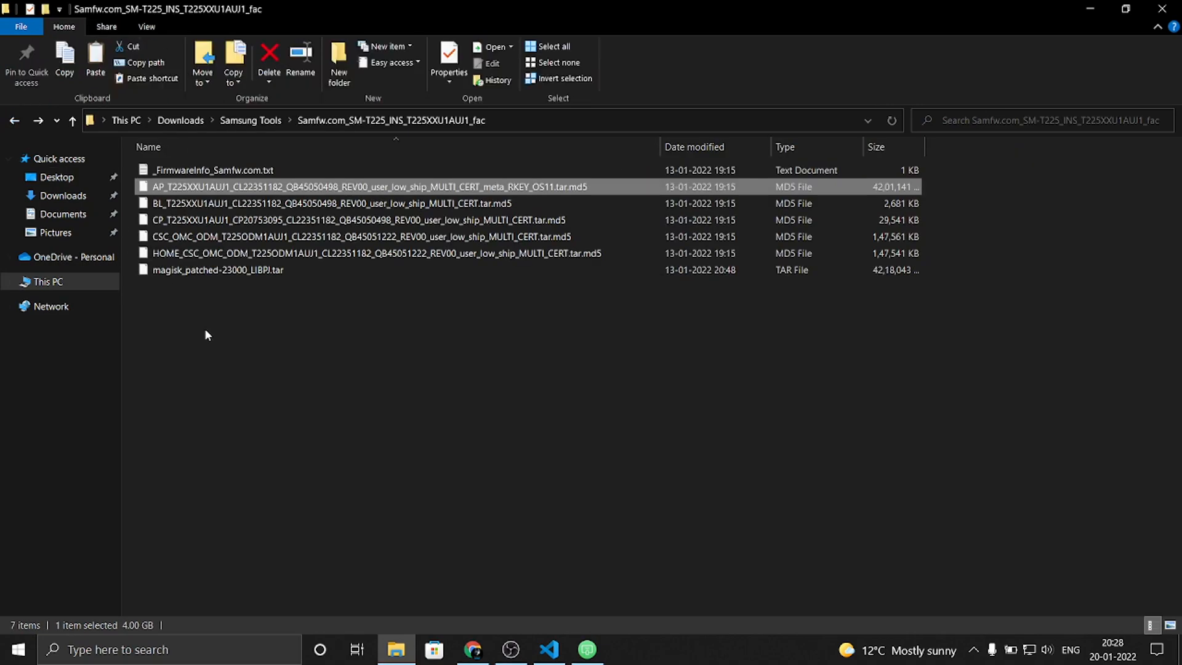
pyautogui.click(324, 289)
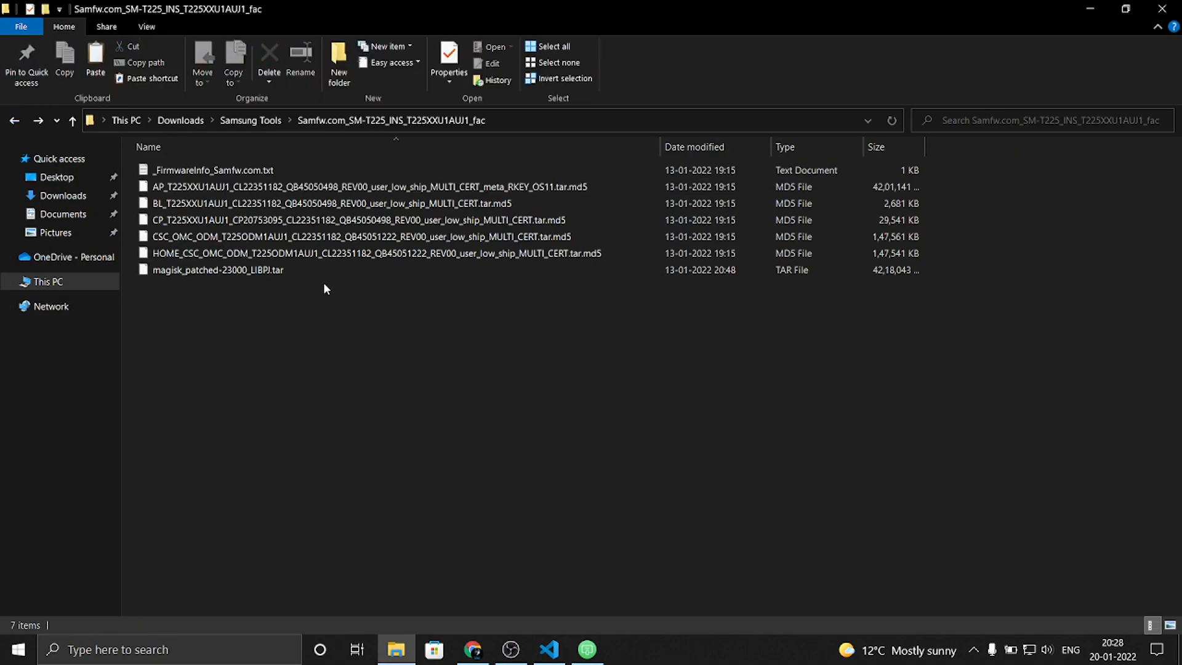
pyautogui.moveTo(310, 387)
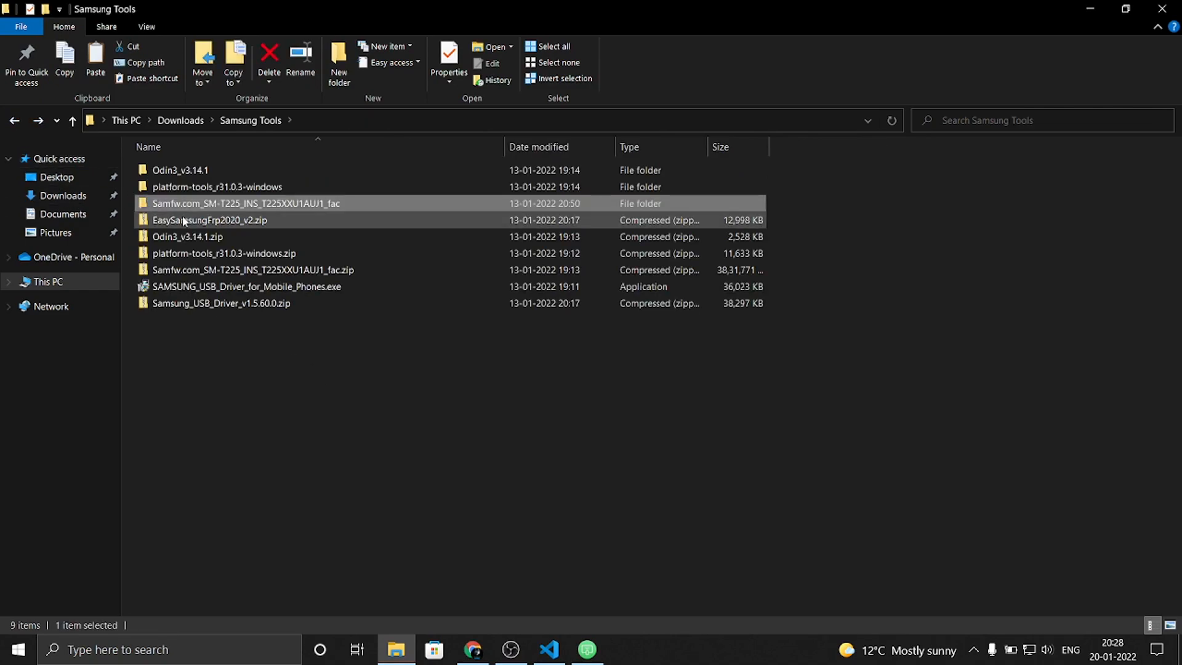
pyautogui.doubleClick(180, 169)
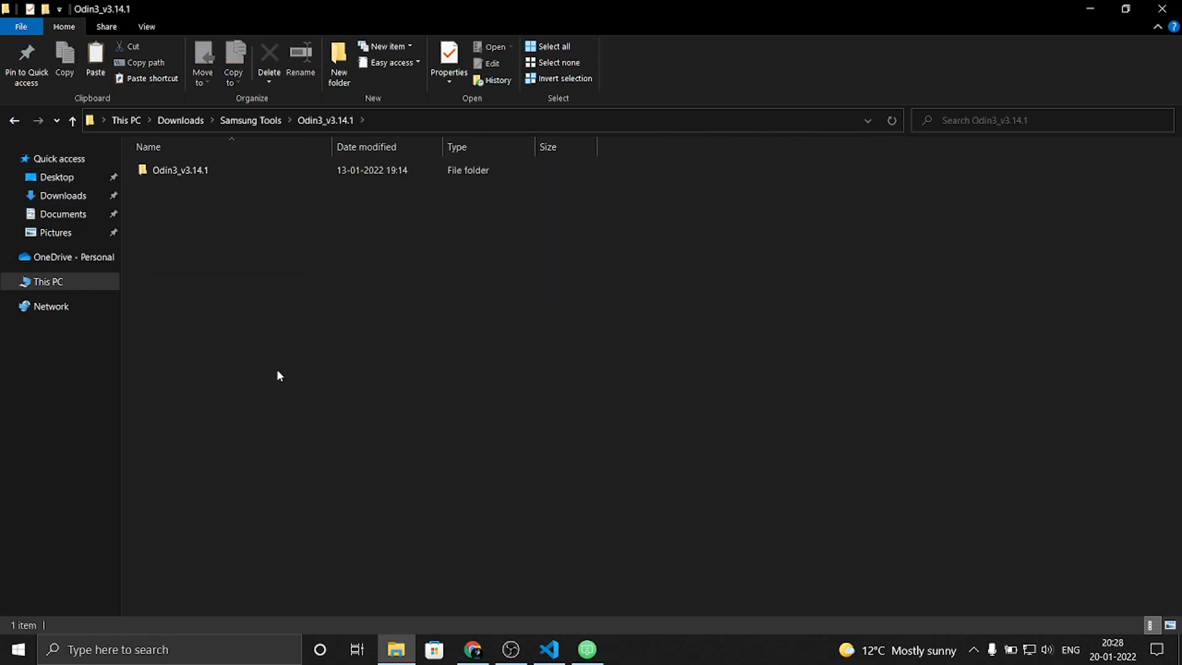
pyautogui.doubleClick(180, 170)
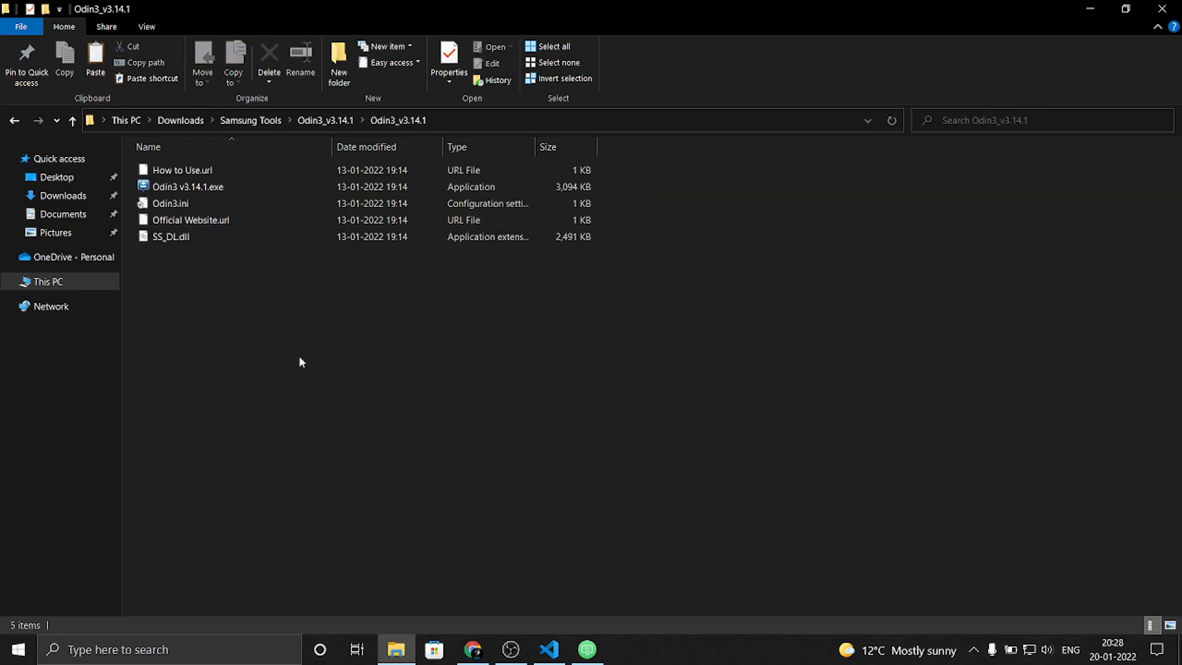
pyautogui.doubleClick(188, 186)
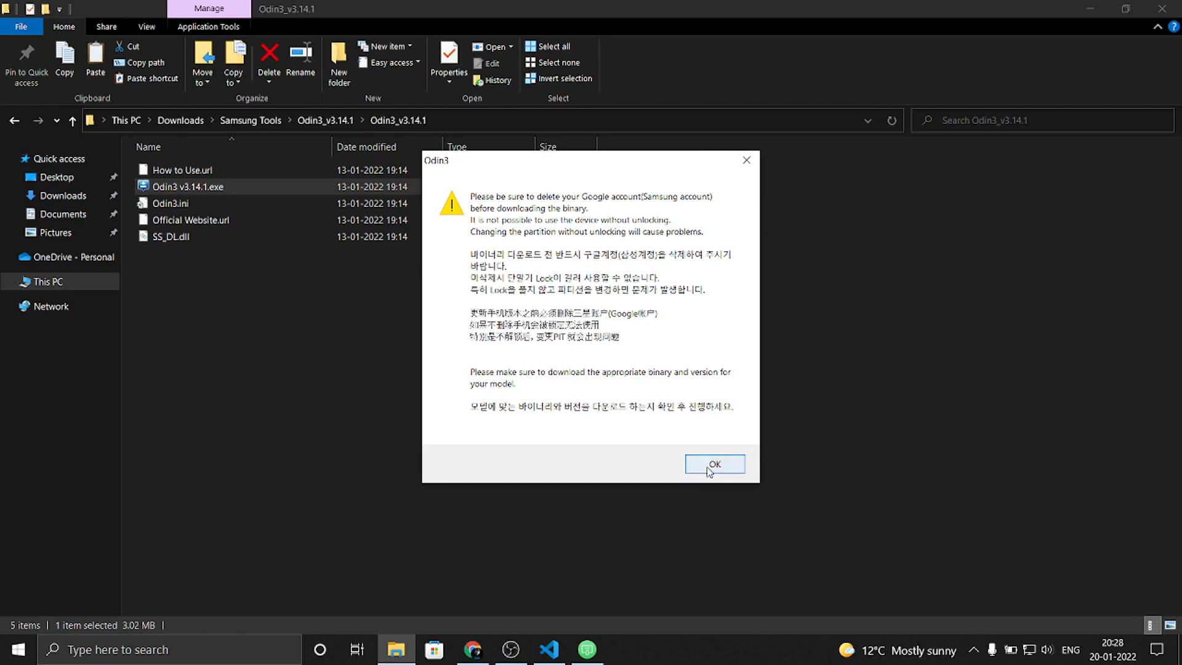
# Dismiss the Odin3 notice; load the BL firmware, then magisk_patched-23000_LIBPJ.tar as AP
pyautogui.click(714, 463)
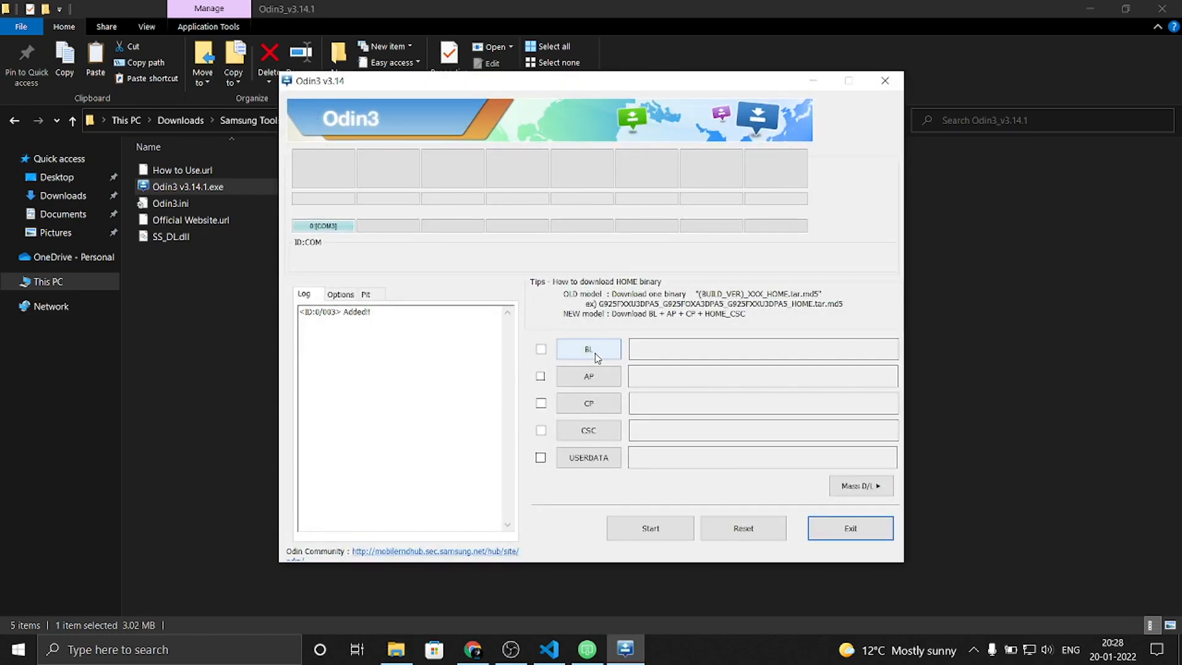
pyautogui.click(587, 348)
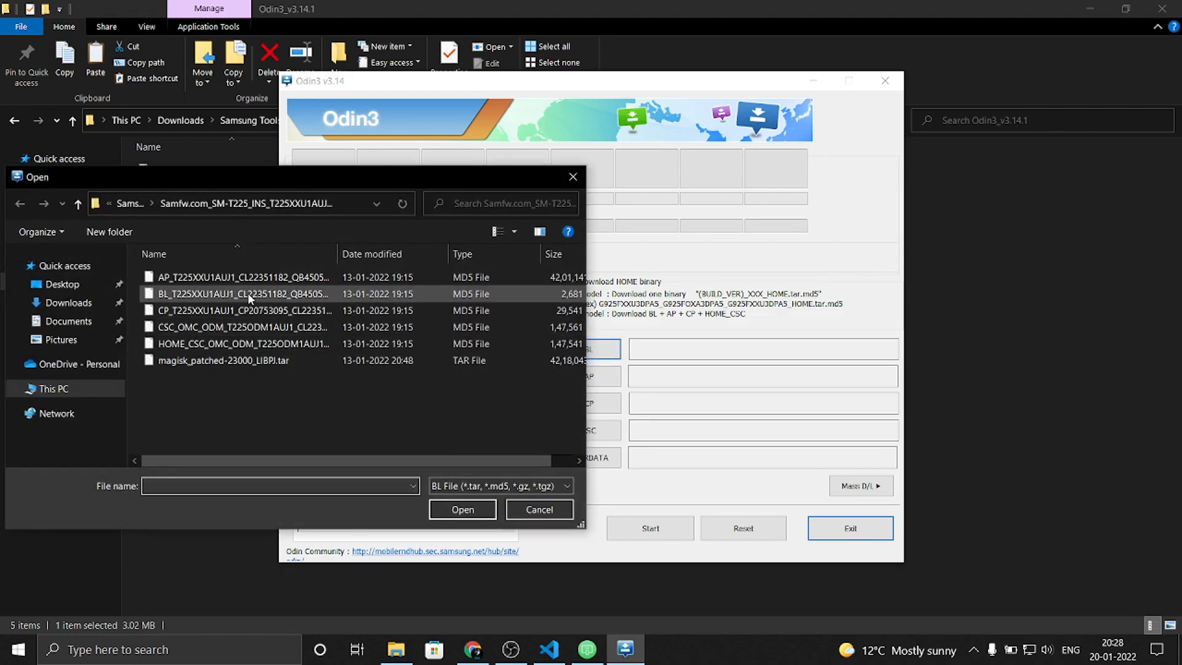
pyautogui.click(538, 510)
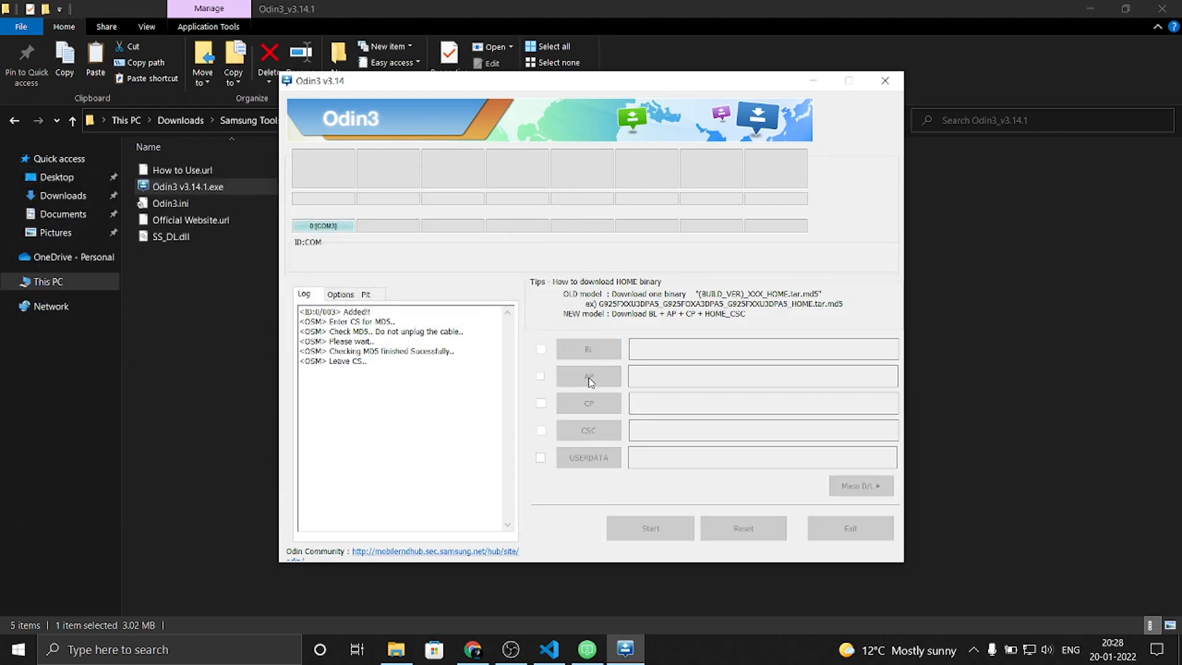
pyautogui.click(588, 376)
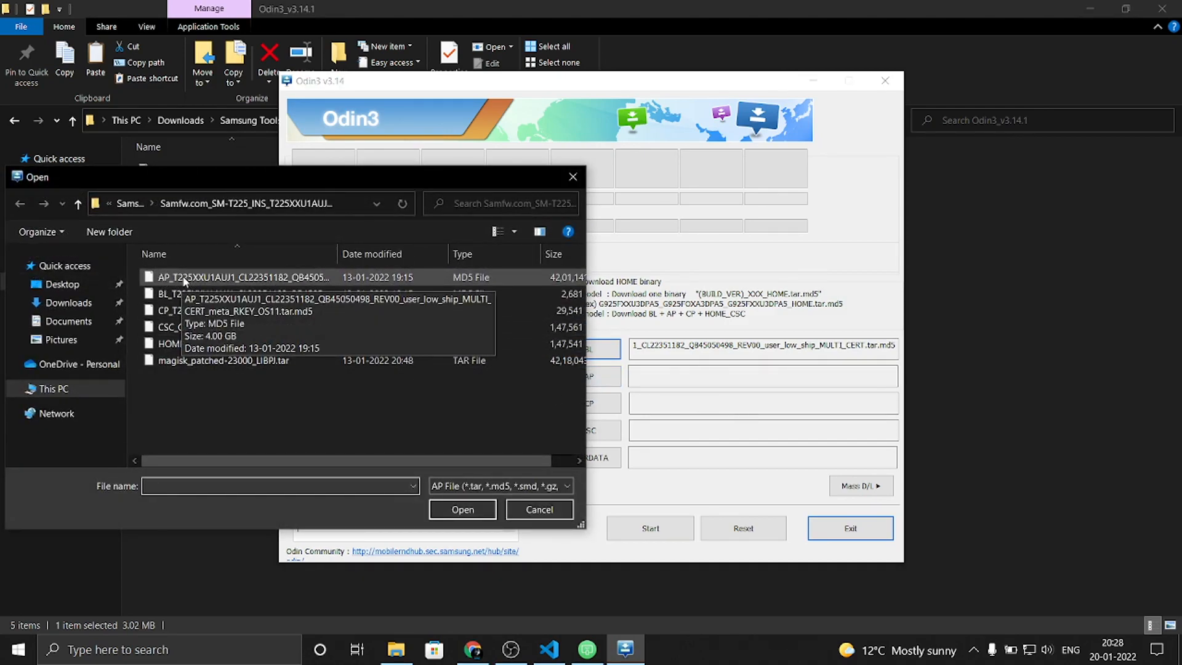
pyautogui.moveTo(215, 375)
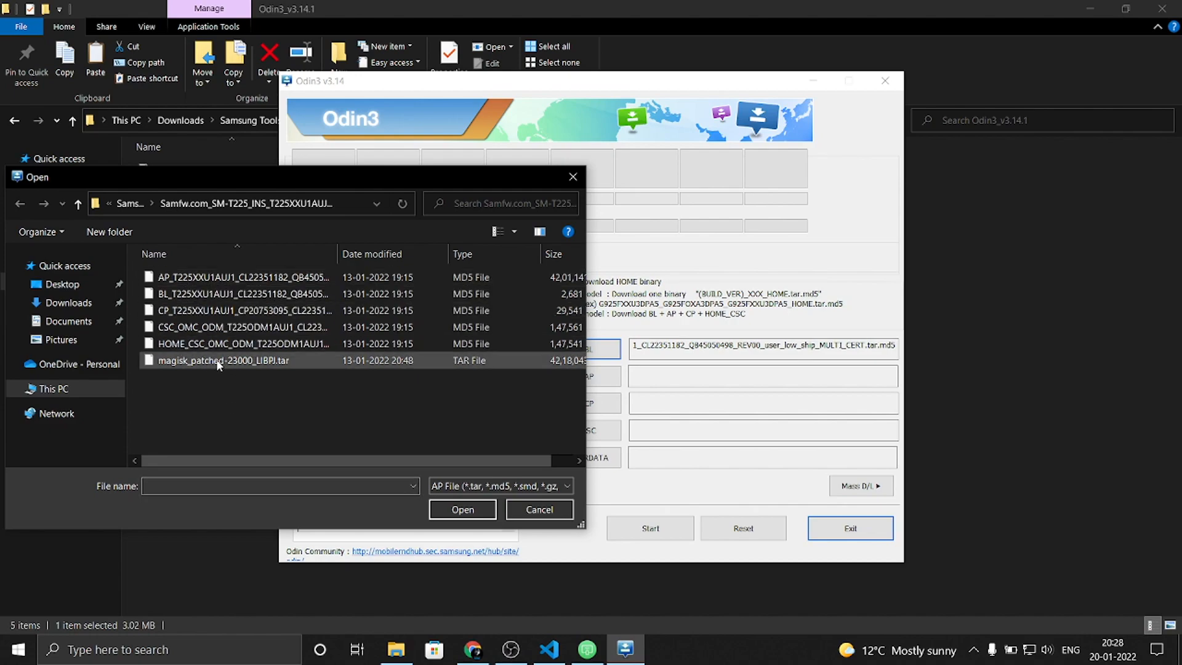
pyautogui.moveTo(221, 360)
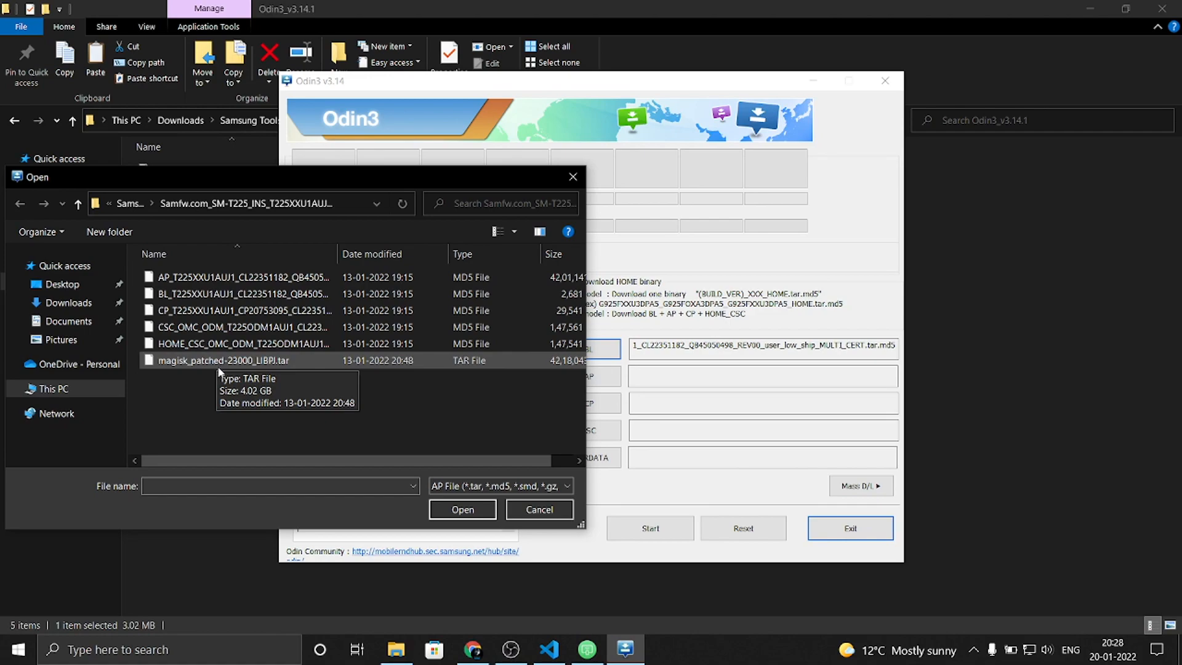
pyautogui.click(462, 510)
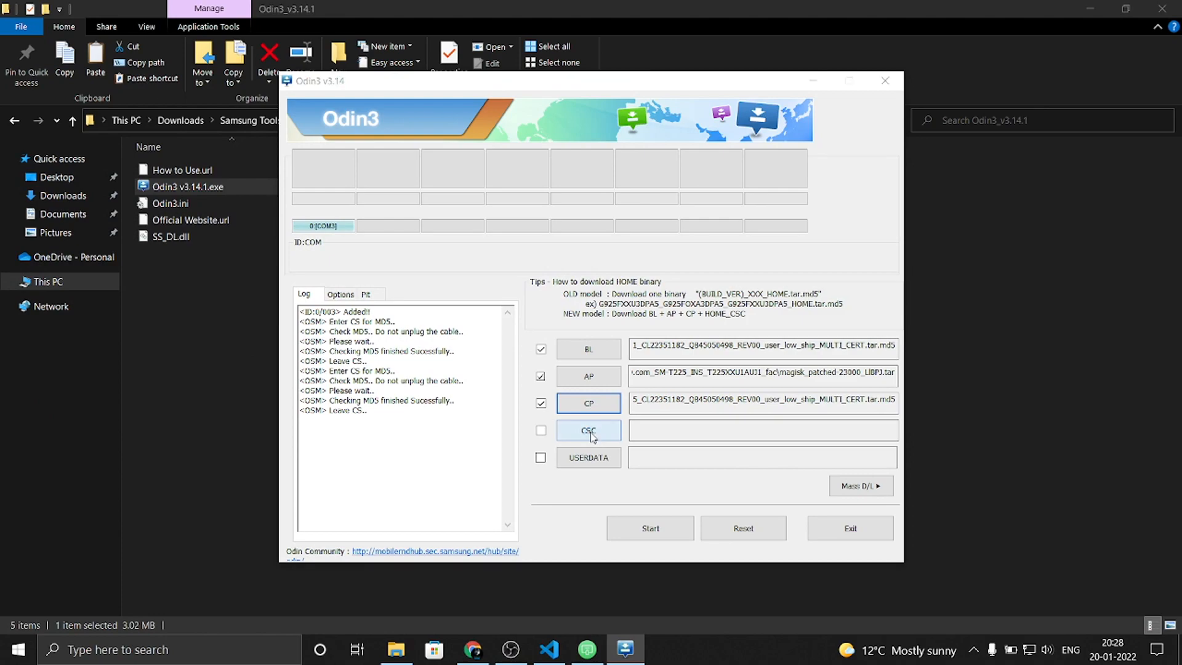
# Load the CSC_OMC .md5, not HOME_CSC, as CSC, then bring AirDroid Cast forward
pyautogui.click(588, 430)
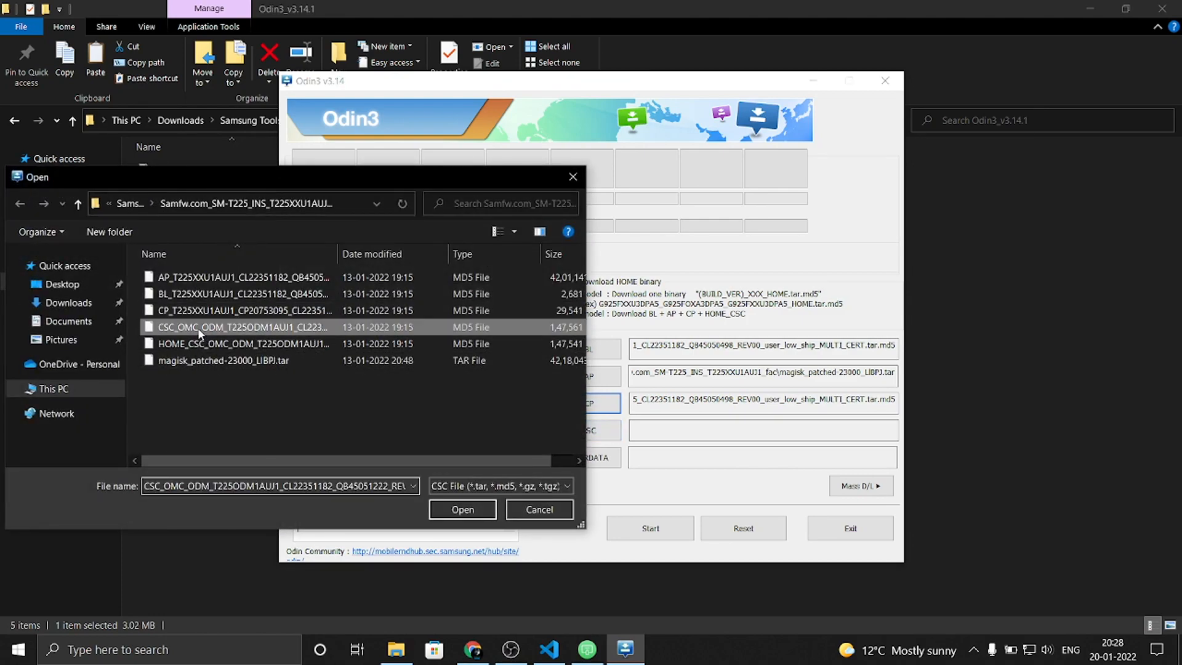
pyautogui.click(241, 343)
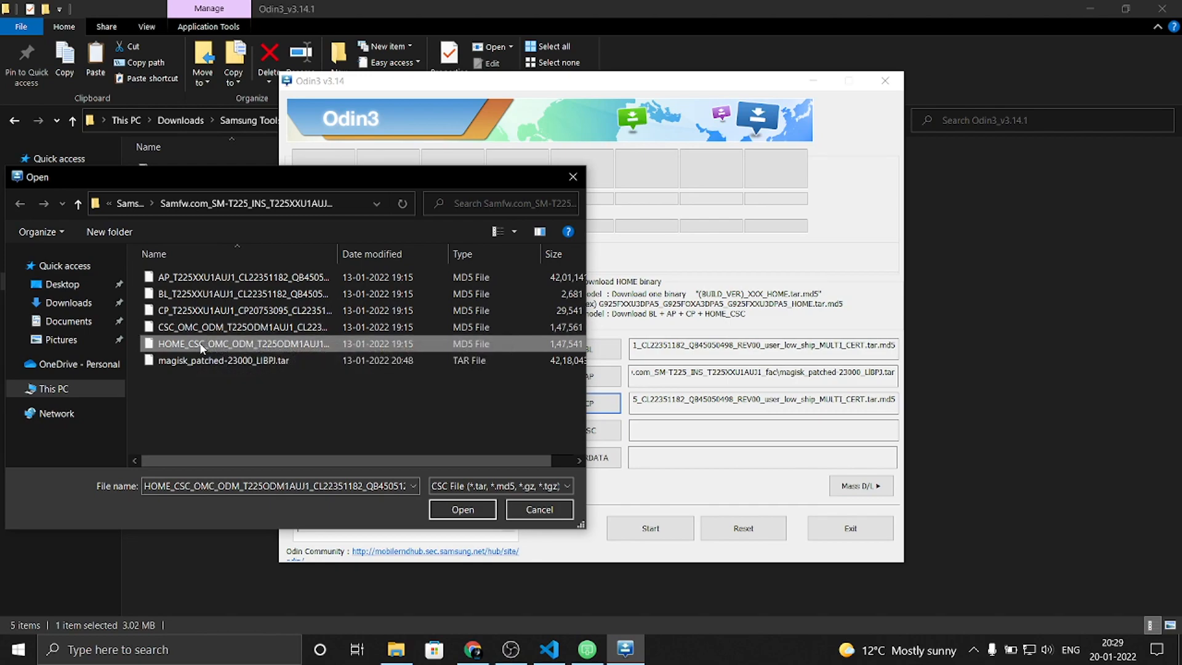
pyautogui.moveTo(262, 355)
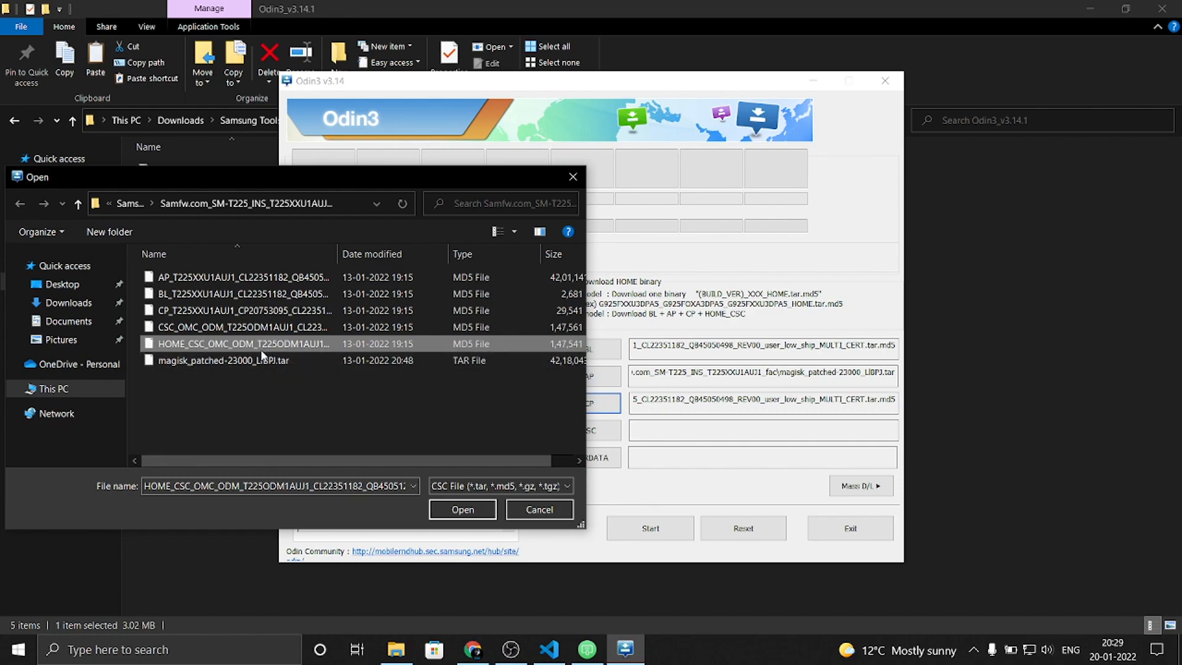
pyautogui.moveTo(241, 344)
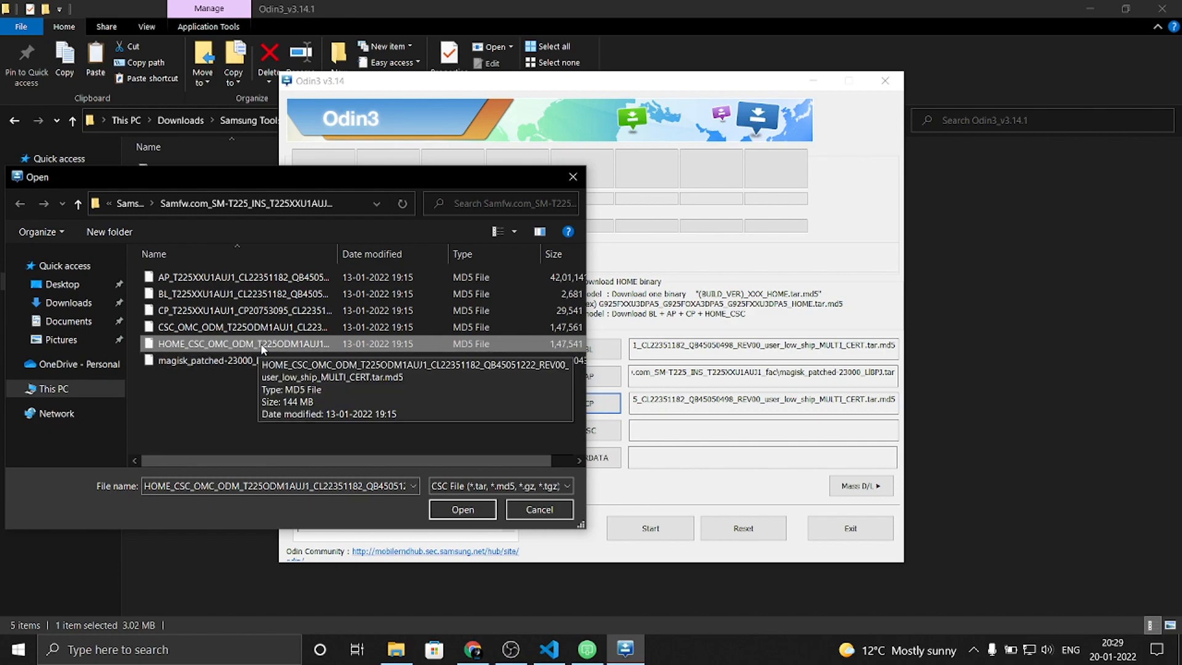
pyautogui.moveTo(252, 335)
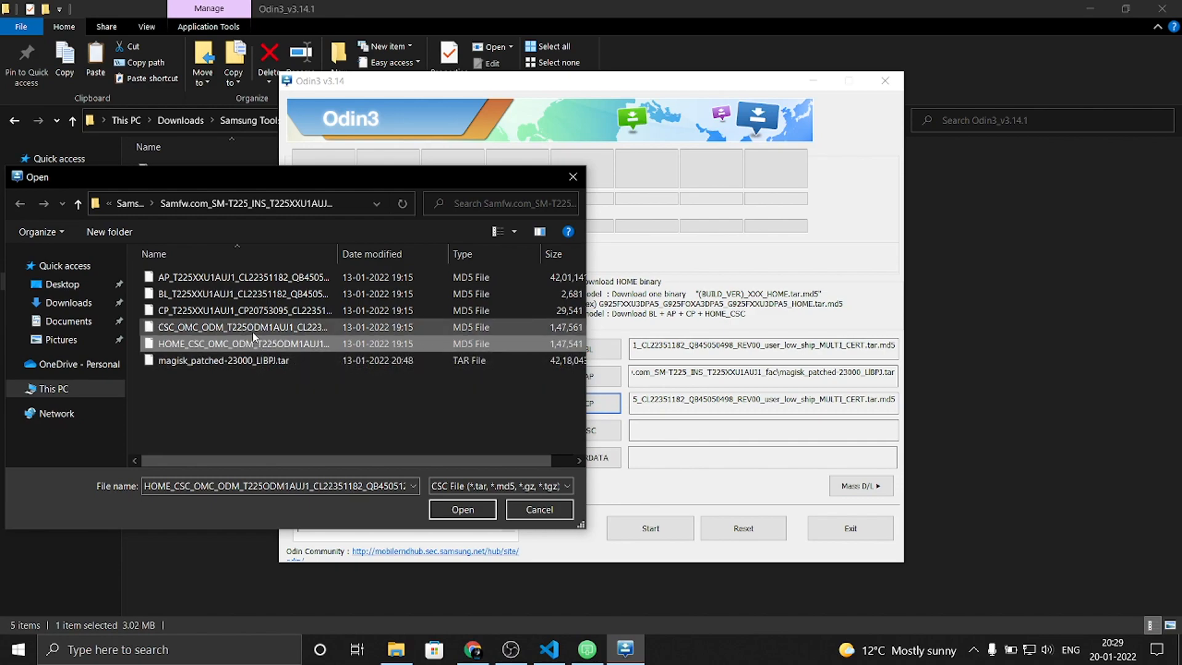
pyautogui.click(243, 343)
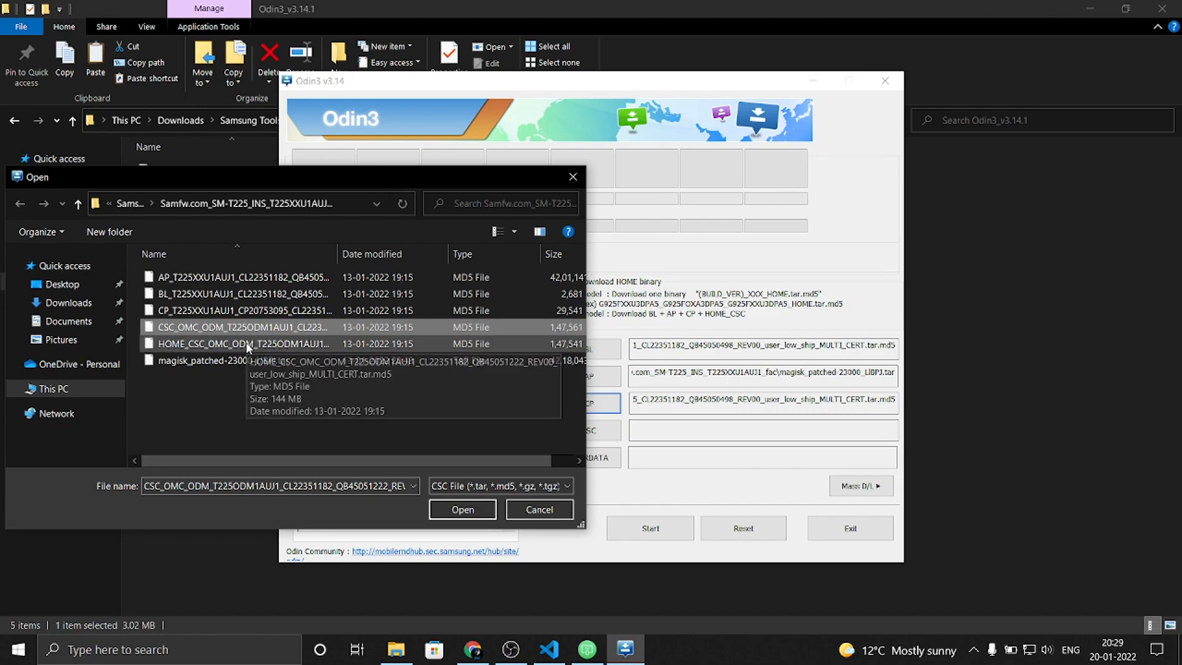
pyautogui.click(462, 509)
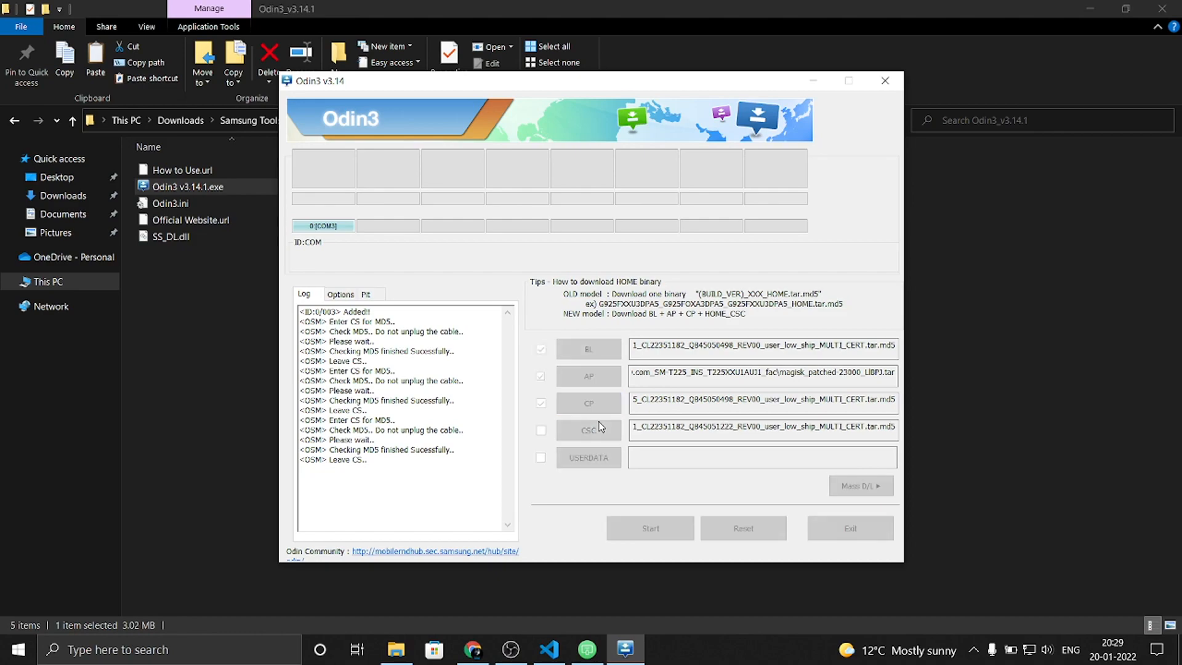
pyautogui.click(540, 429)
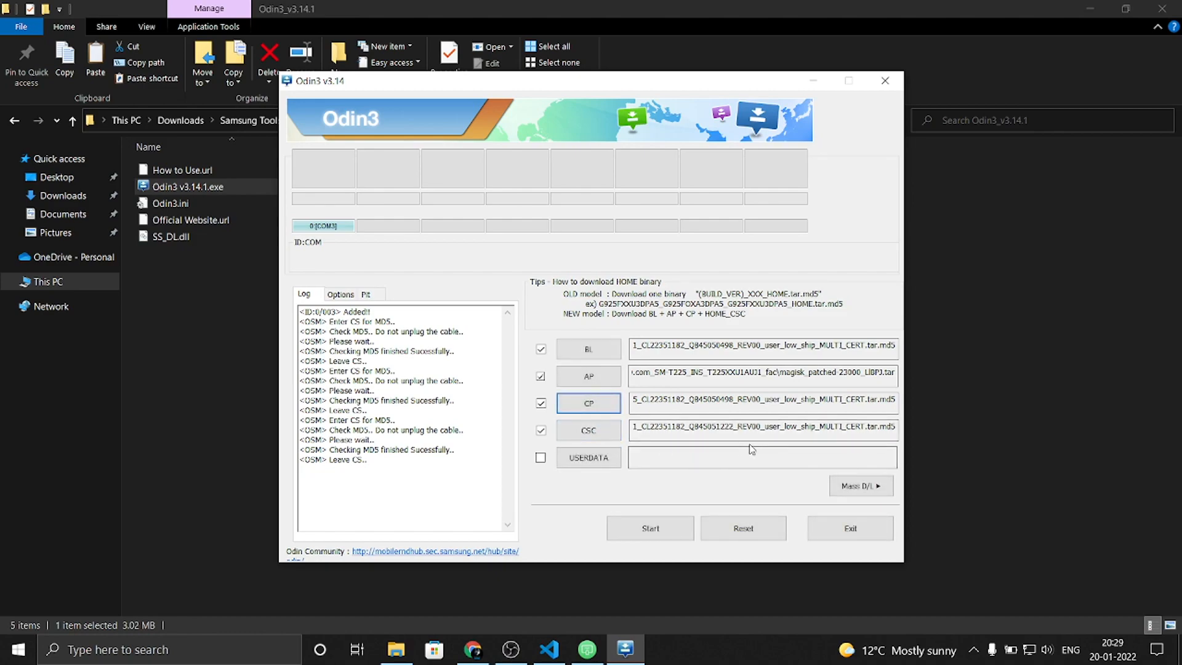
pyautogui.moveTo(635, 608)
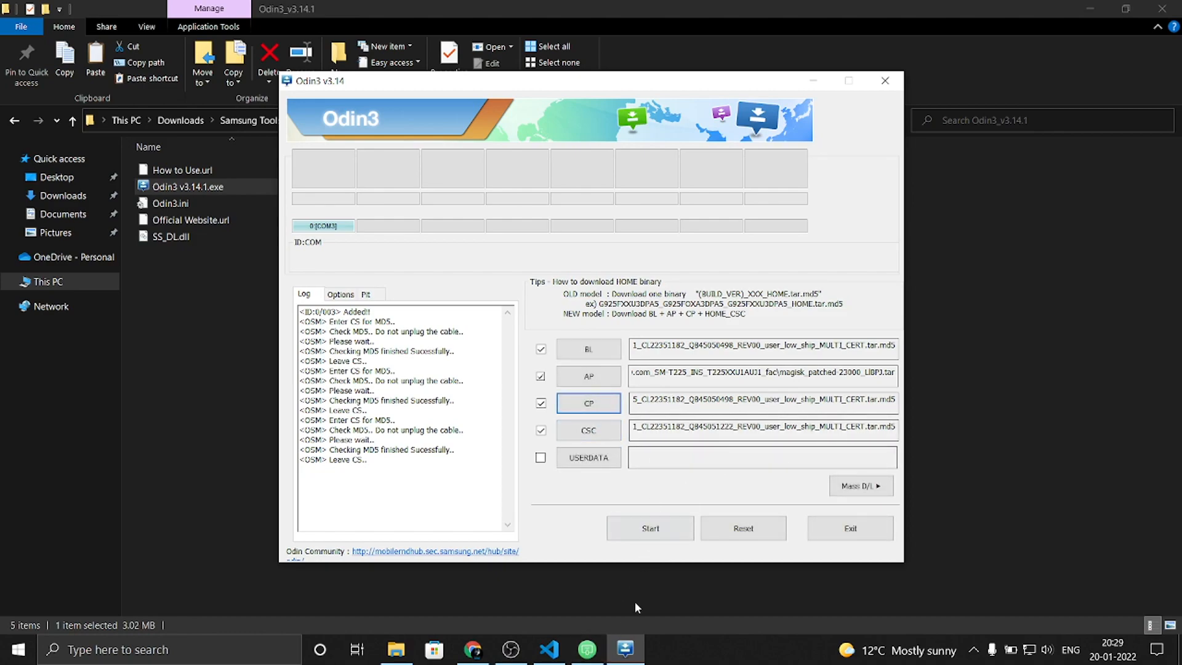
pyautogui.click(587, 648)
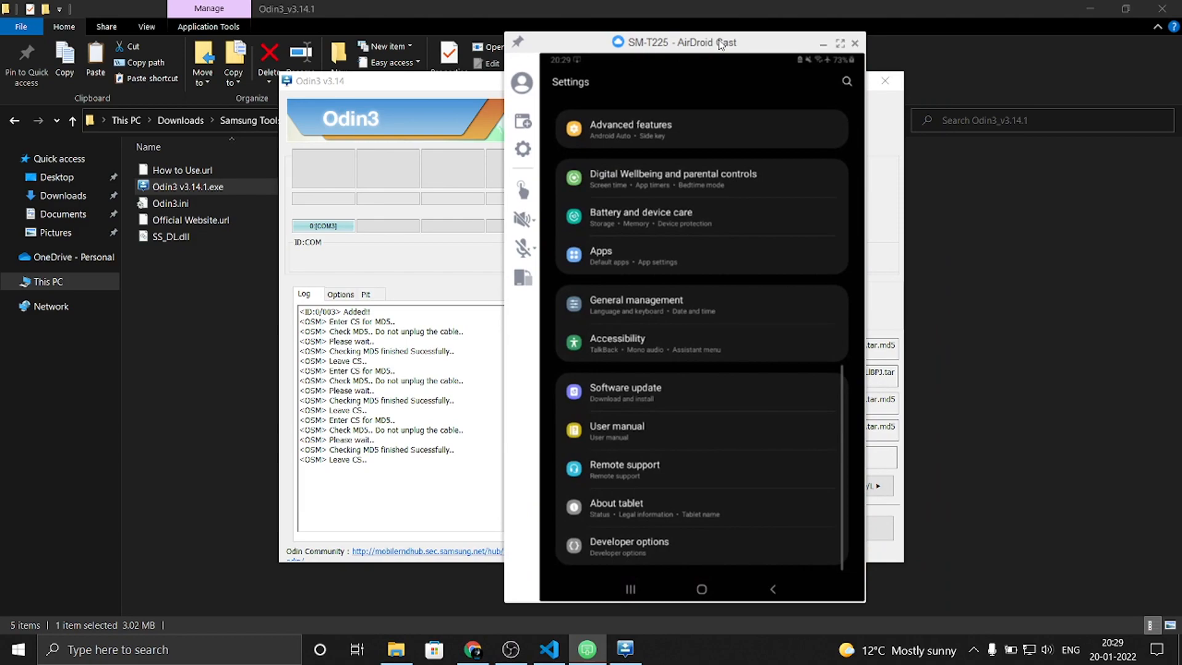
# Check OEM unlocking in developer options shows the bootloader already unlocked, then go home
pyautogui.click(616, 508)
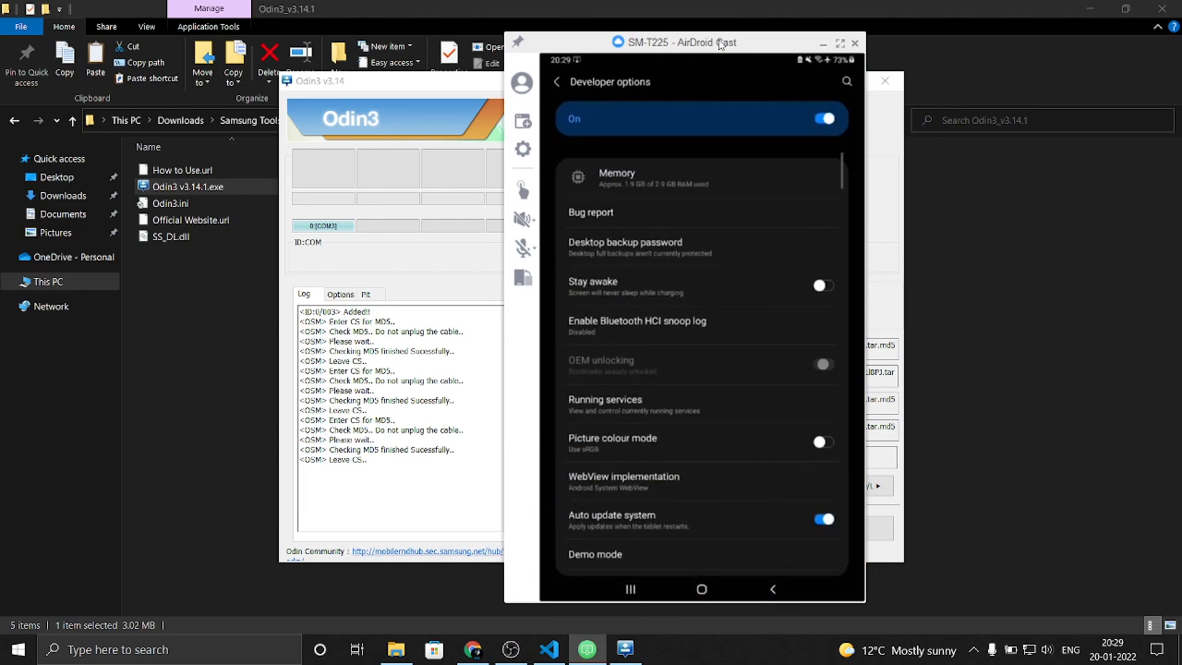
pyautogui.scroll(-3)
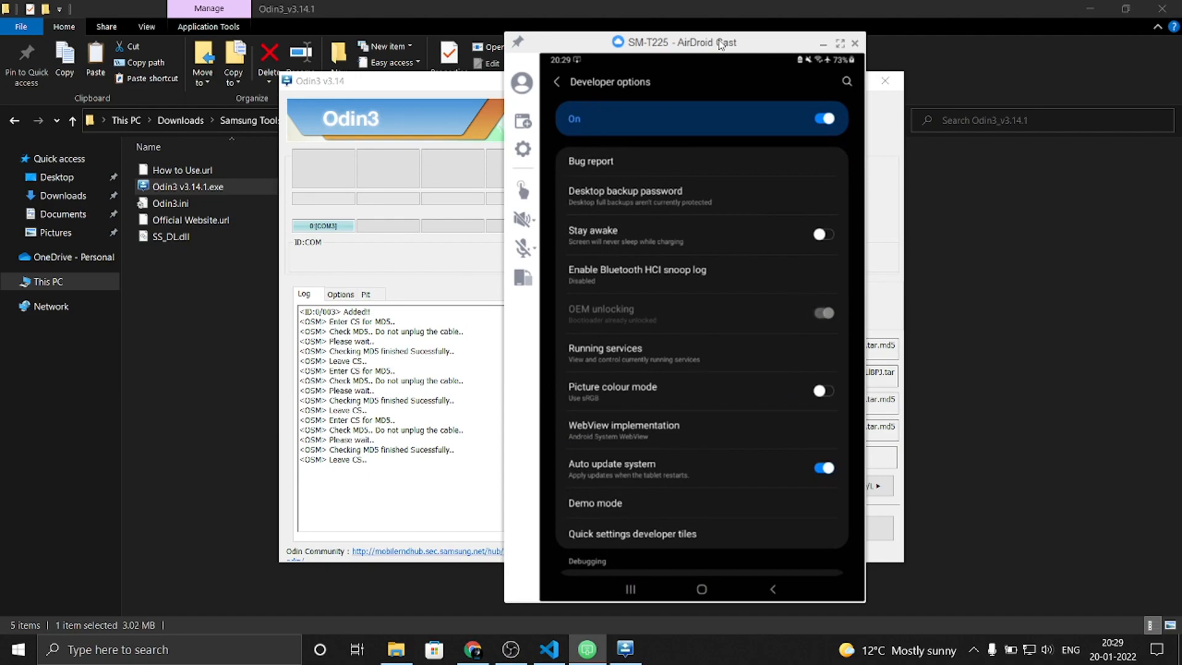
pyautogui.click(701, 588)
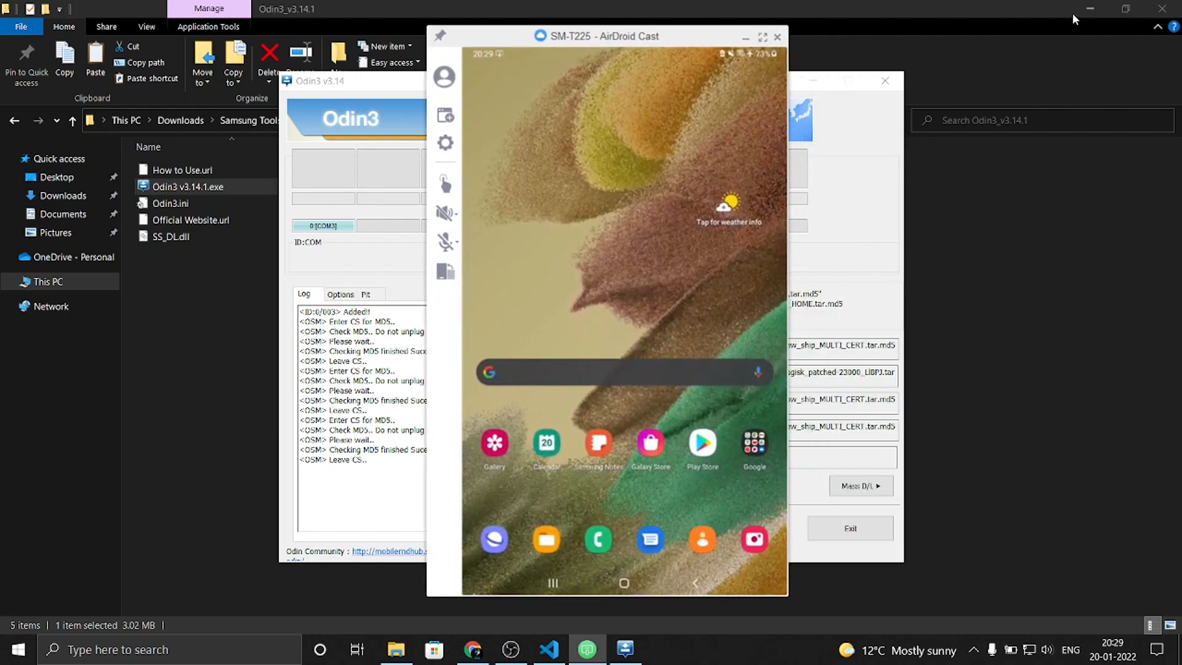
# Reveal Chrome and scroll the Samfw SM-T225 firmware table to the T225XXU1AUJ1 build
pyautogui.click(473, 649)
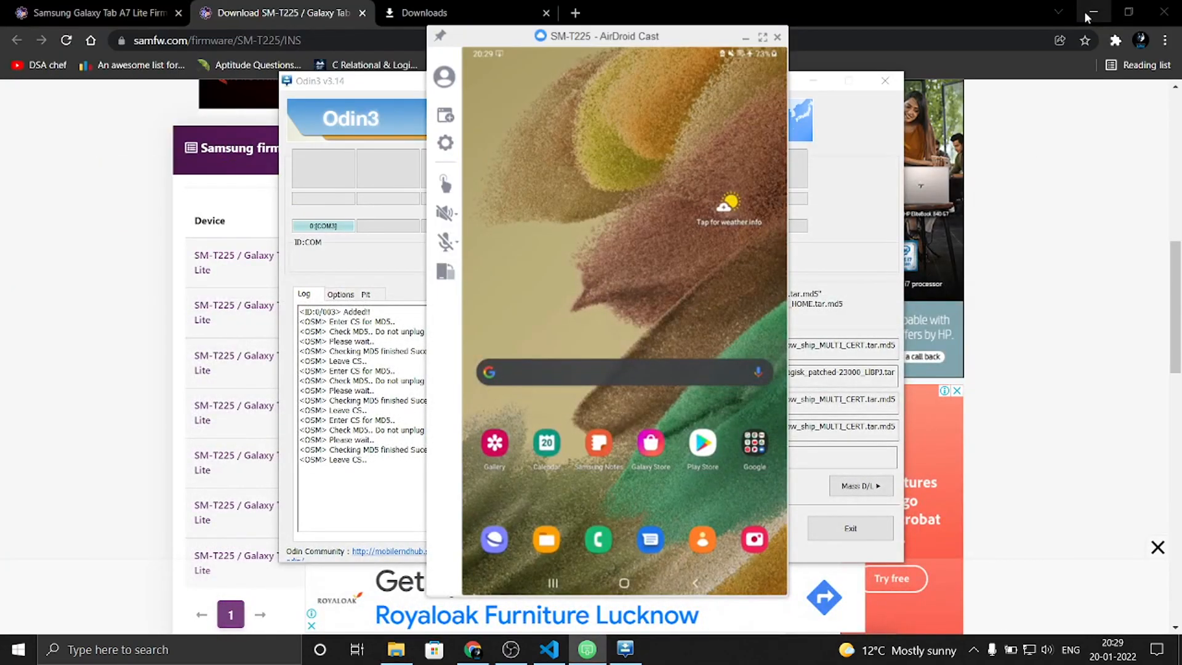
pyautogui.moveTo(1031, 65)
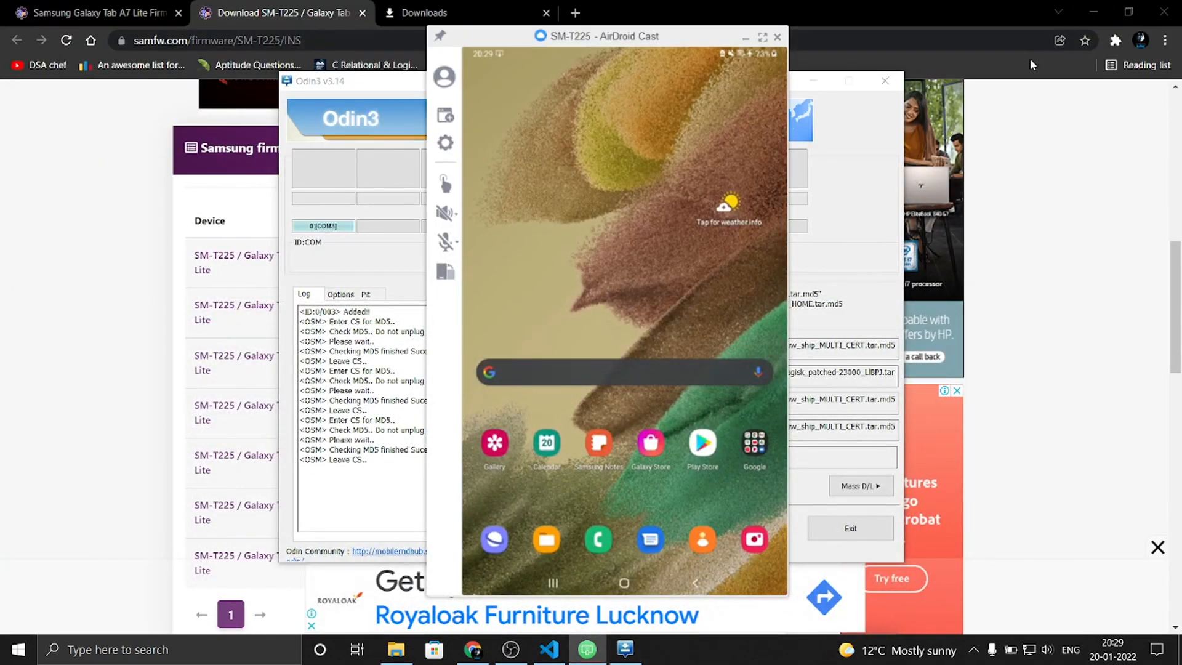
pyautogui.moveTo(554, 189)
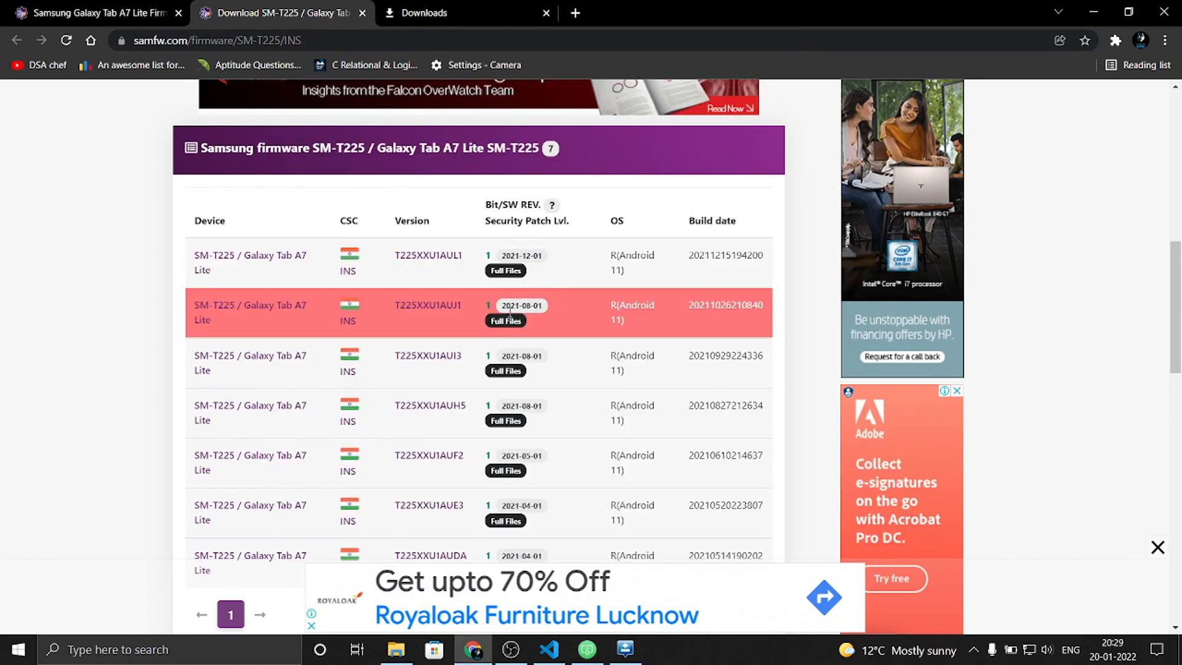
pyautogui.scroll(3)
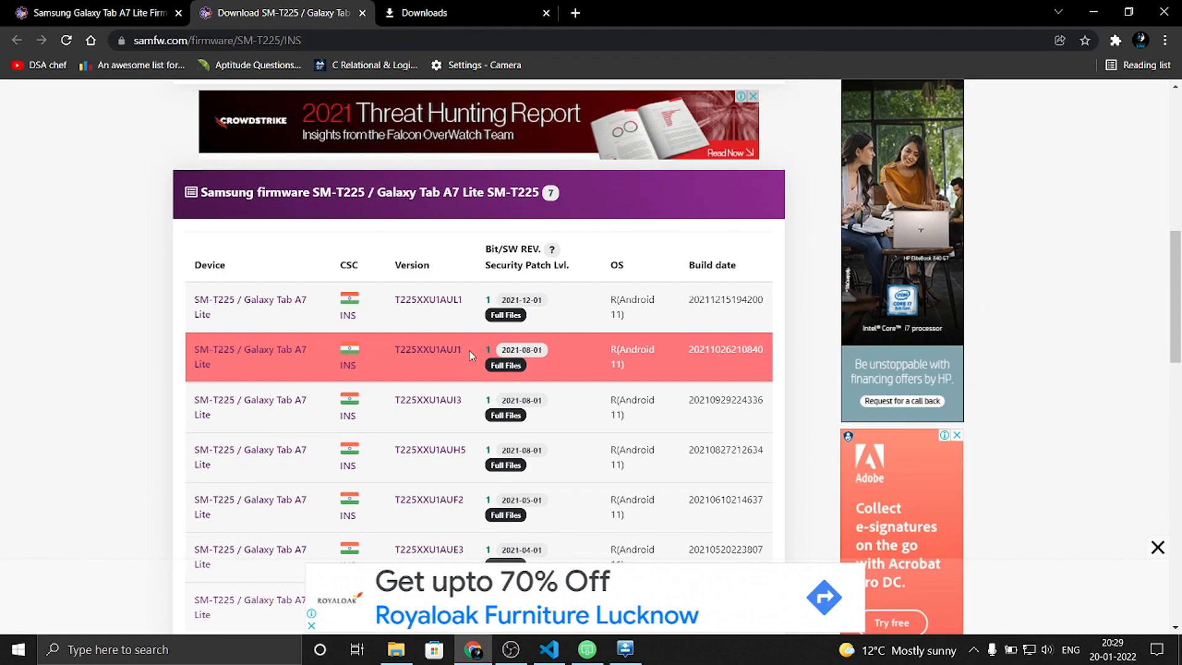
pyautogui.scroll(-3)
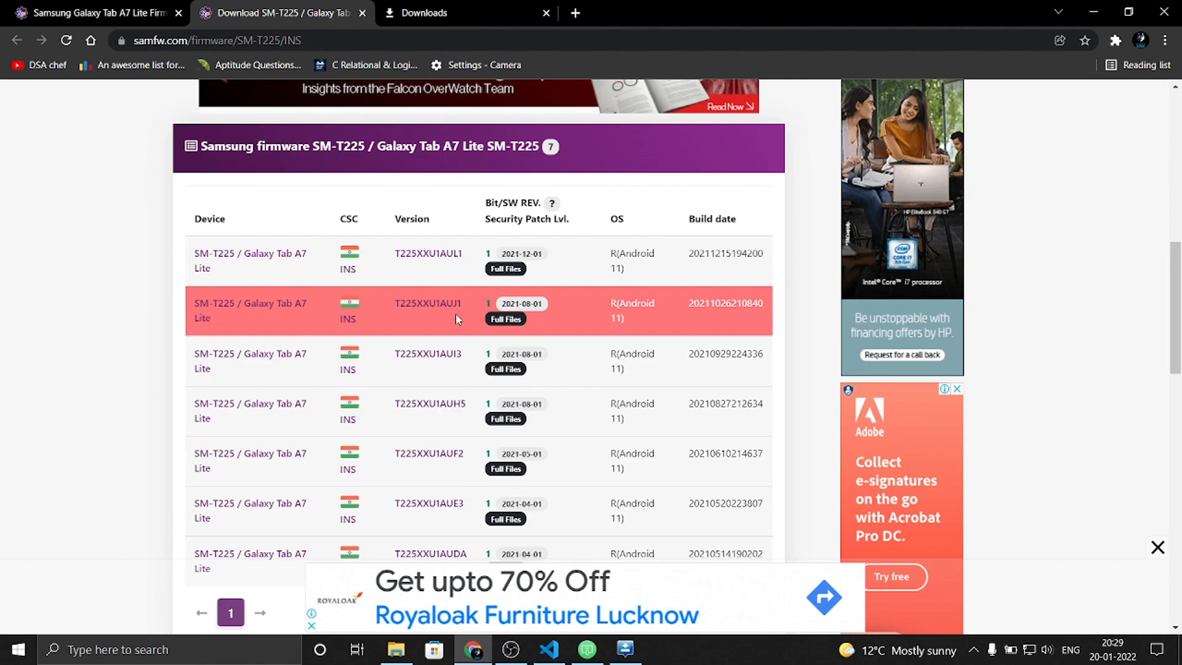
pyautogui.moveTo(792, 488)
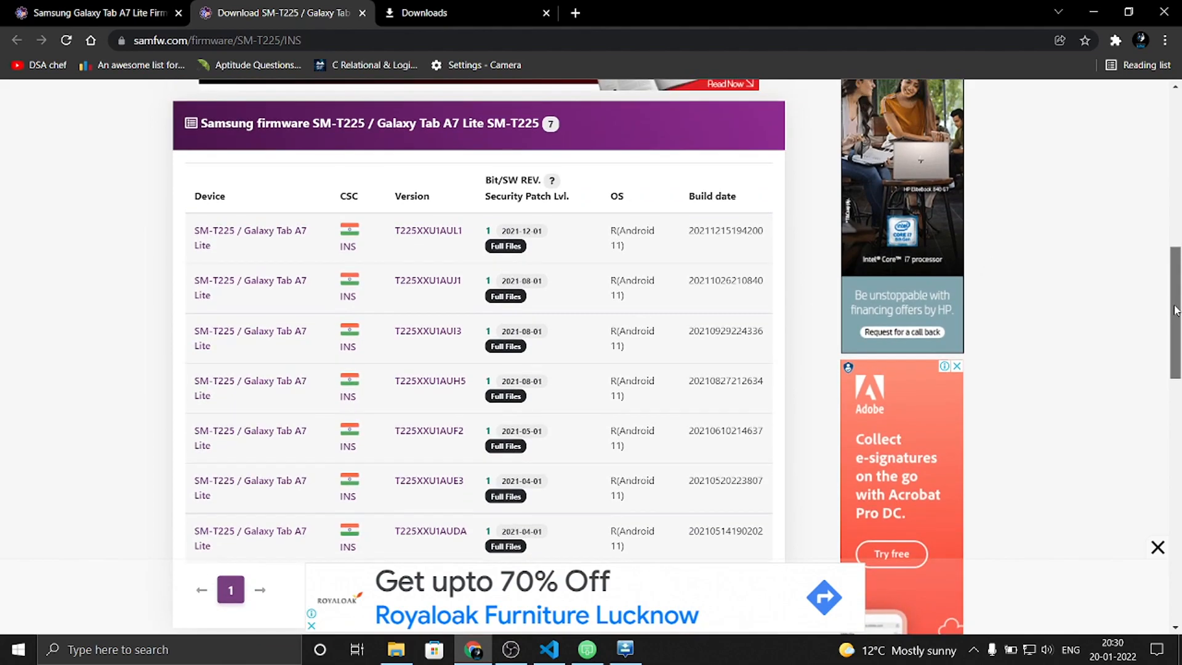
pyautogui.scroll(3)
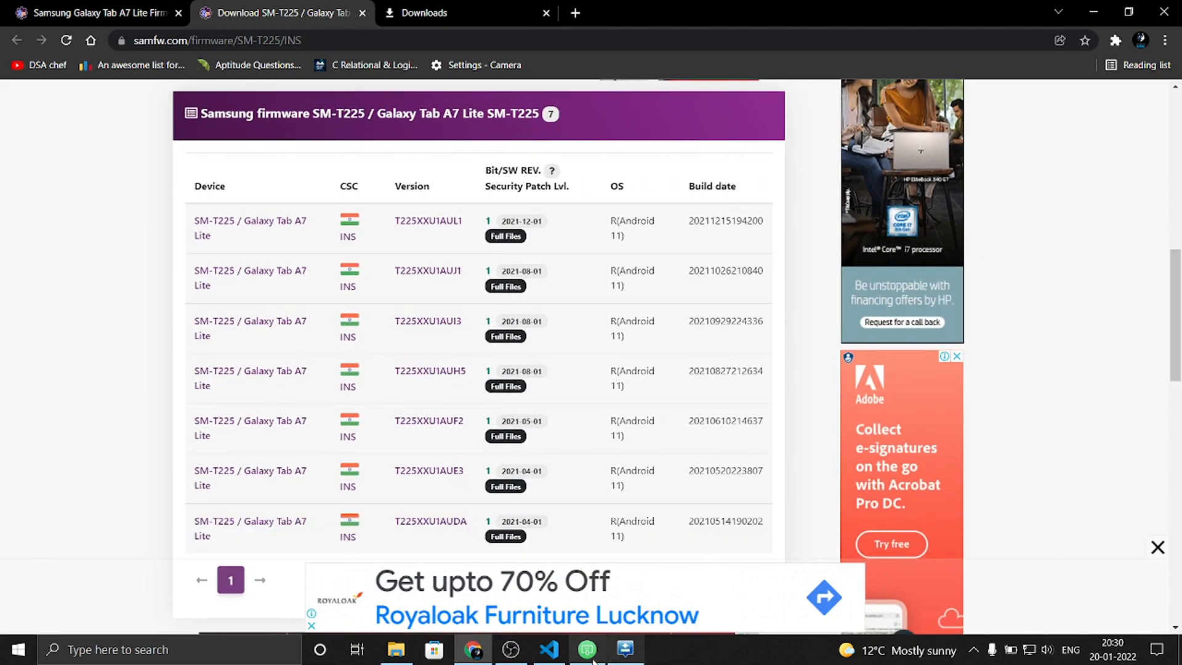
# Restore the AirDroid Cast mirror of the tablet home screen from the taskbar
pyautogui.click(587, 648)
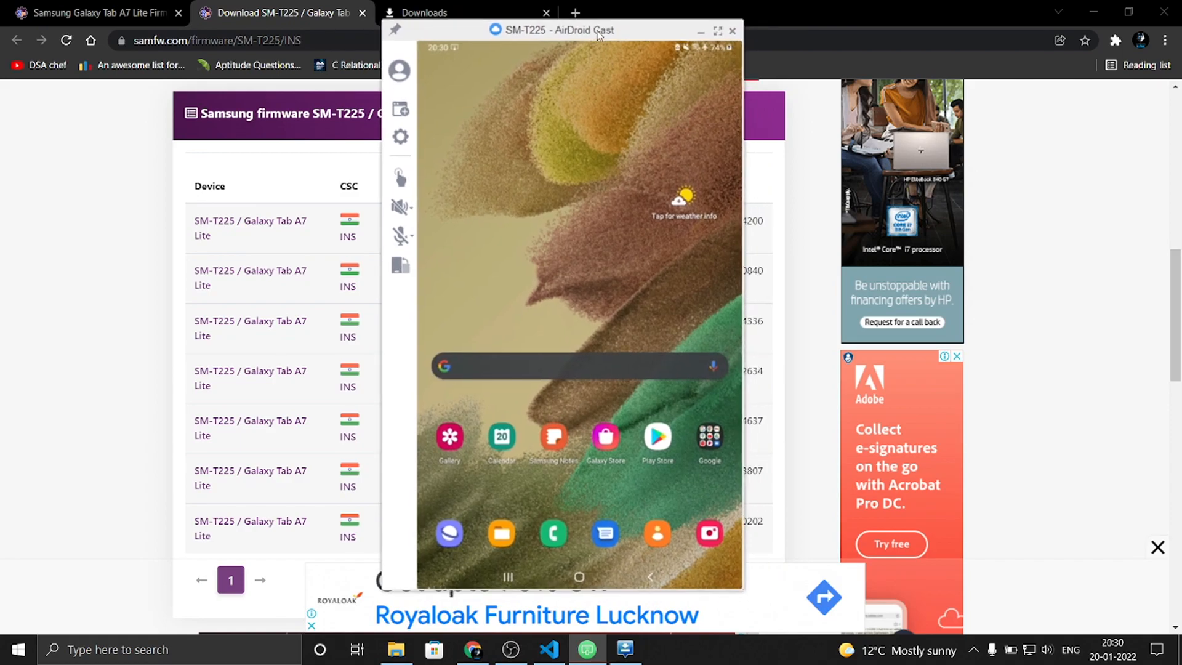
pyautogui.moveTo(639, 120)
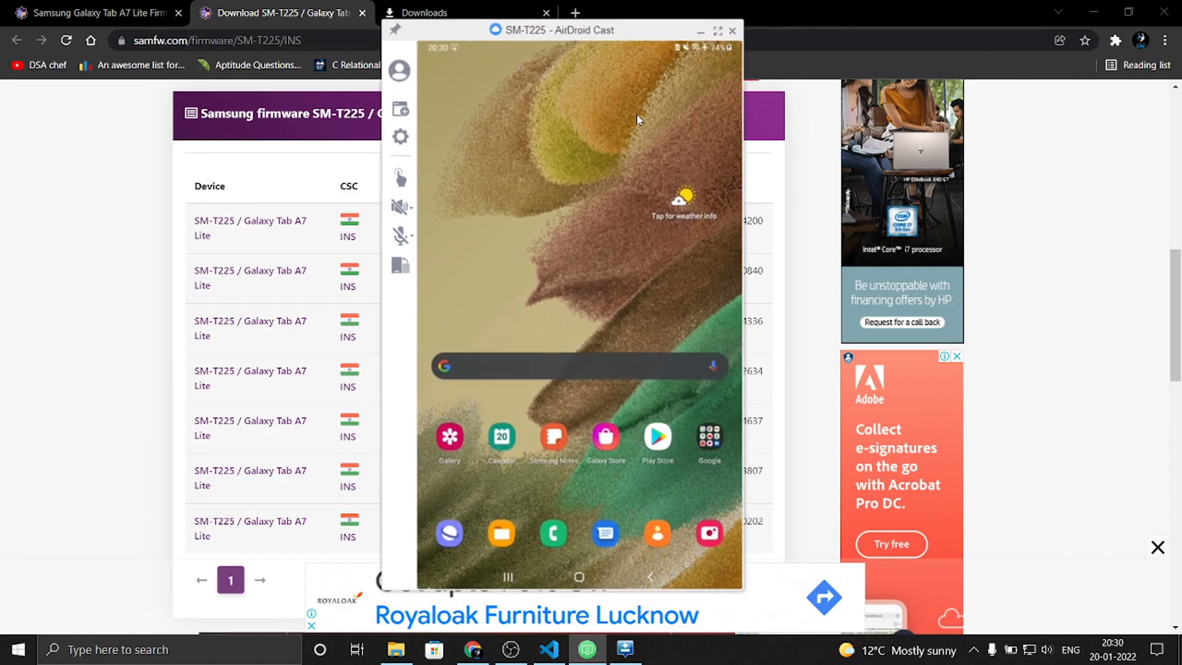